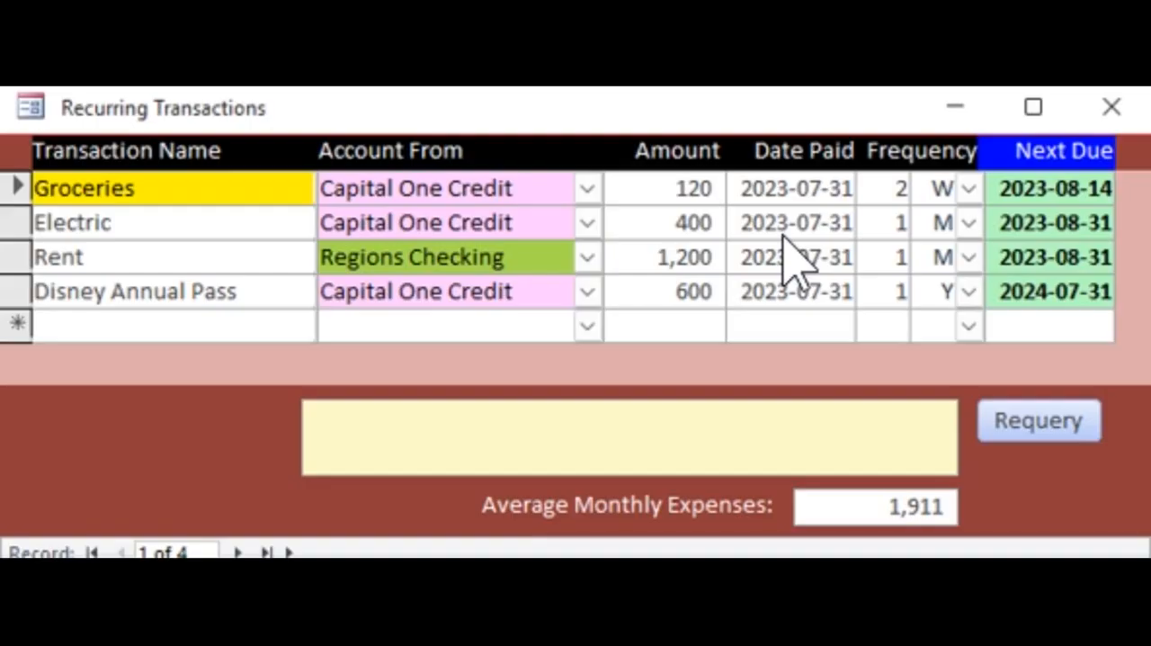
mouse_move(800, 216)
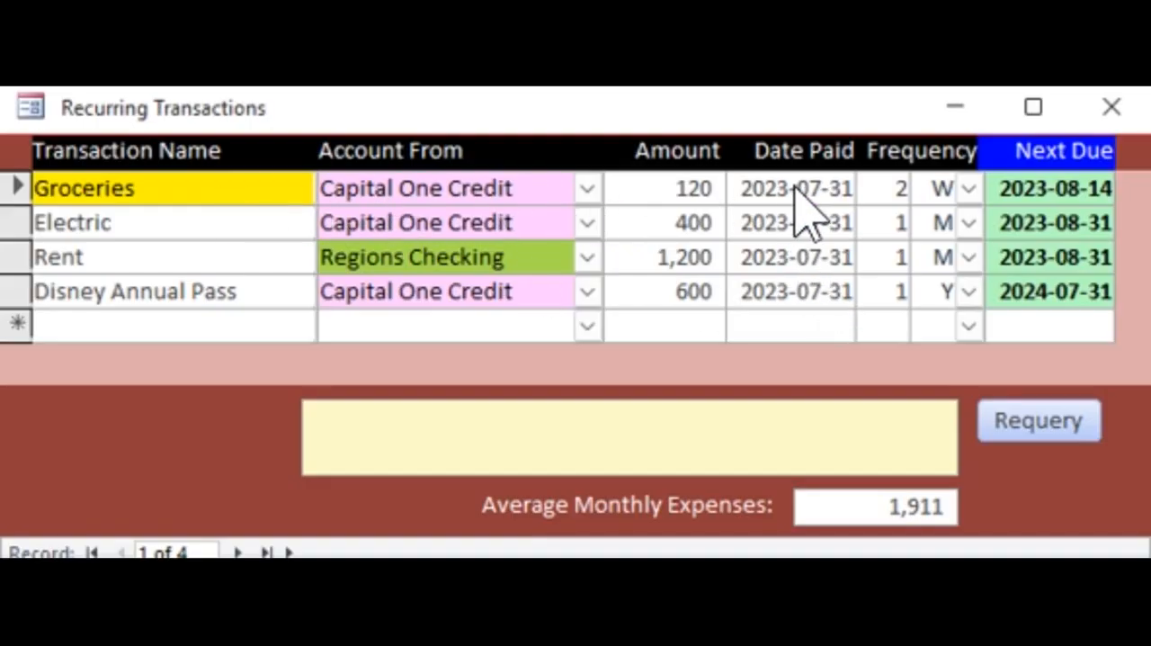
mouse_move(711, 237)
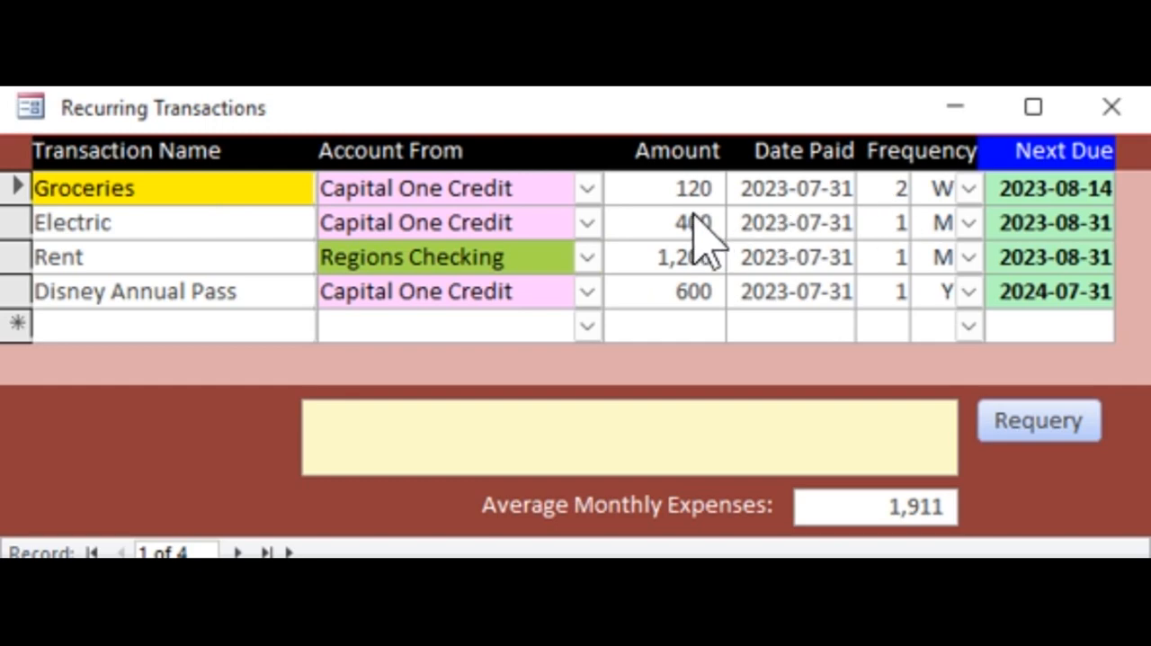
mouse_move(953, 225)
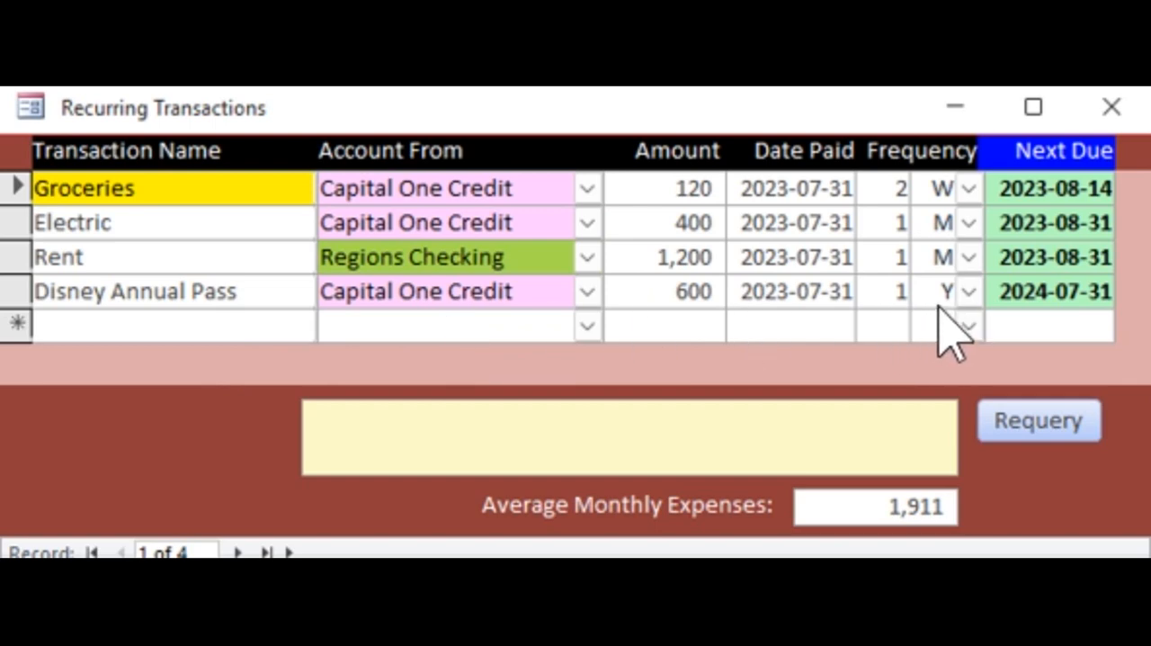
mouse_move(900, 324)
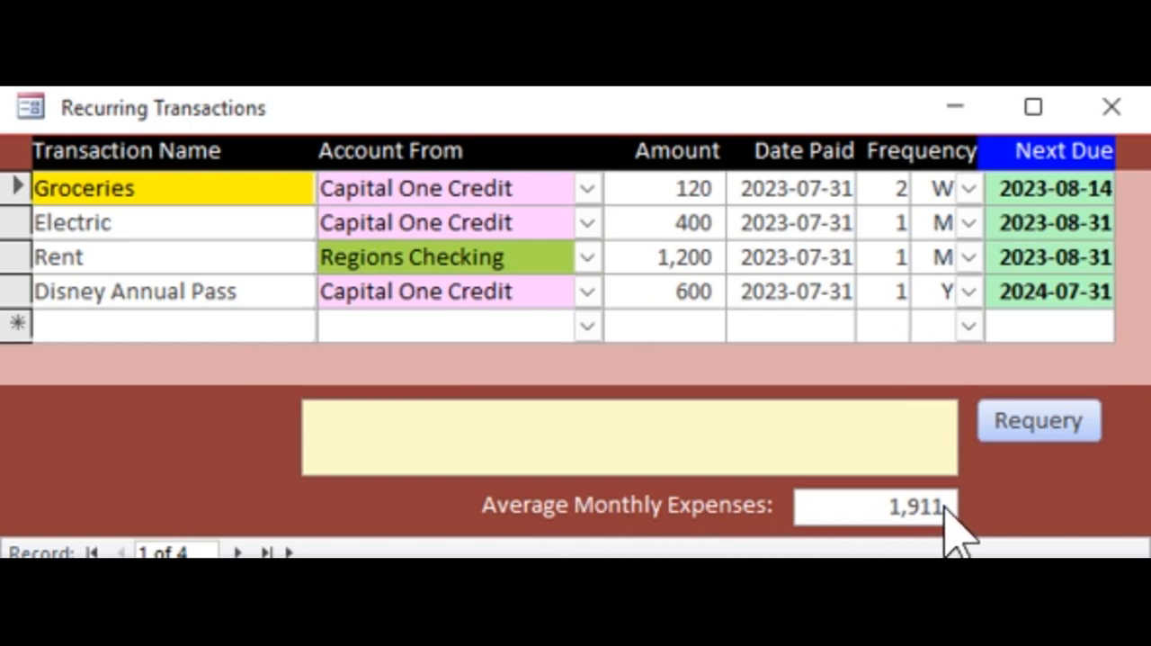
mouse_move(989, 531)
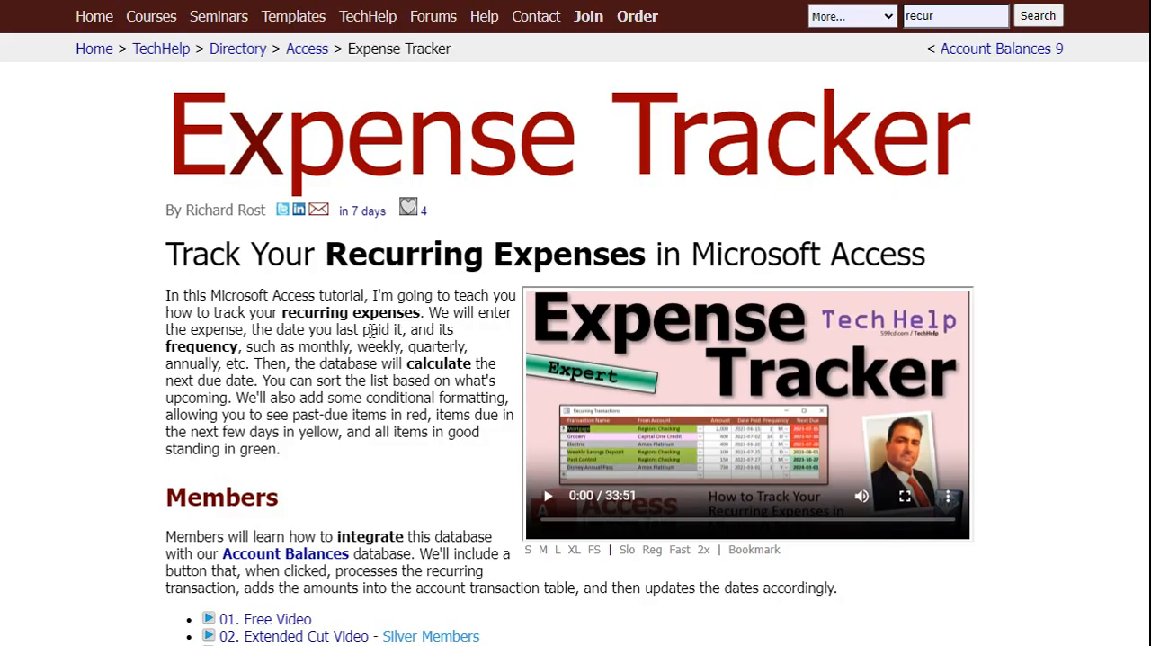
Leave the Expense Tracker page and open Account Balances v0.10.accdb from File Explorer.
scroll("down", 3)
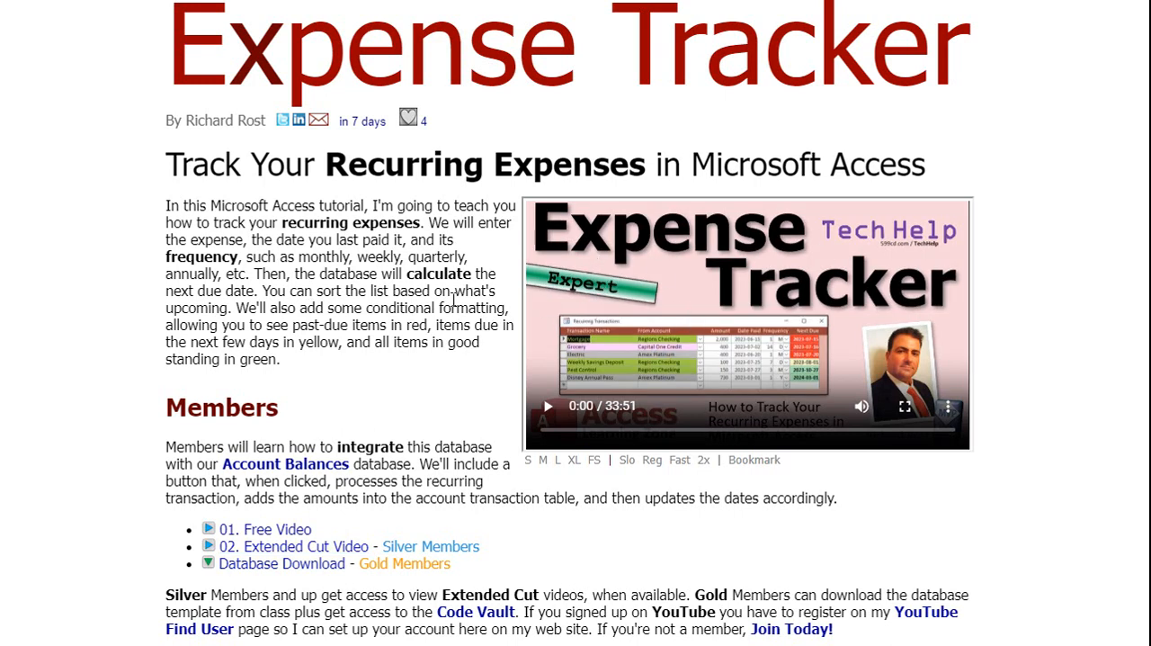
mouse_move(280, 563)
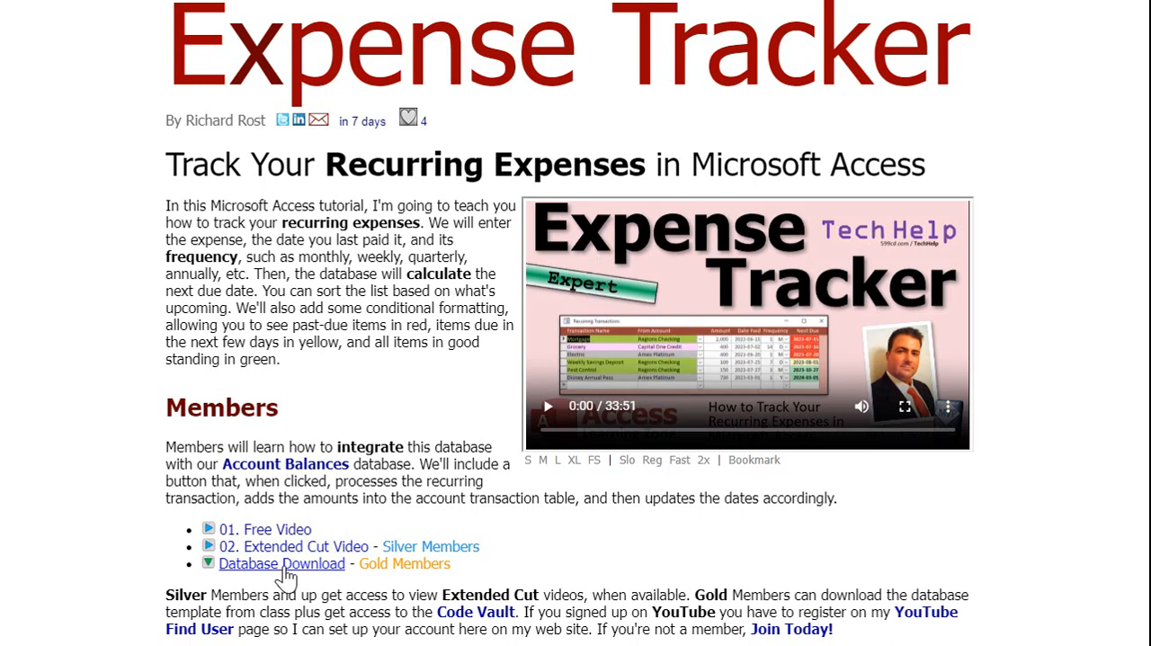
mouse_move(333, 411)
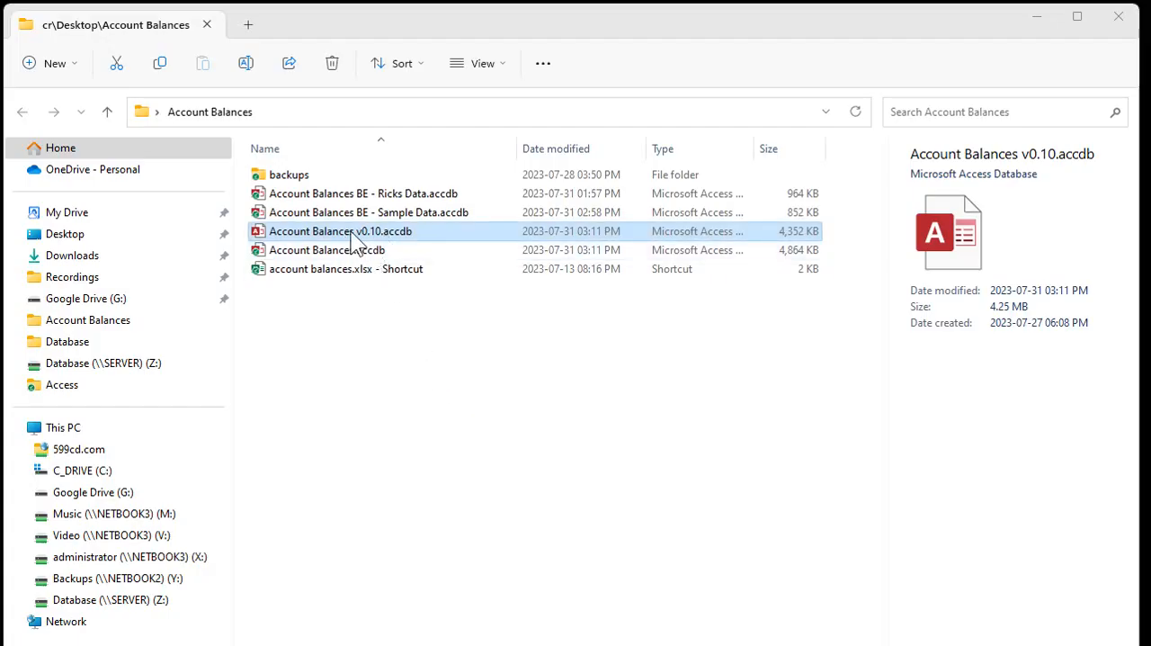
double_click(340, 230)
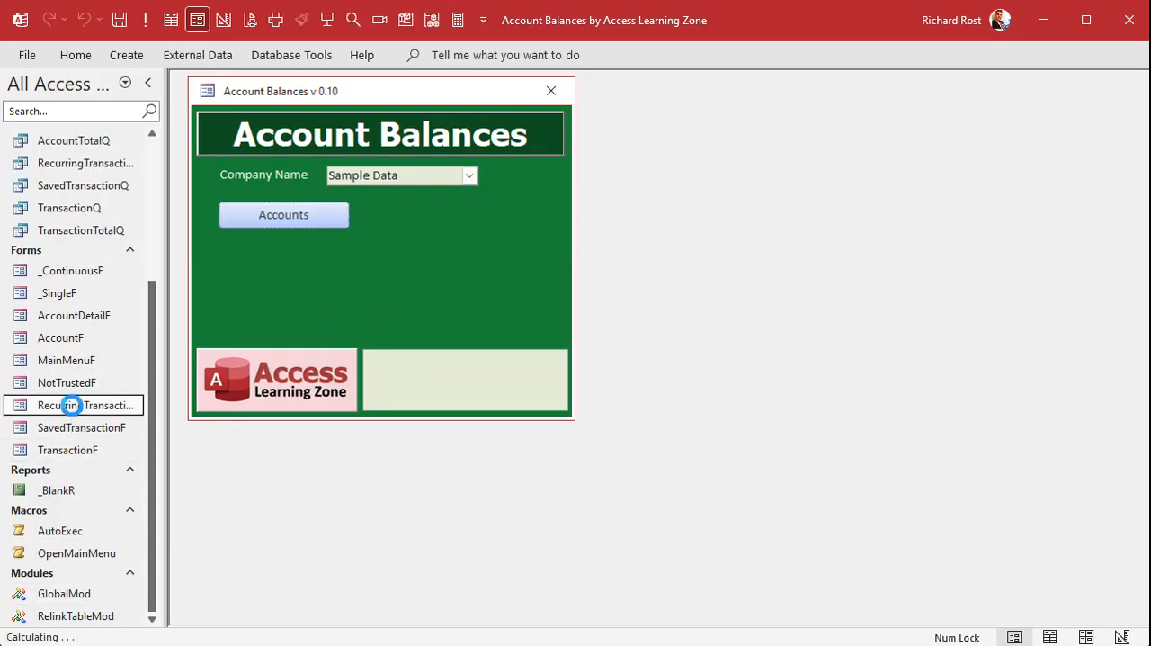
double_click(94, 405)
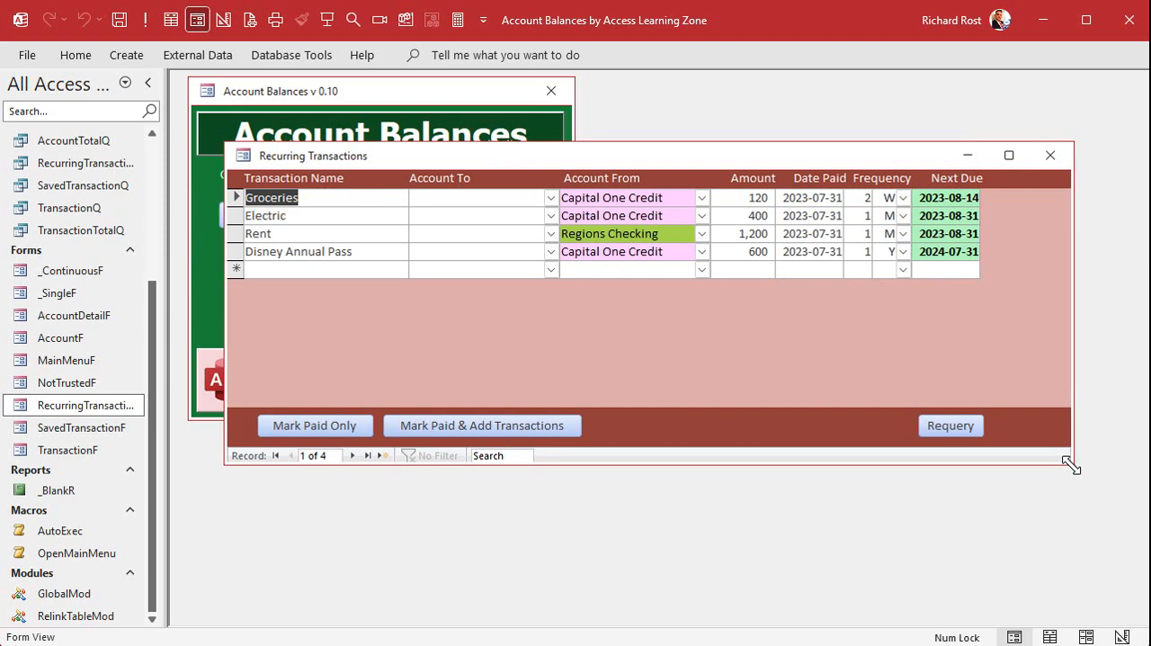
mouse_move(830, 371)
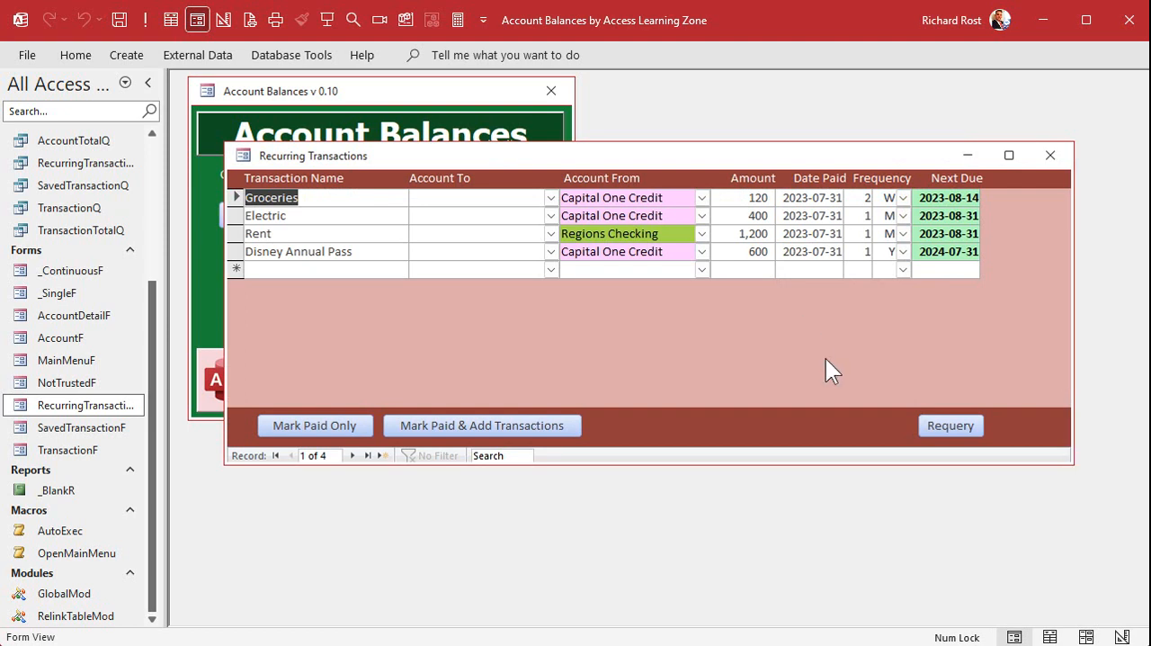
mouse_move(890, 336)
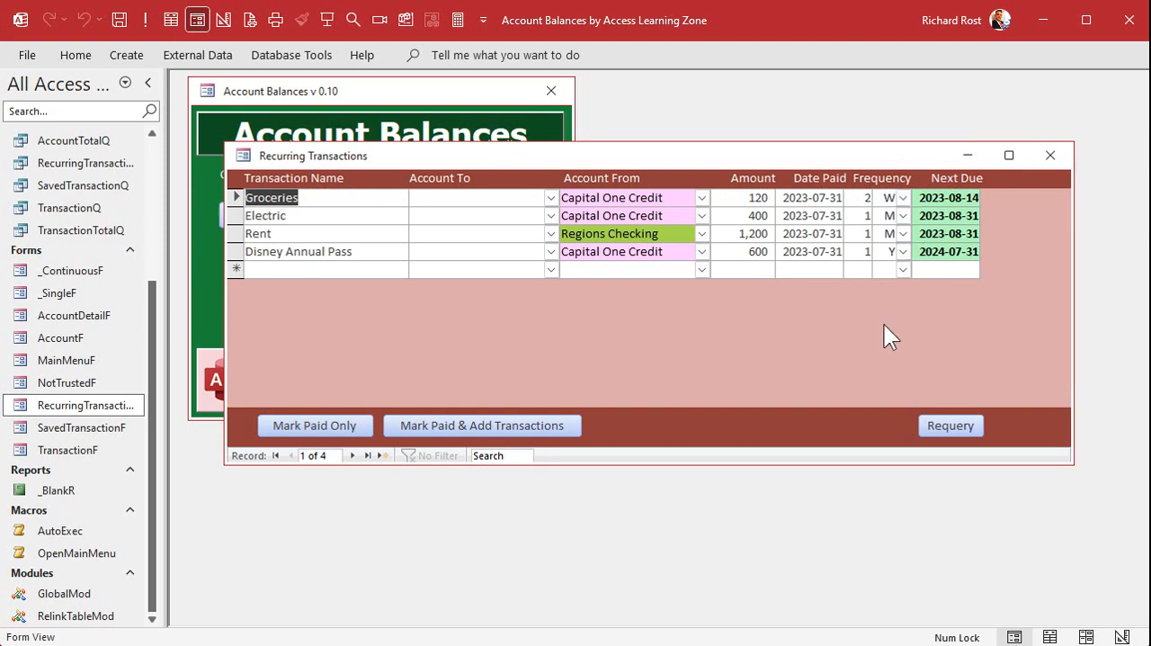
mouse_move(759, 349)
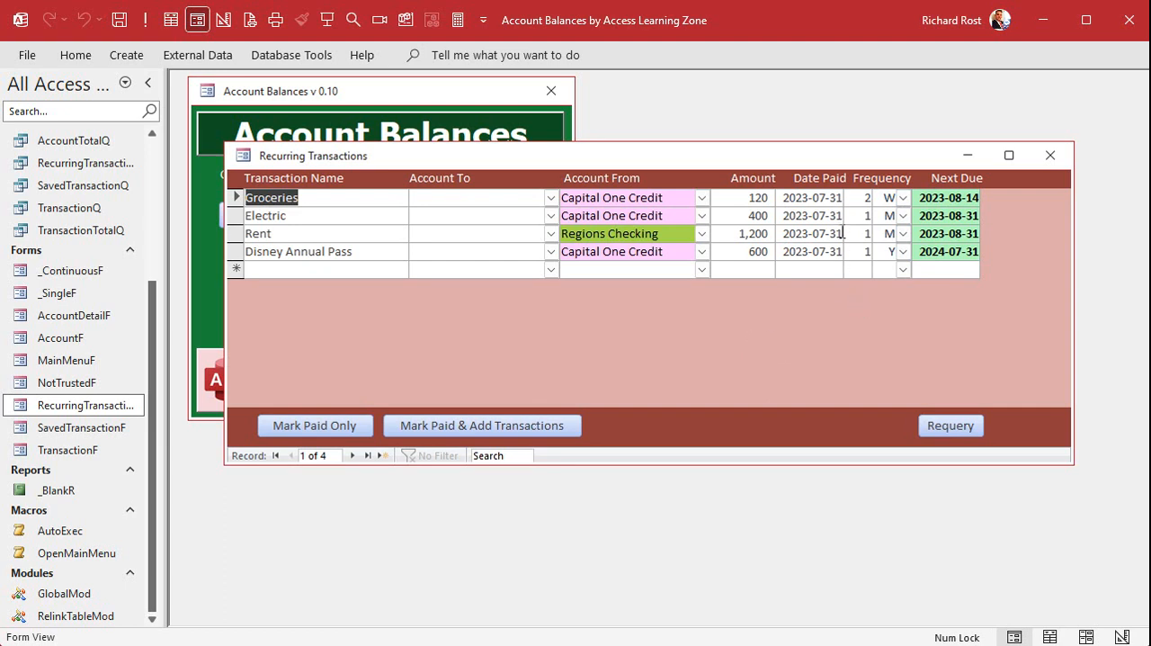
right_click(313, 155)
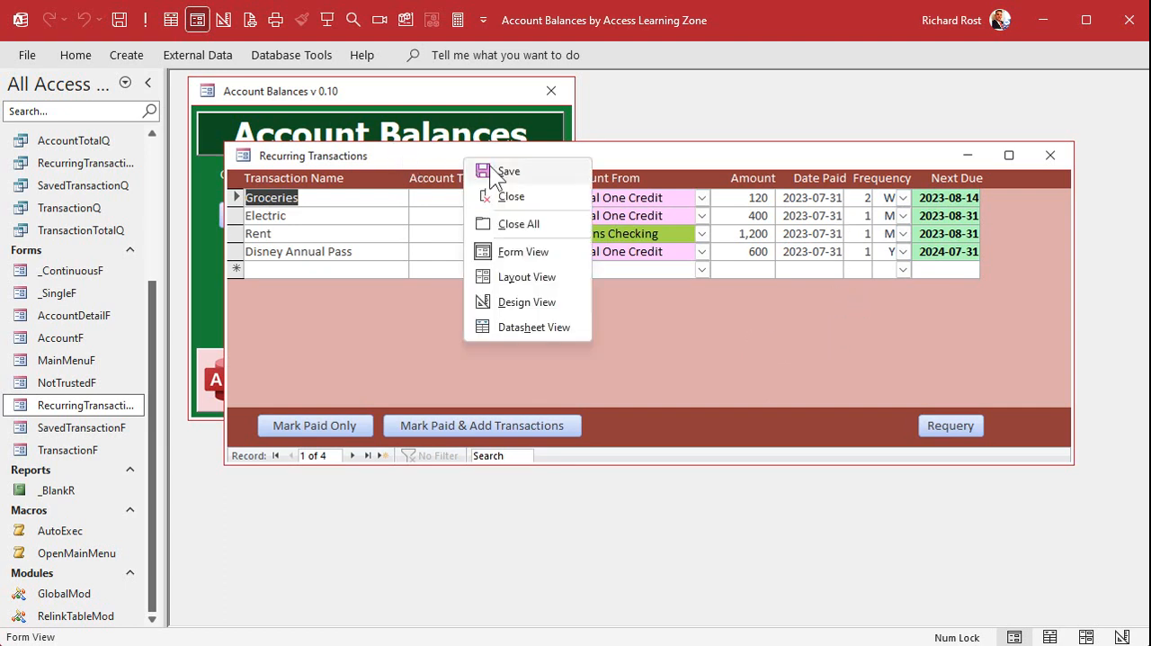
left_click(525, 302)
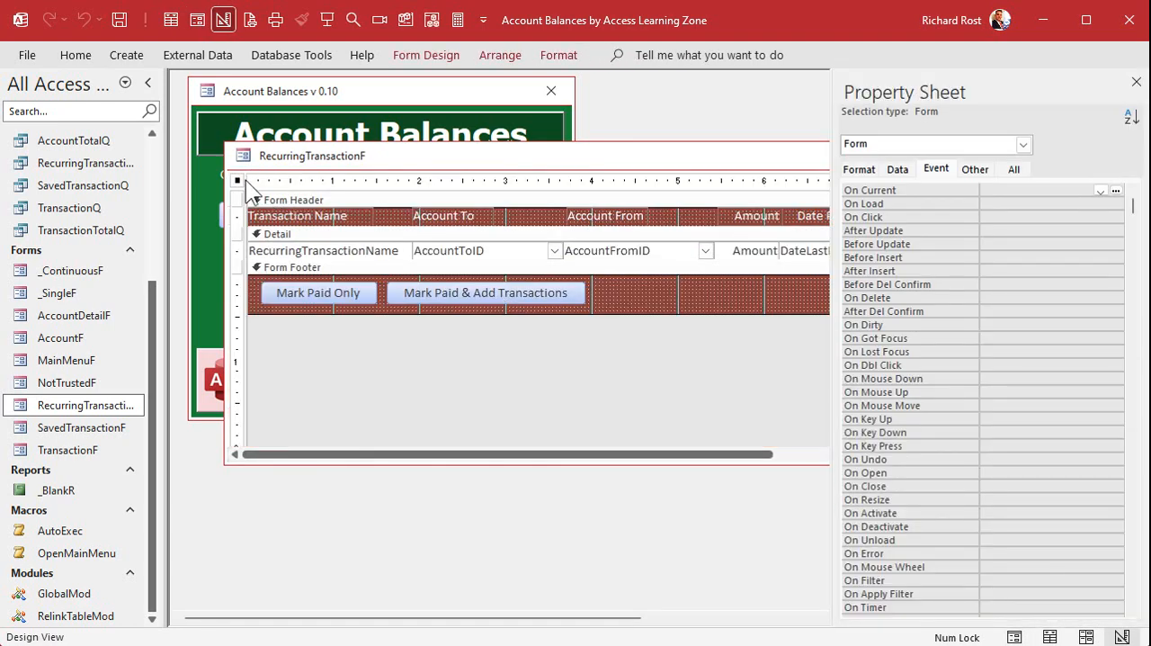
left_click(1014, 169)
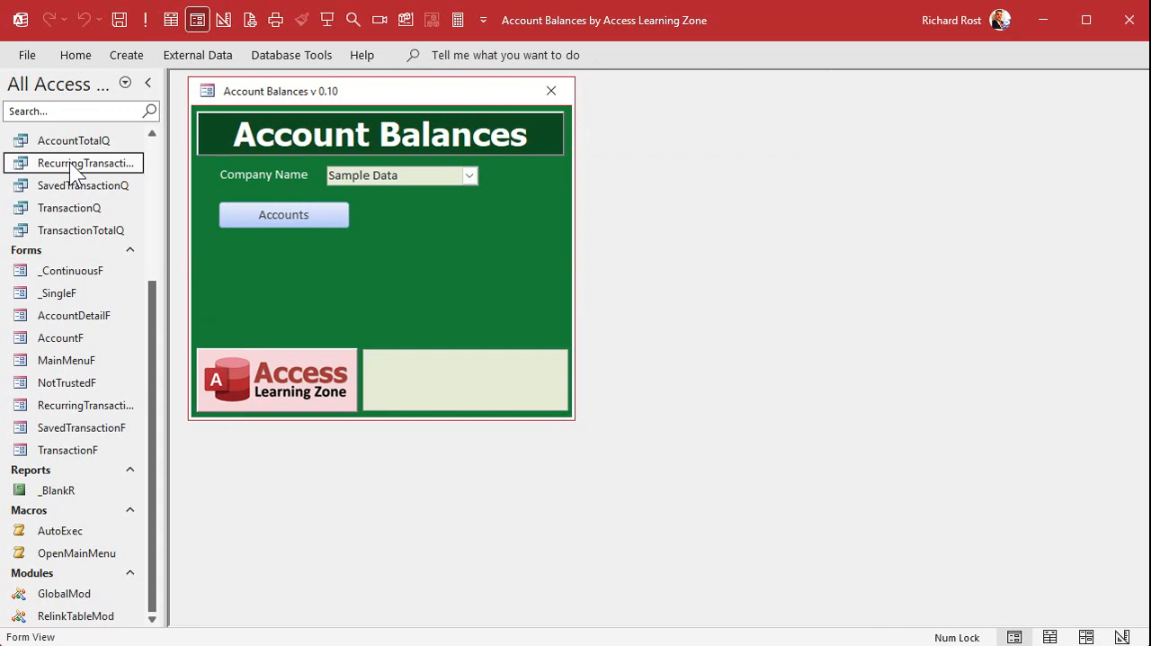
Review RecurringTransactionQ's design, then its datasheet, checking the Amount, FrequencyID and FrequencyQty columns.
right_click(86, 164)
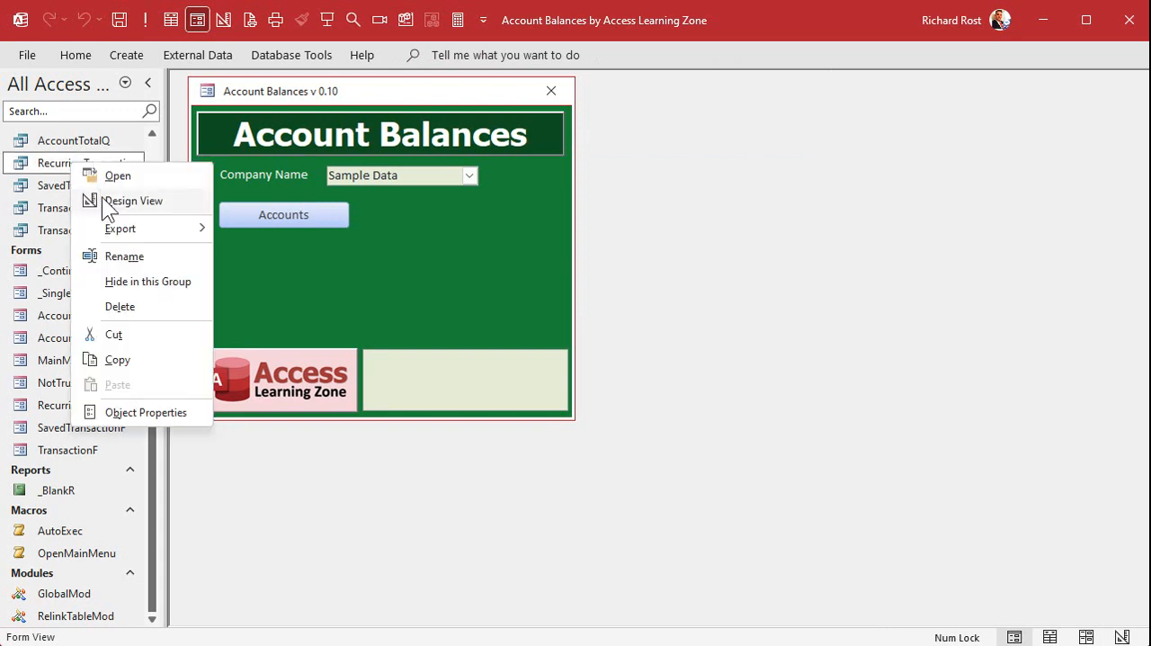
left_click(133, 200)
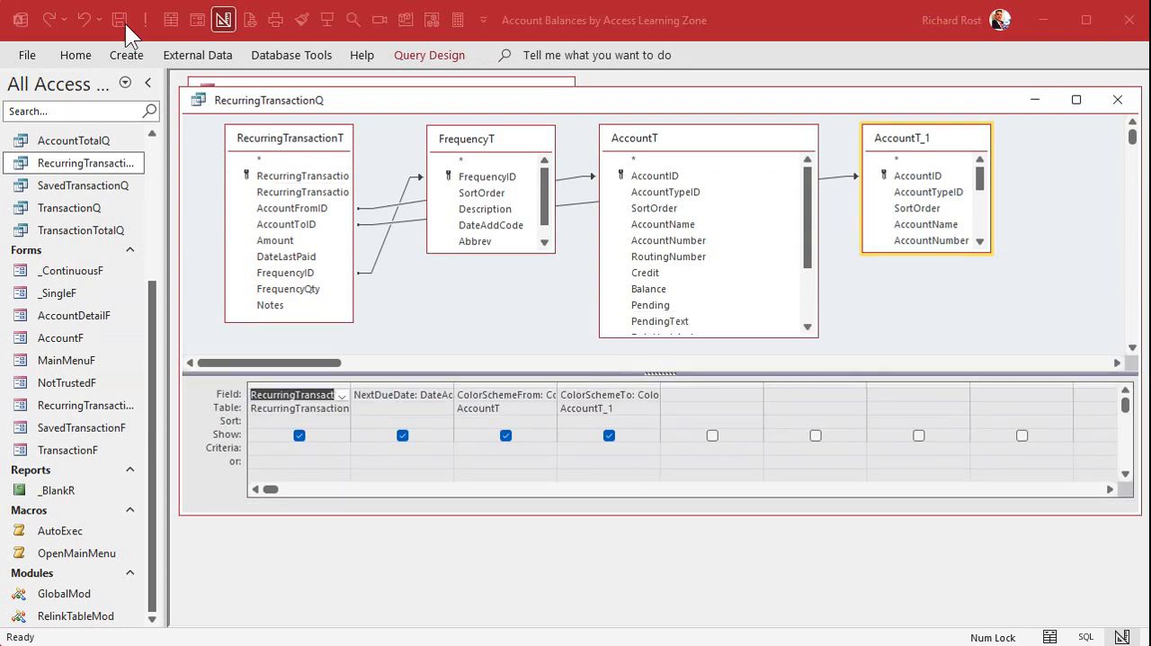
left_click(171, 20)
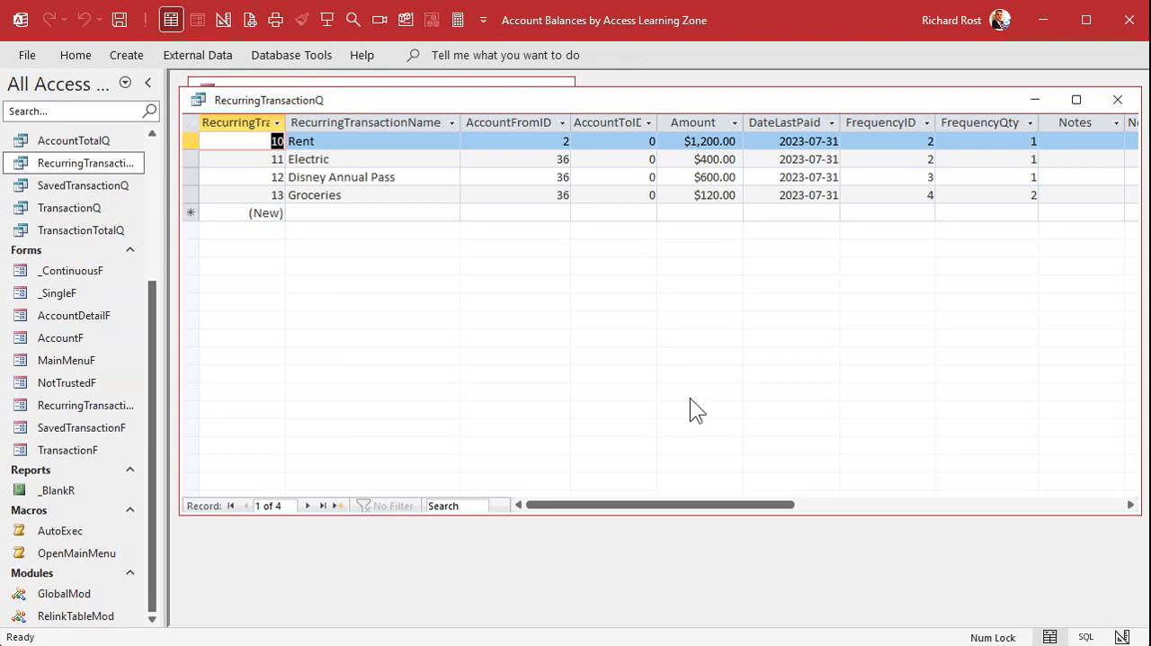
left_click(693, 122)
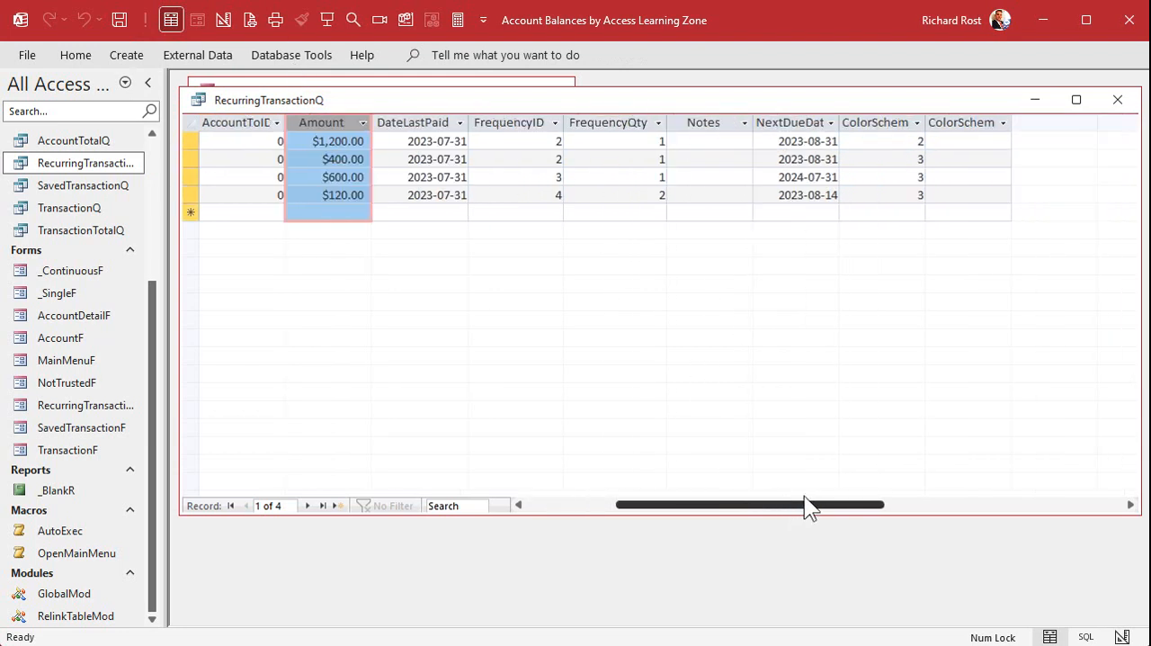
left_click(511, 123)
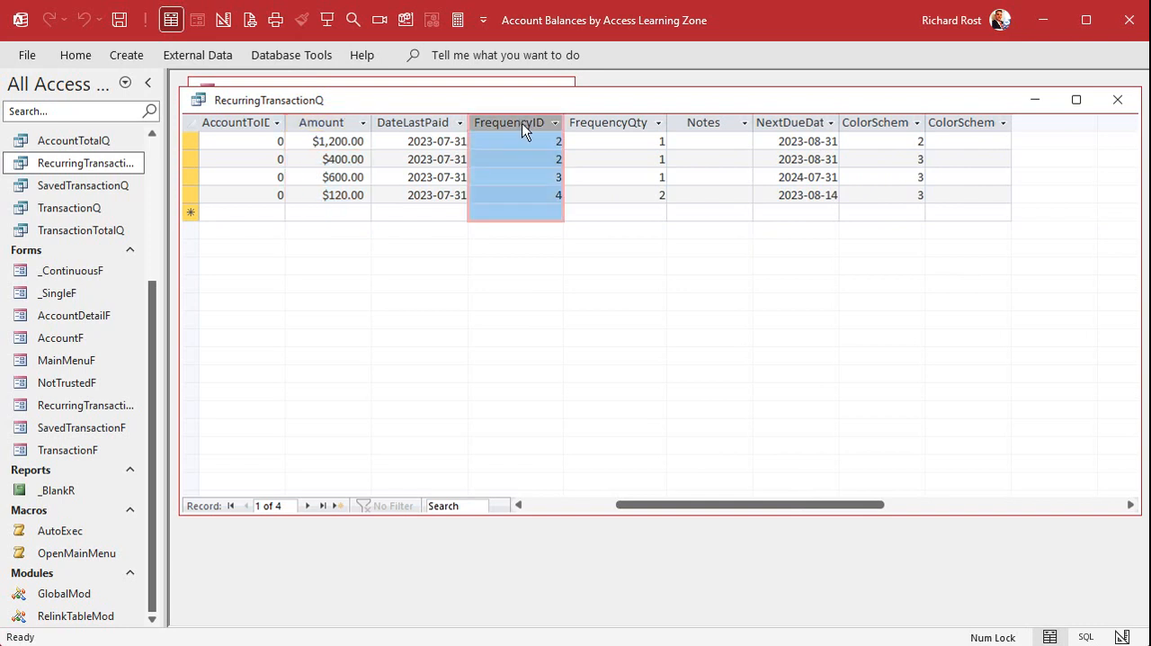
mouse_move(637, 122)
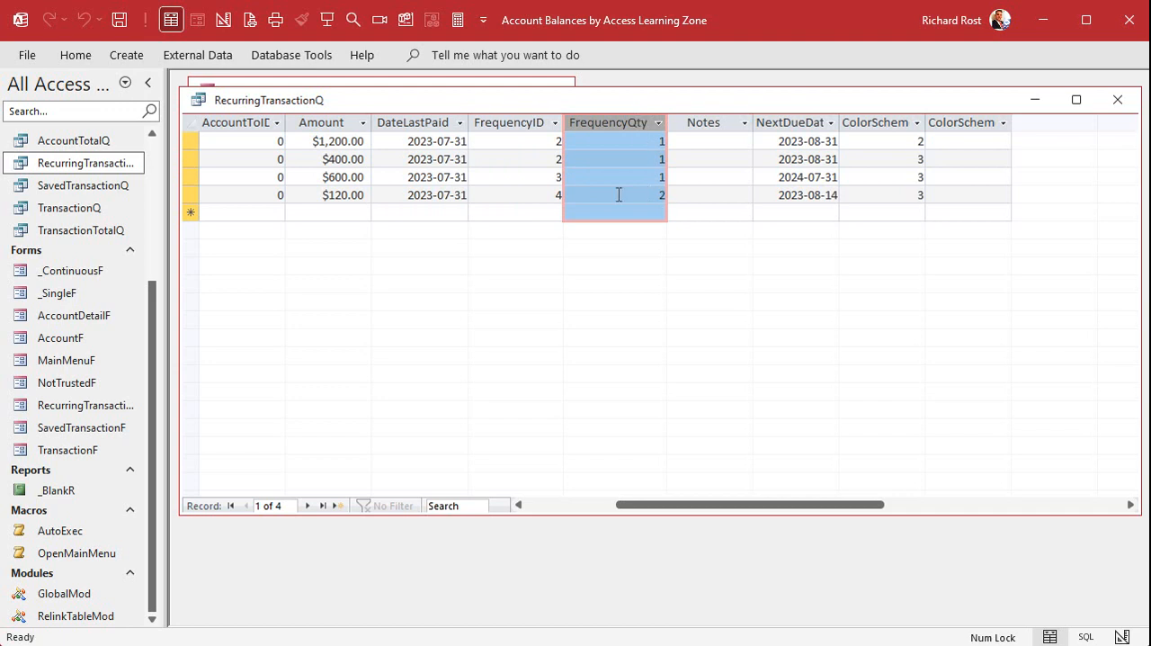
mouse_move(594, 209)
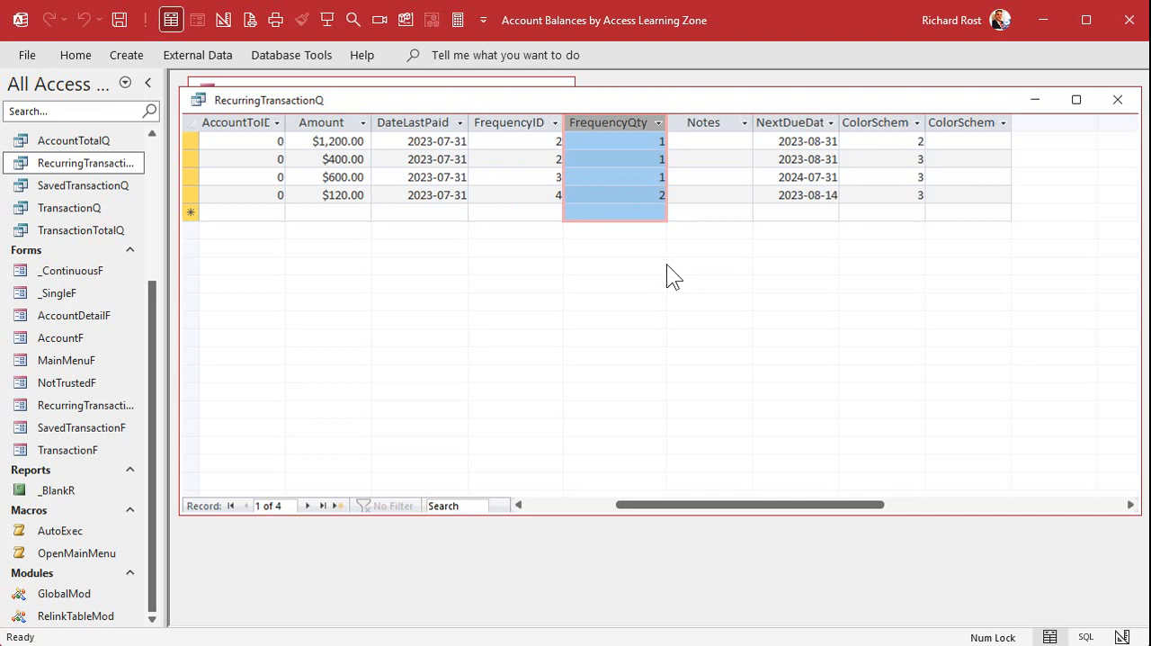
mouse_move(655, 284)
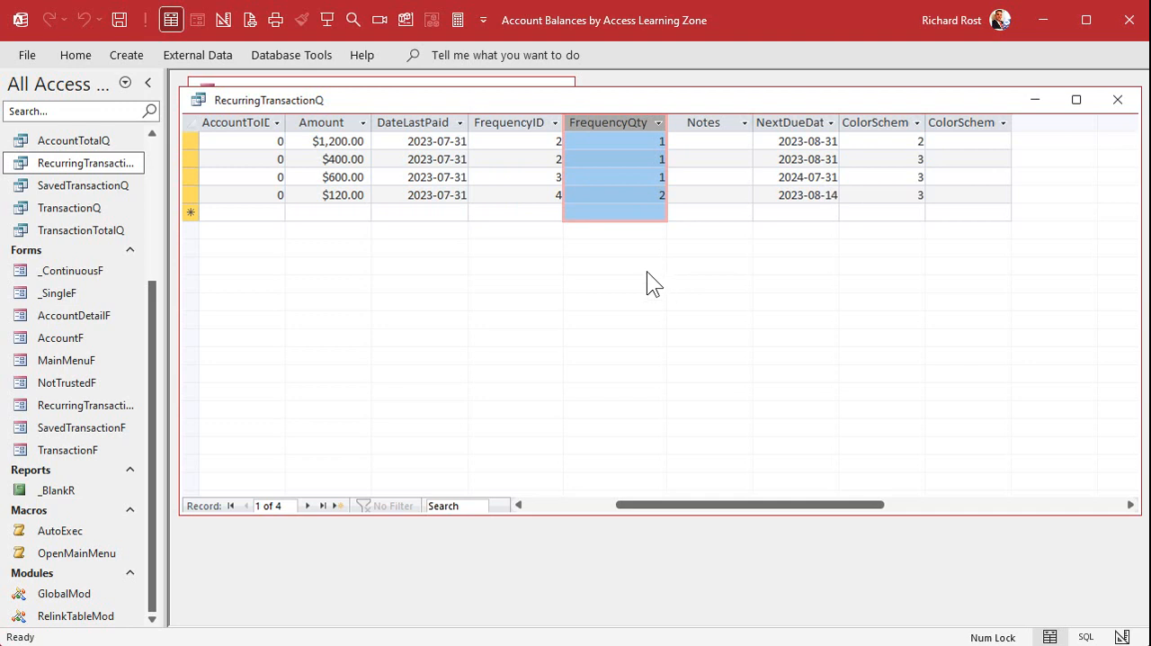
left_click(507, 123)
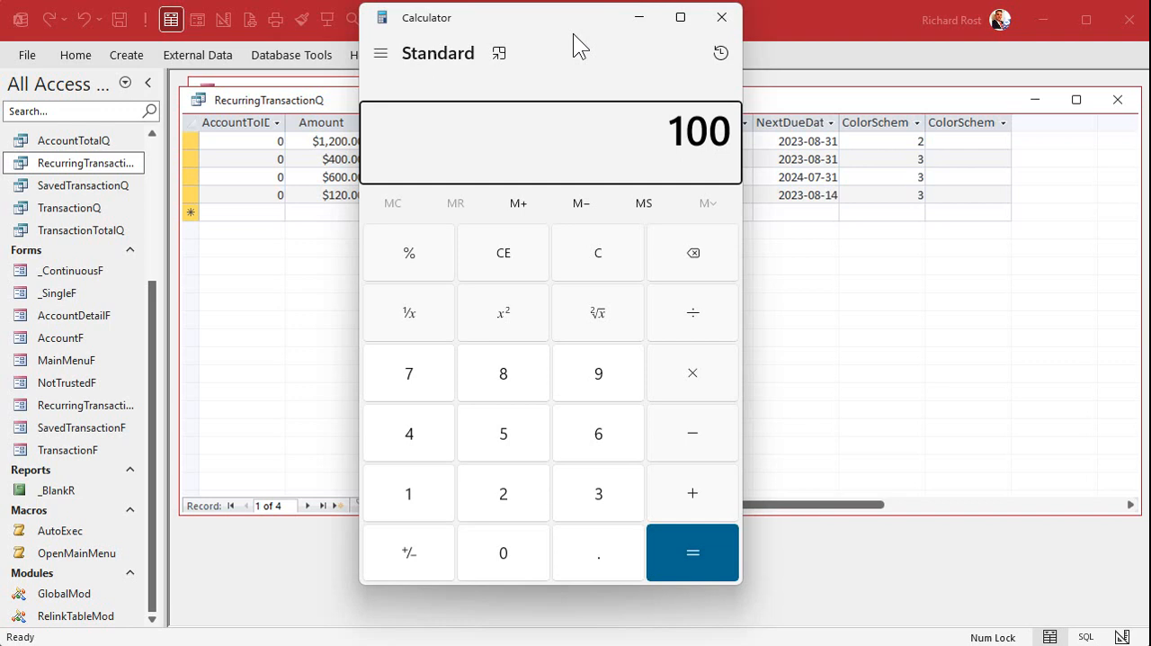
In Calculator, work out 100 ÷ 30 and then multiply the daily figure by 30 for a monthly equivalent.
left_click(691, 552)
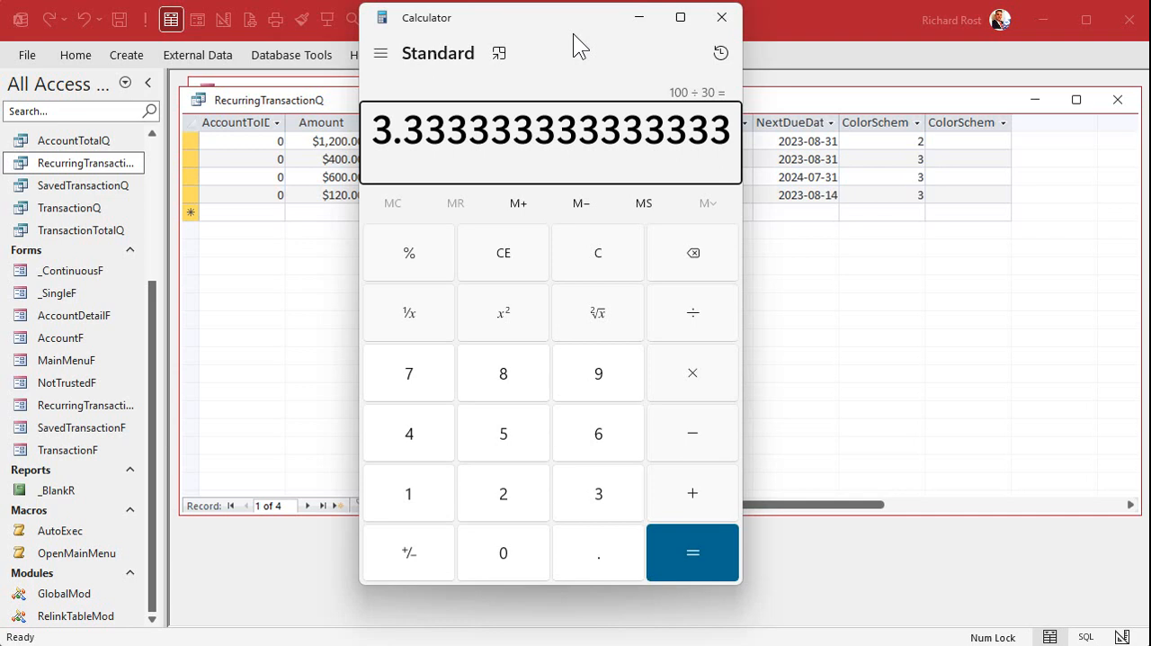
left_click(597, 252)
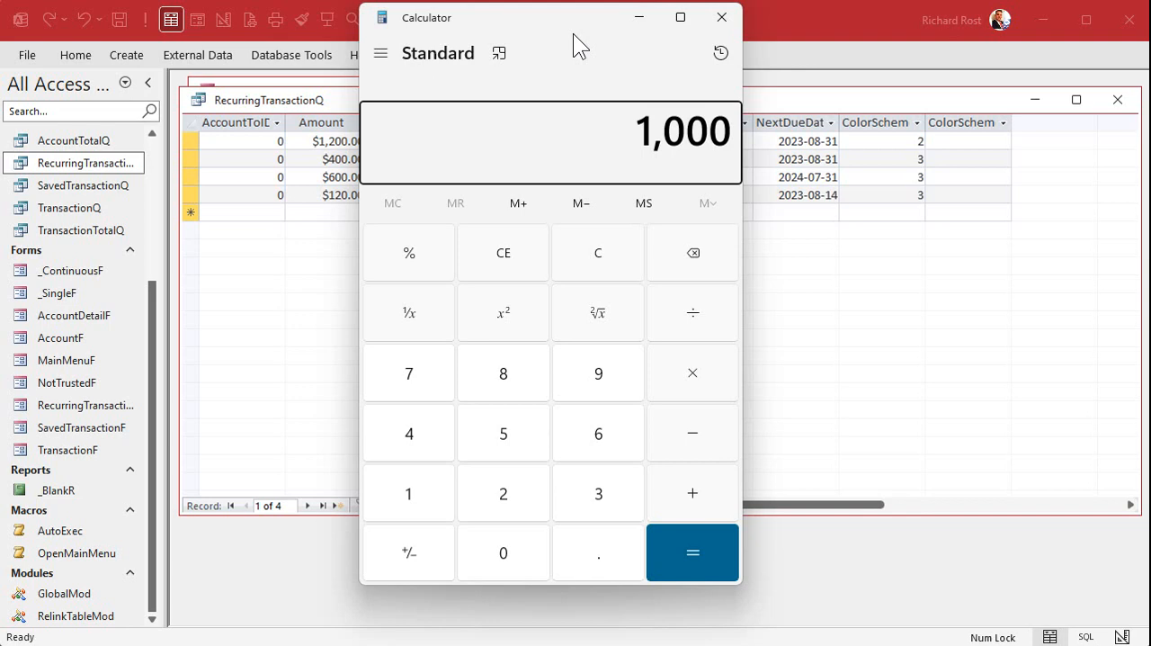
left_click(691, 552)
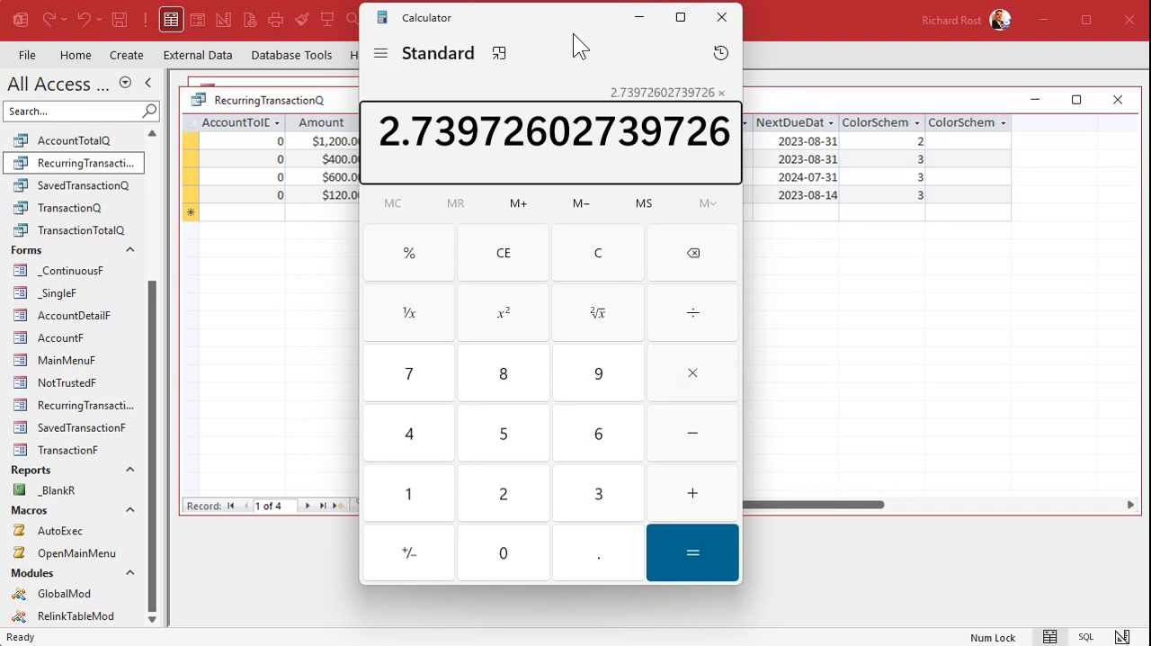
left_click(690, 552)
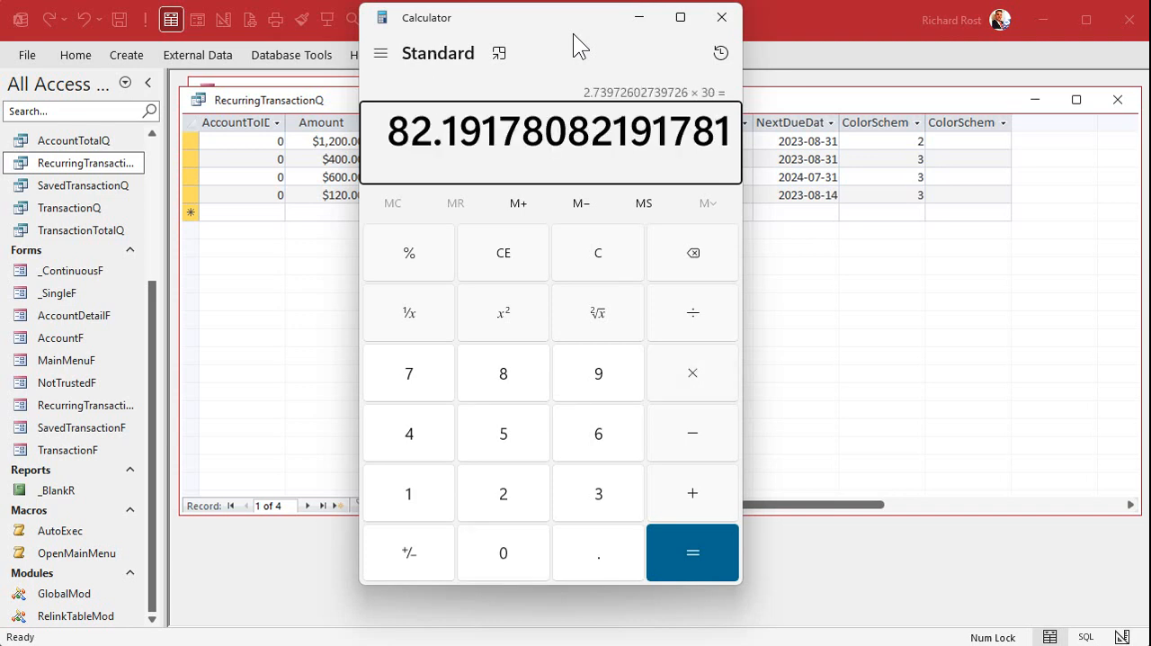
mouse_move(619, 86)
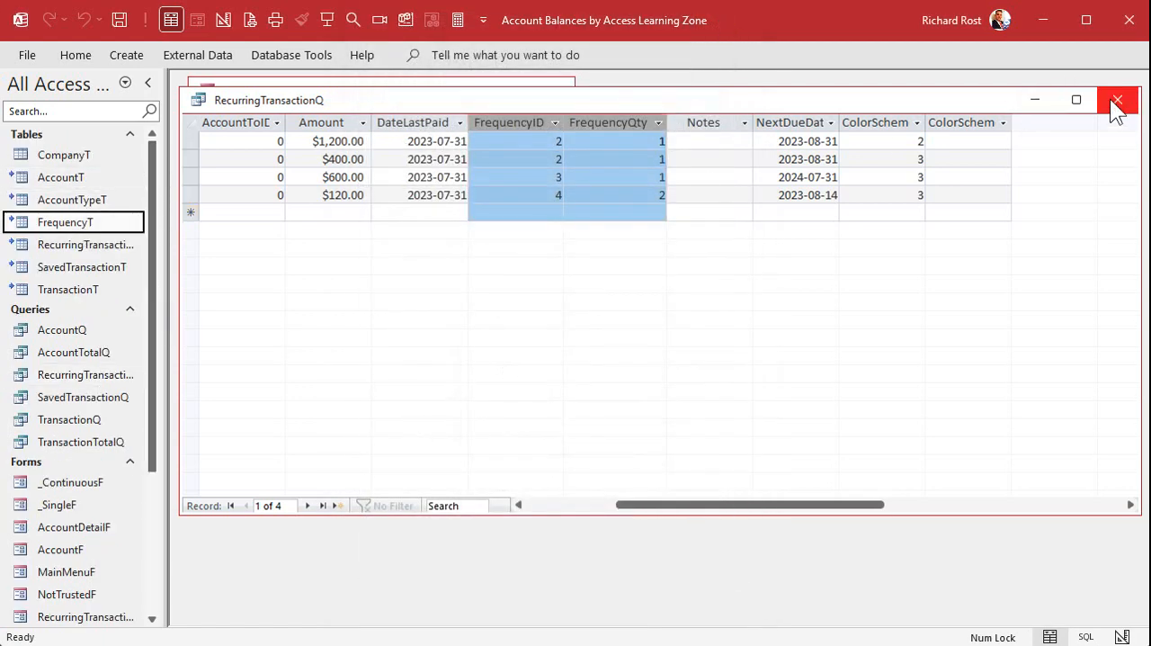
Close the query results and review FrequencyT's Day, Month, Year and Week records with their date codes, then close it.
left_click(1117, 101)
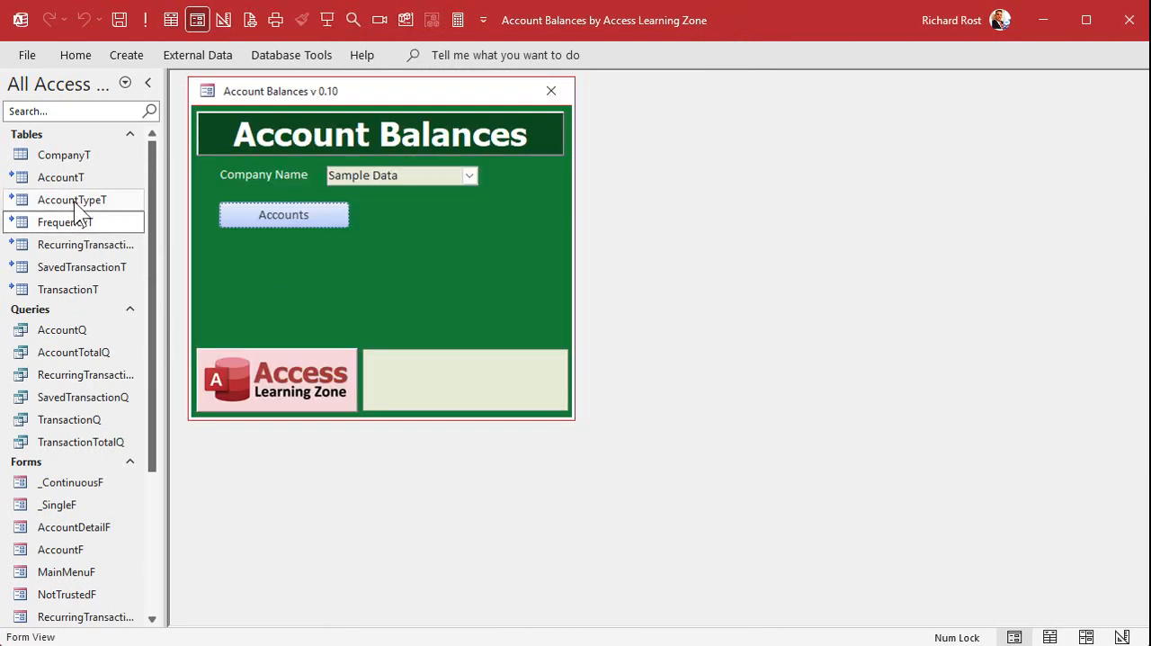
double_click(65, 223)
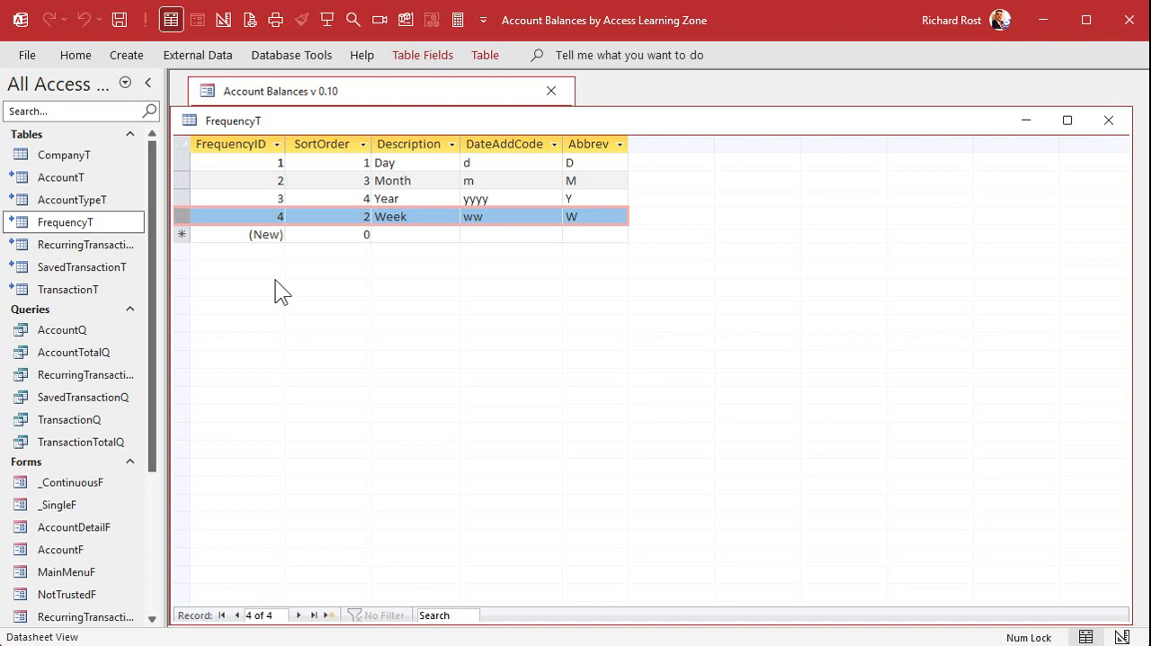
left_click(510, 216)
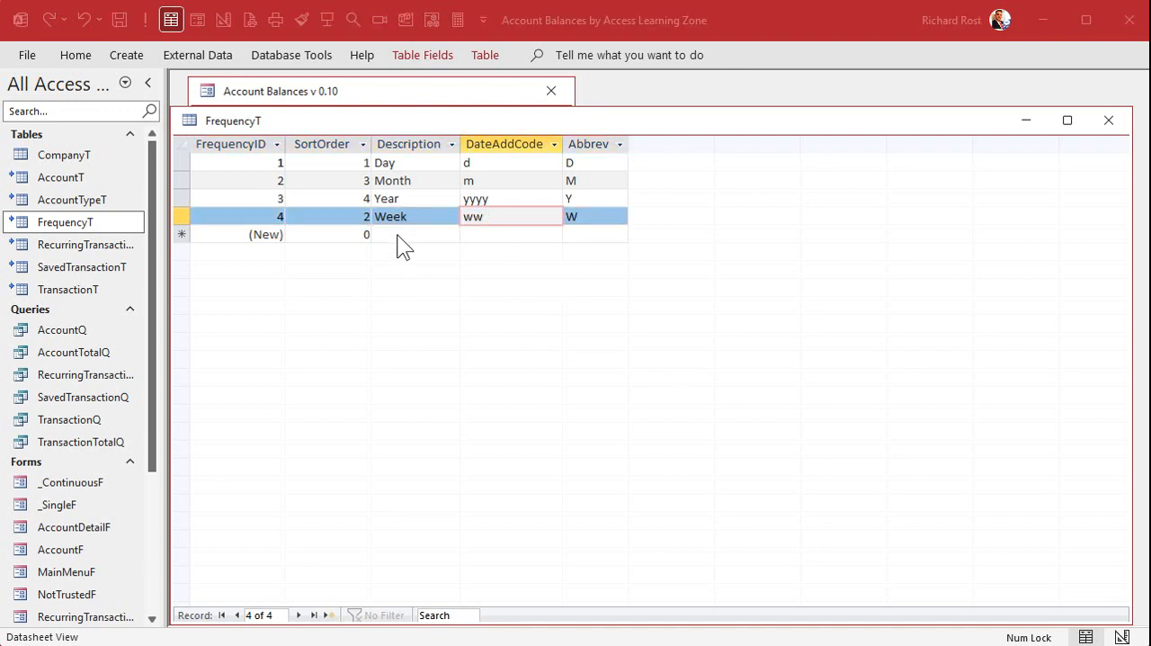
mouse_move(486, 245)
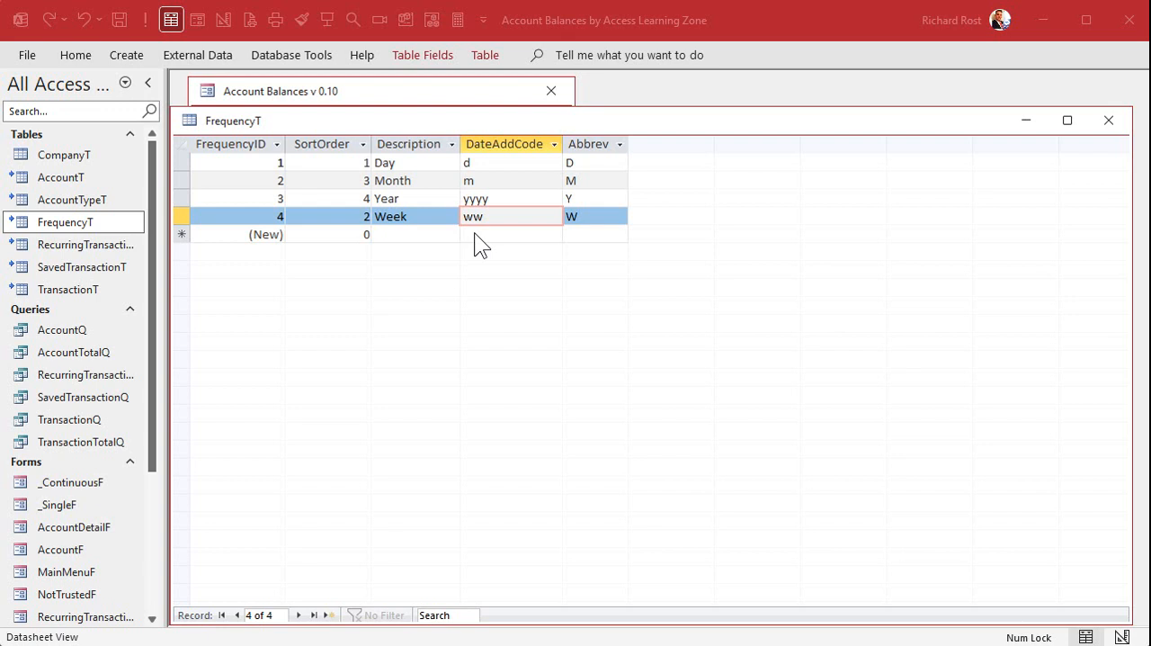
mouse_move(428, 173)
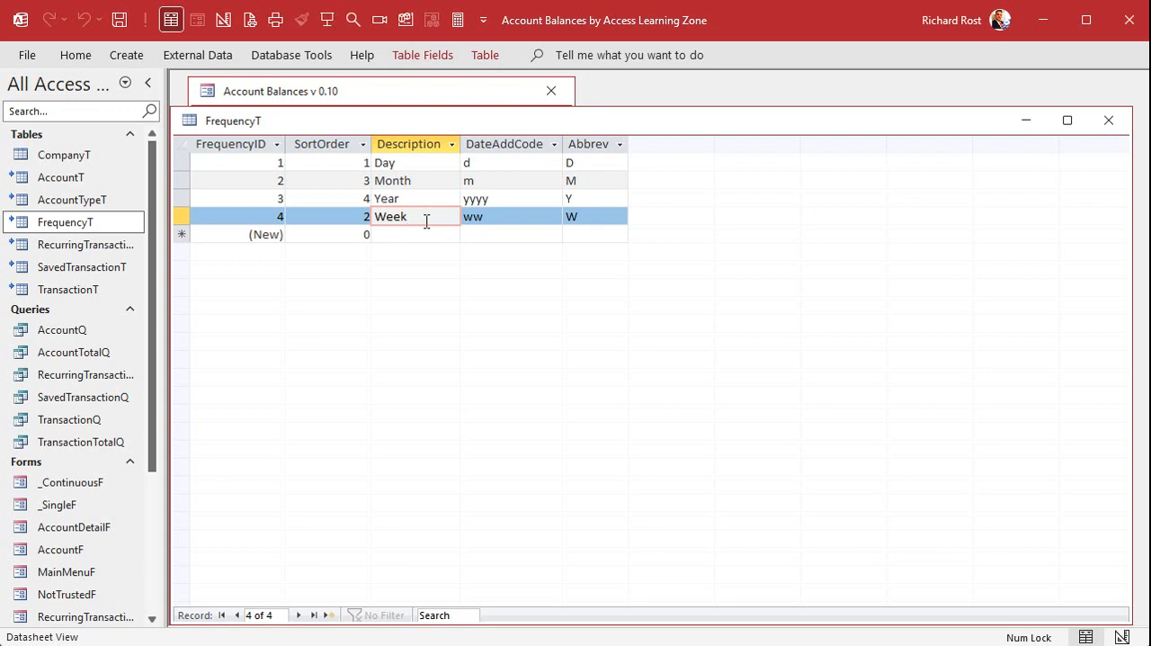
mouse_move(450, 305)
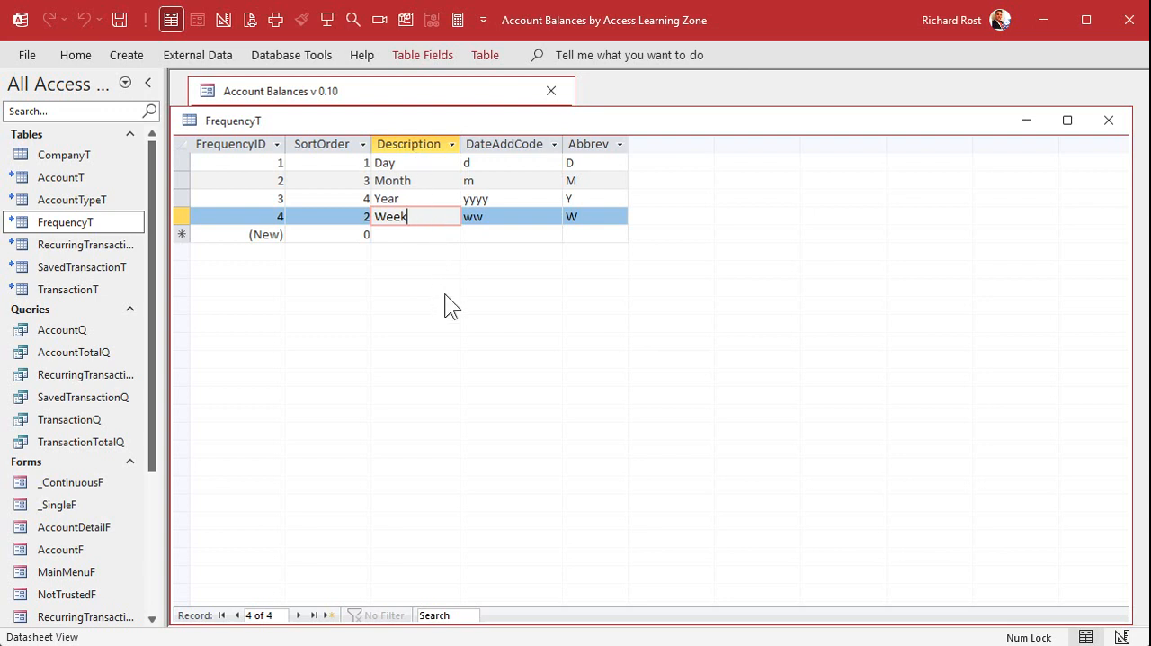
left_click(413, 164)
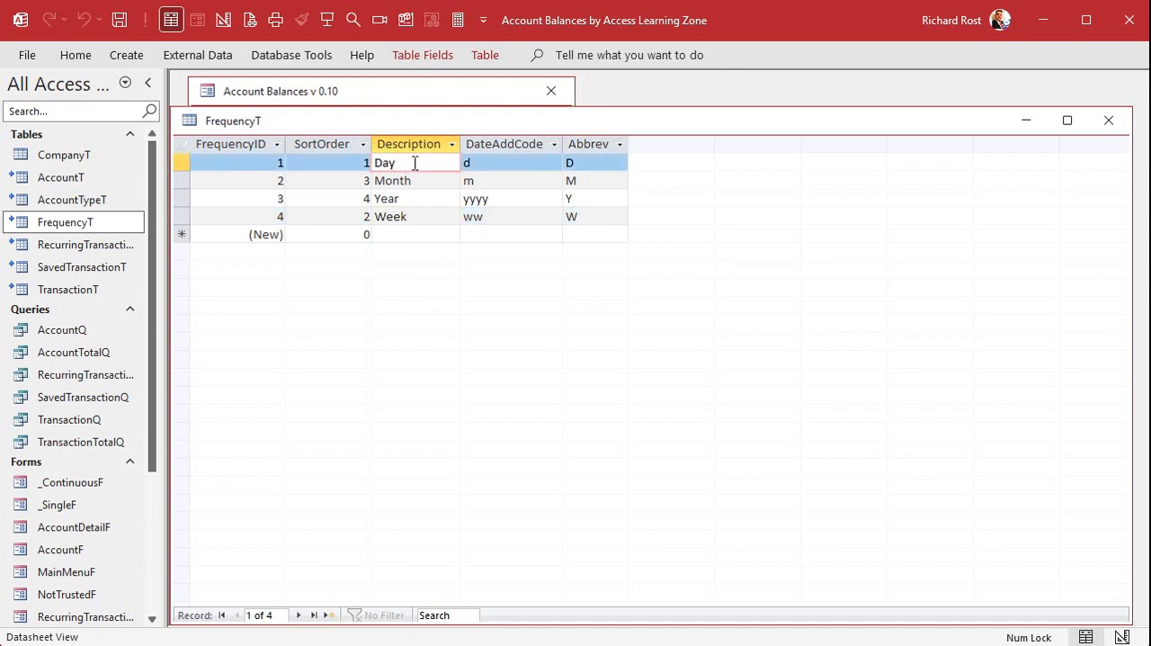
left_click(413, 216)
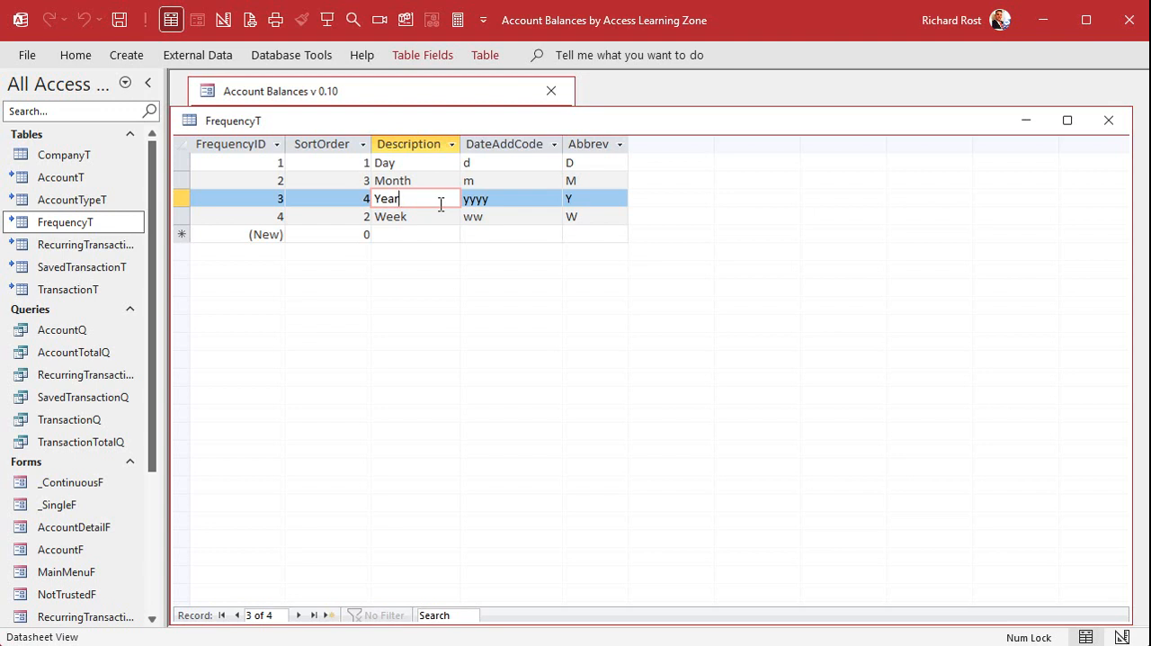
left_click(392, 180)
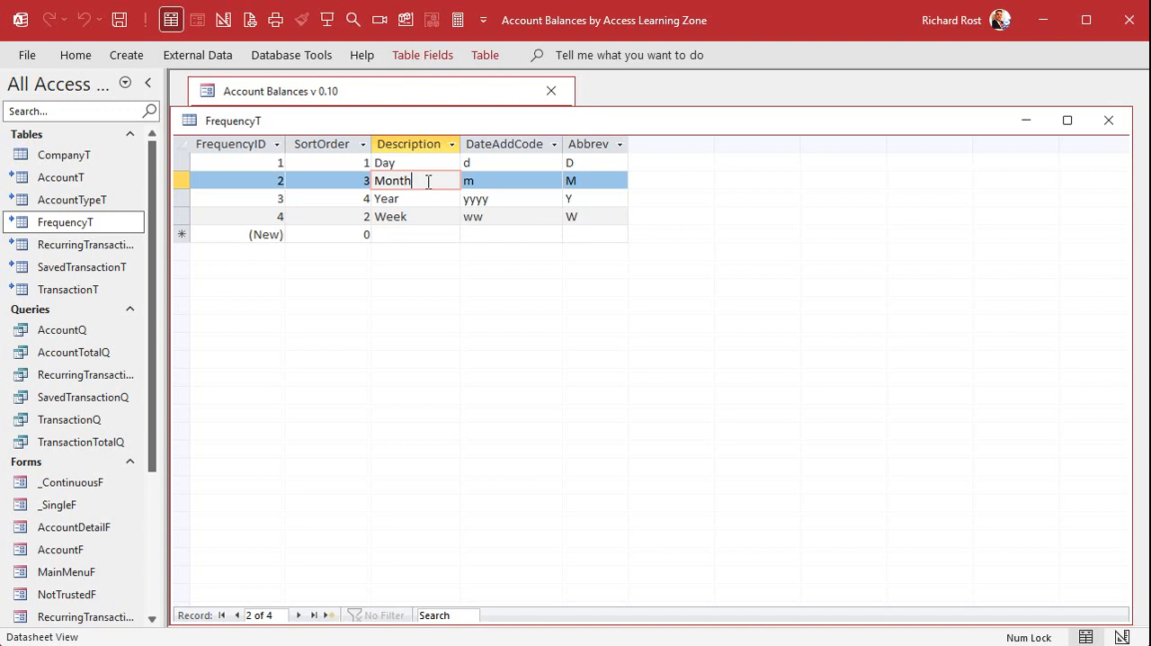
mouse_move(676, 151)
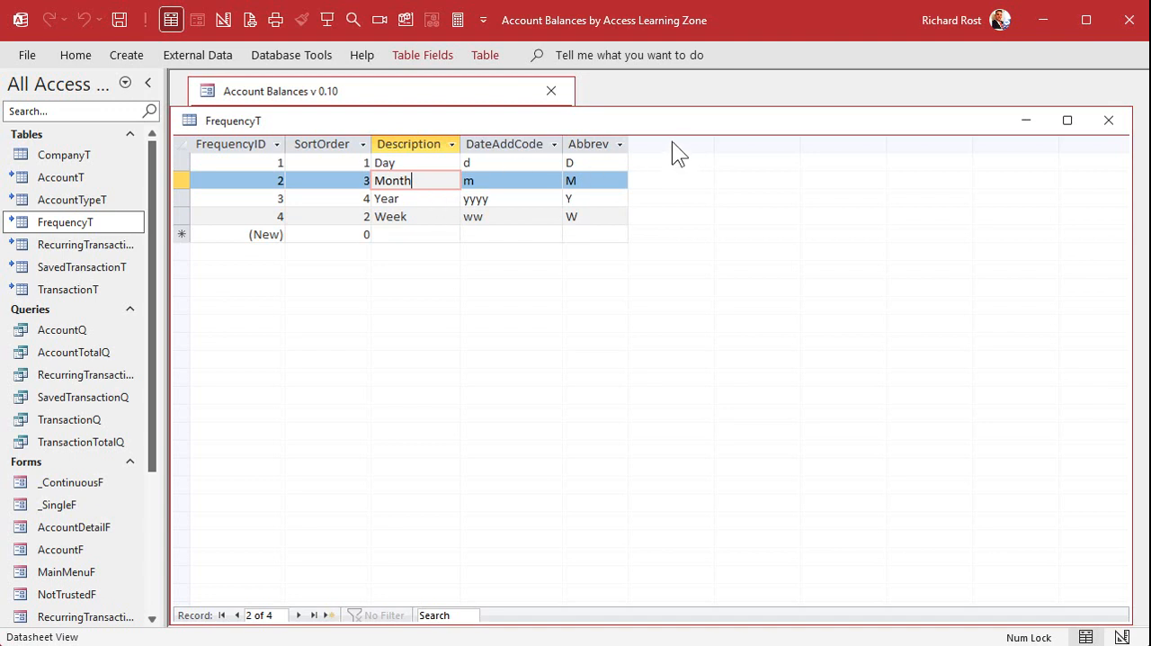
mouse_move(723, 202)
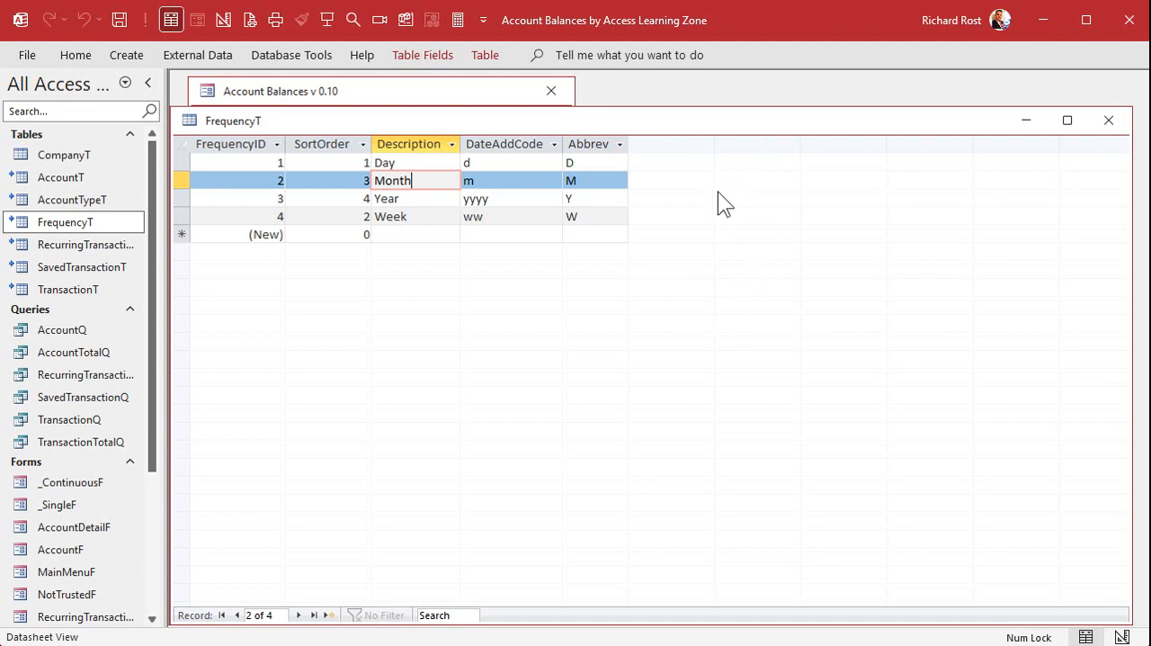
mouse_move(549, 327)
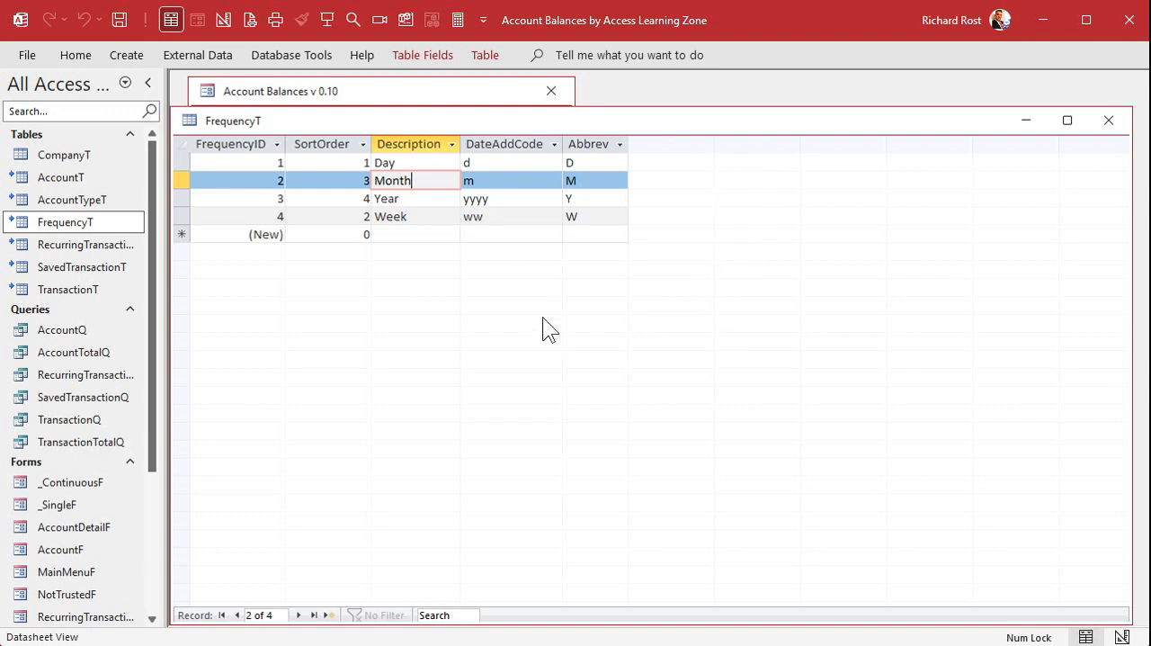
mouse_move(1108, 119)
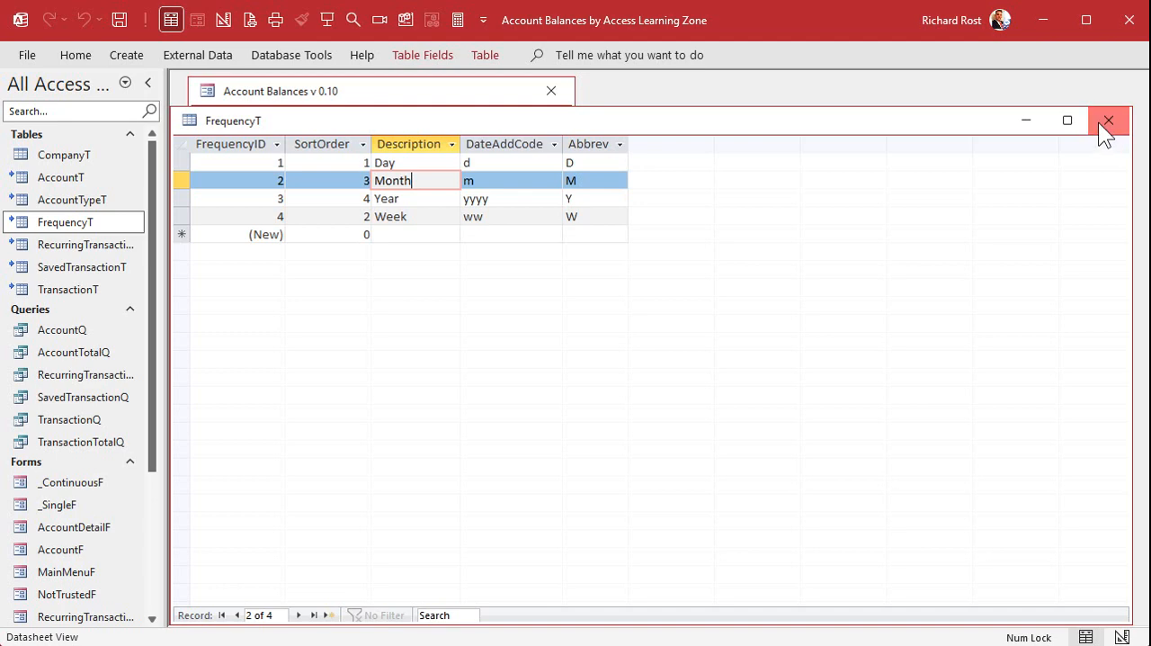
left_click(1108, 119)
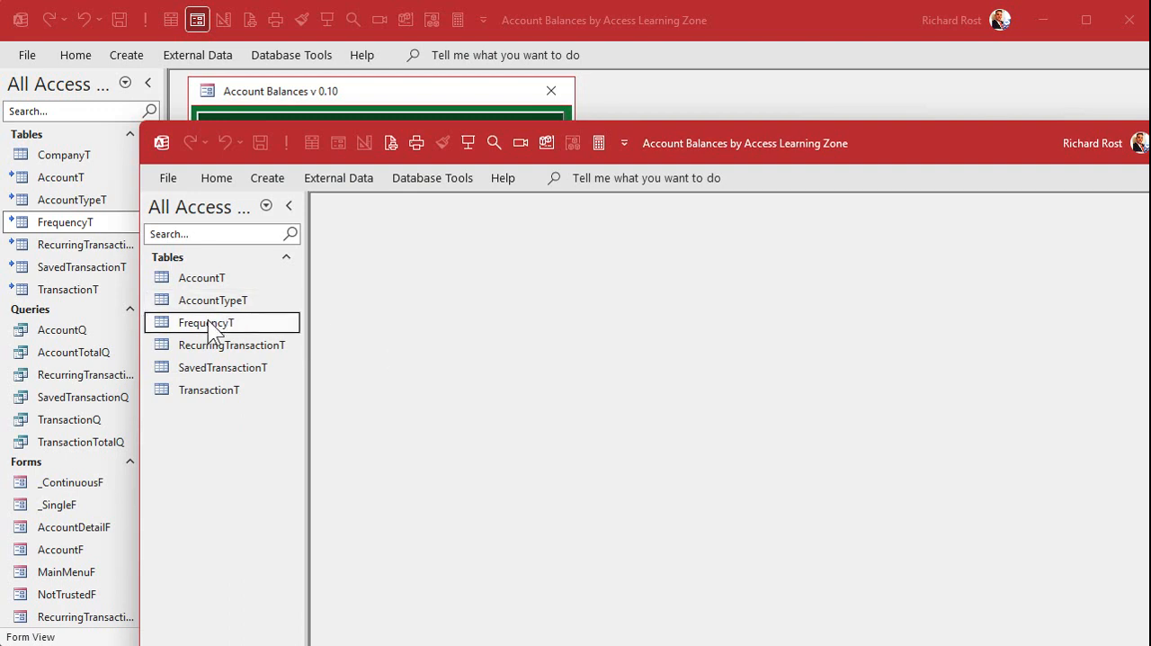
Add a NumDays Number field to FrequencyT and fill in 1, 30.42, 365.25 and 7 for Day, Month, Year and Week.
double_click(205, 322)
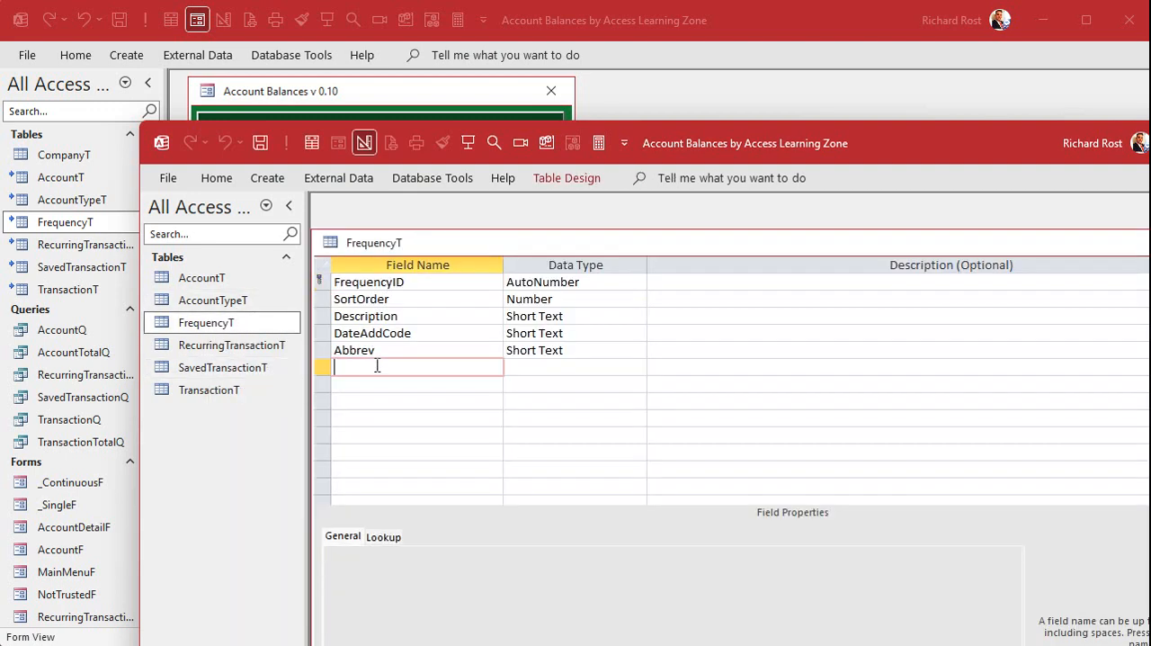
type("NumDays")
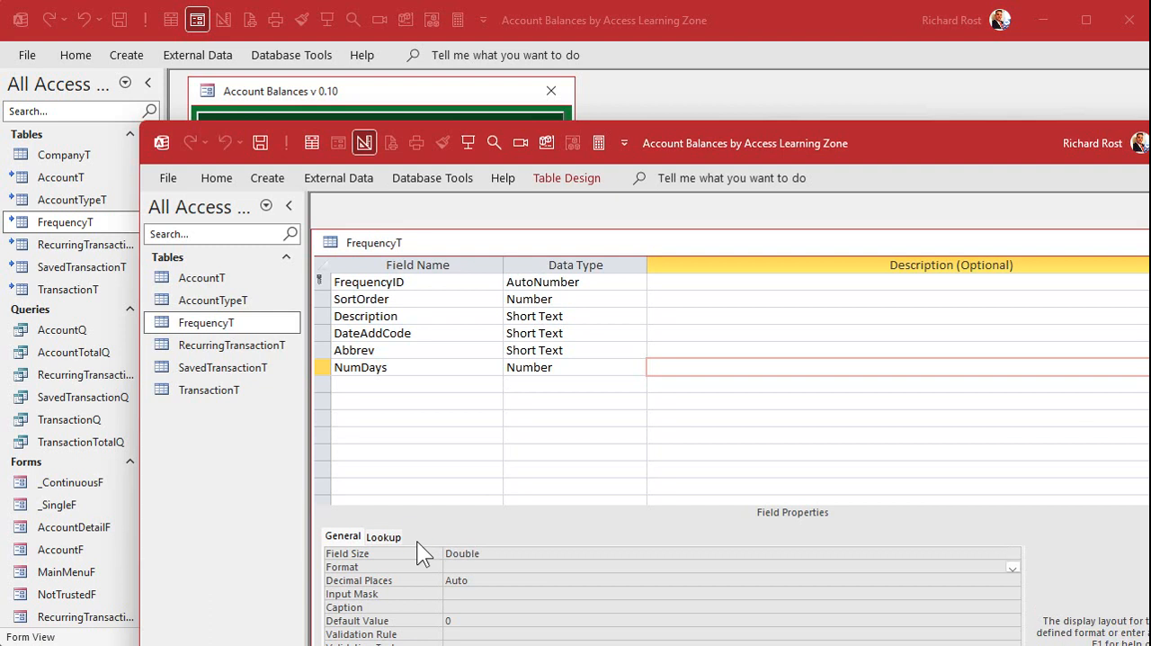
left_click(311, 142)
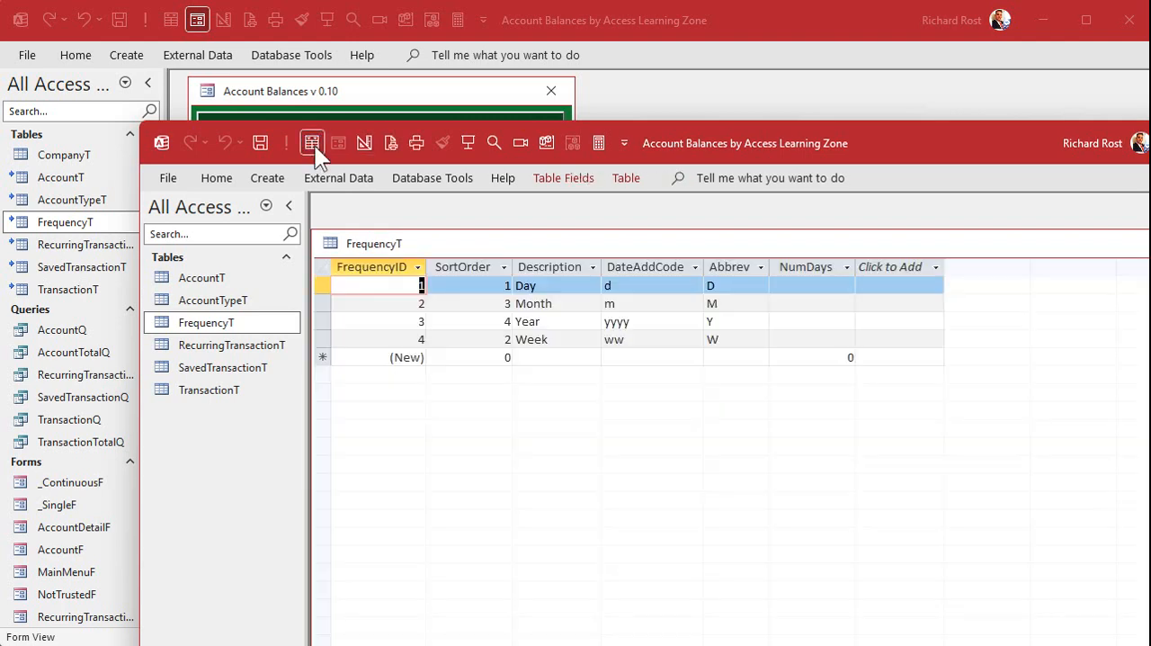
left_click(809, 284)
type("1")
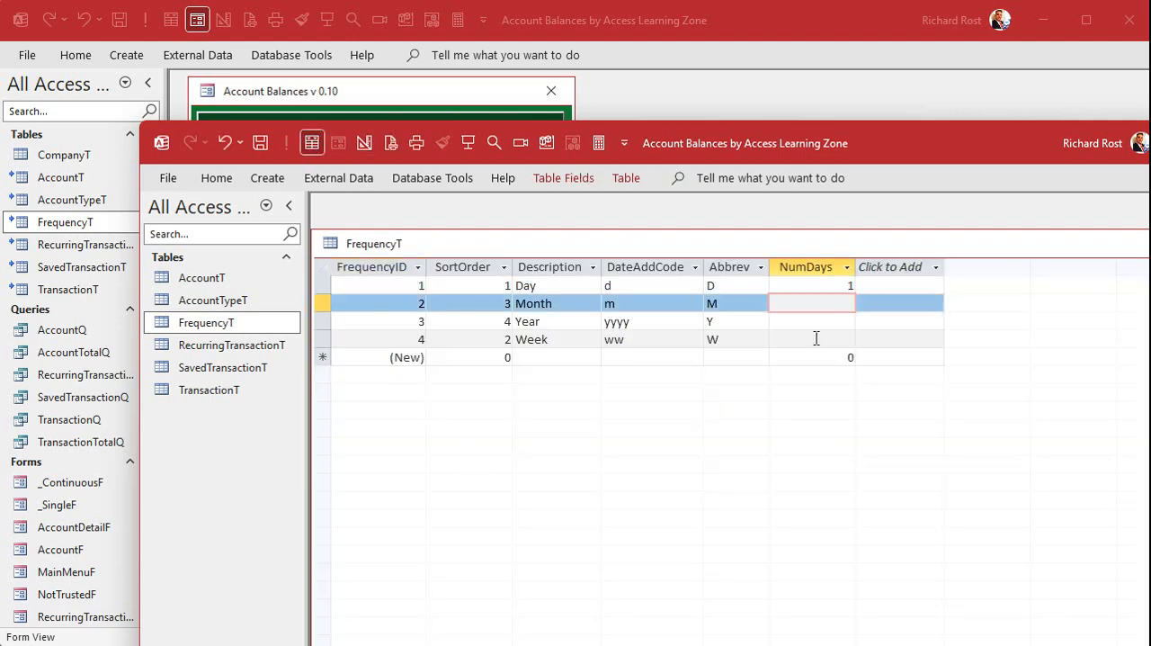
type("30.42")
left_click(813, 322)
type("365.25")
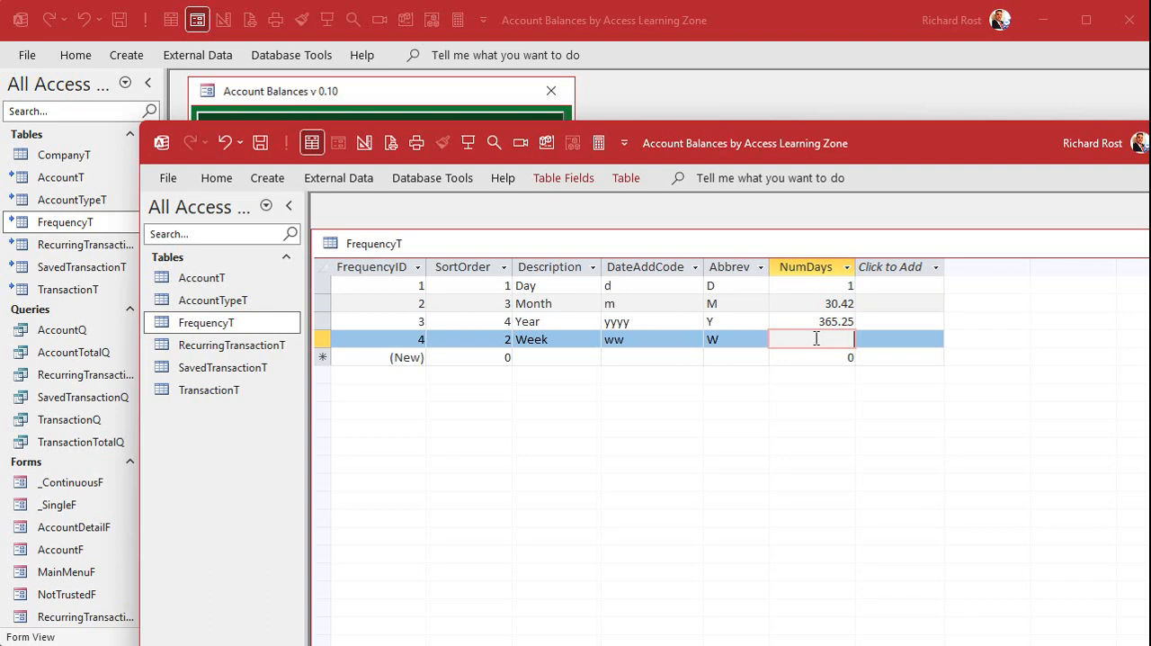
type("7")
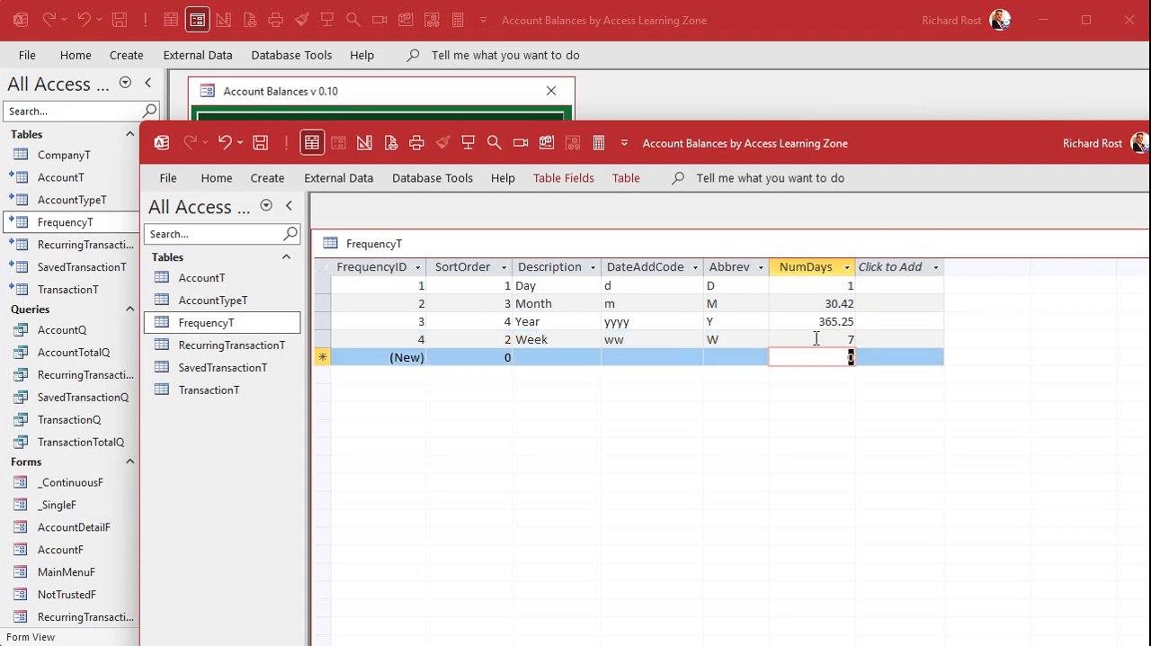
mouse_move(774, 313)
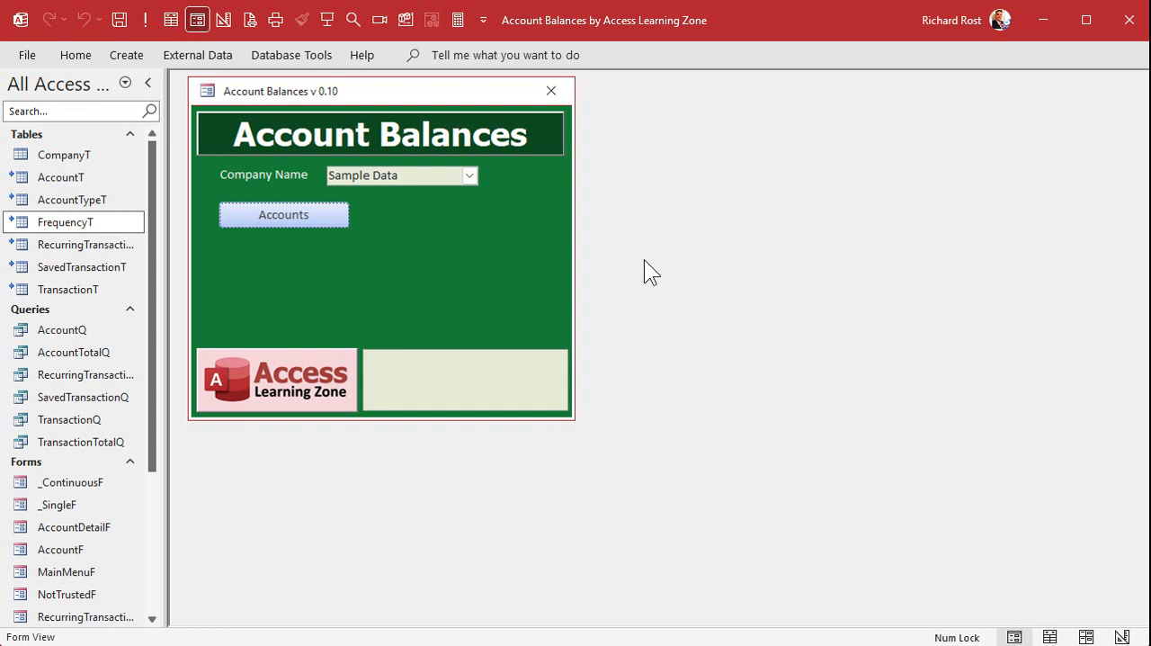
right_click(87, 374)
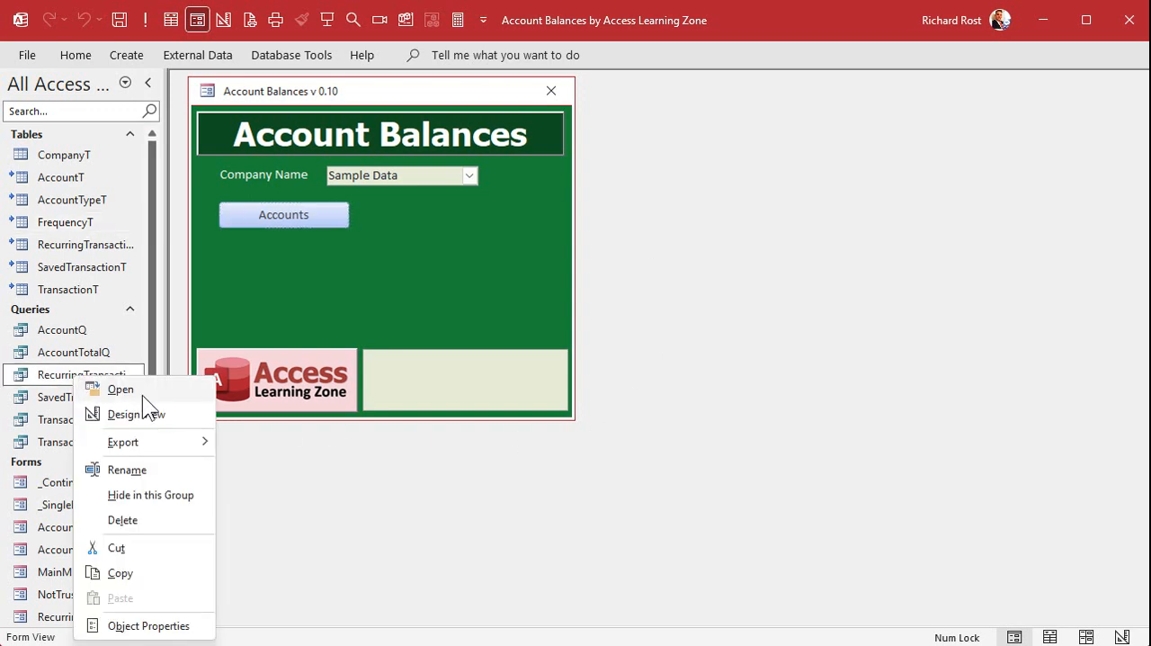
left_click(135, 414)
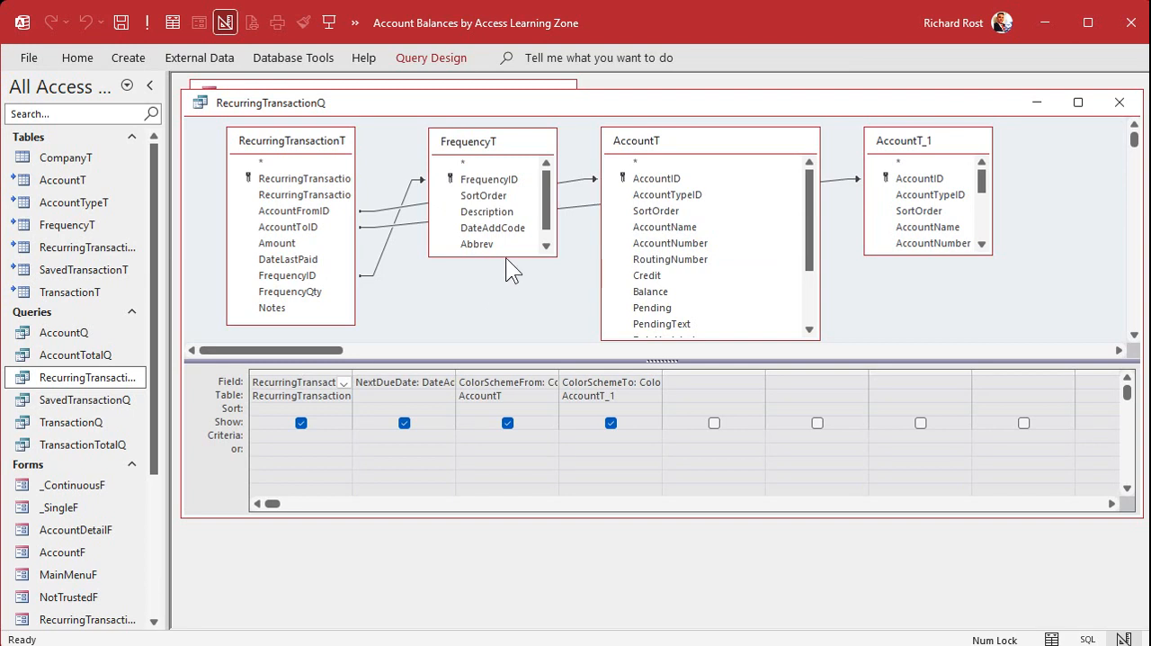
scroll("down", 3)
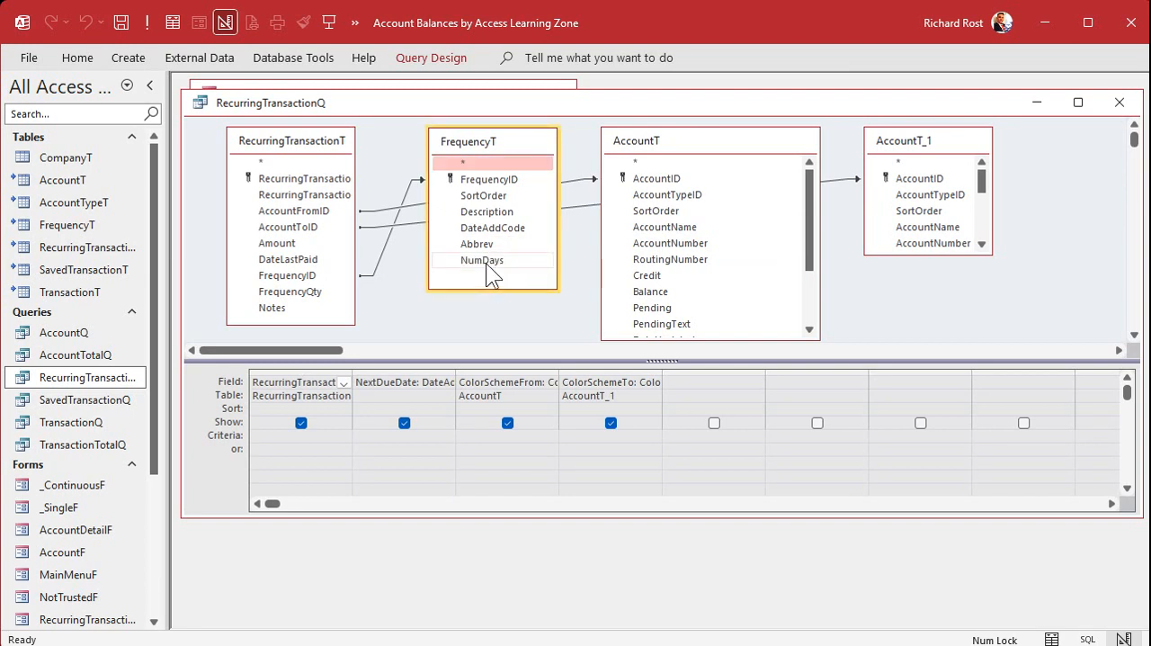
double_click(482, 259)
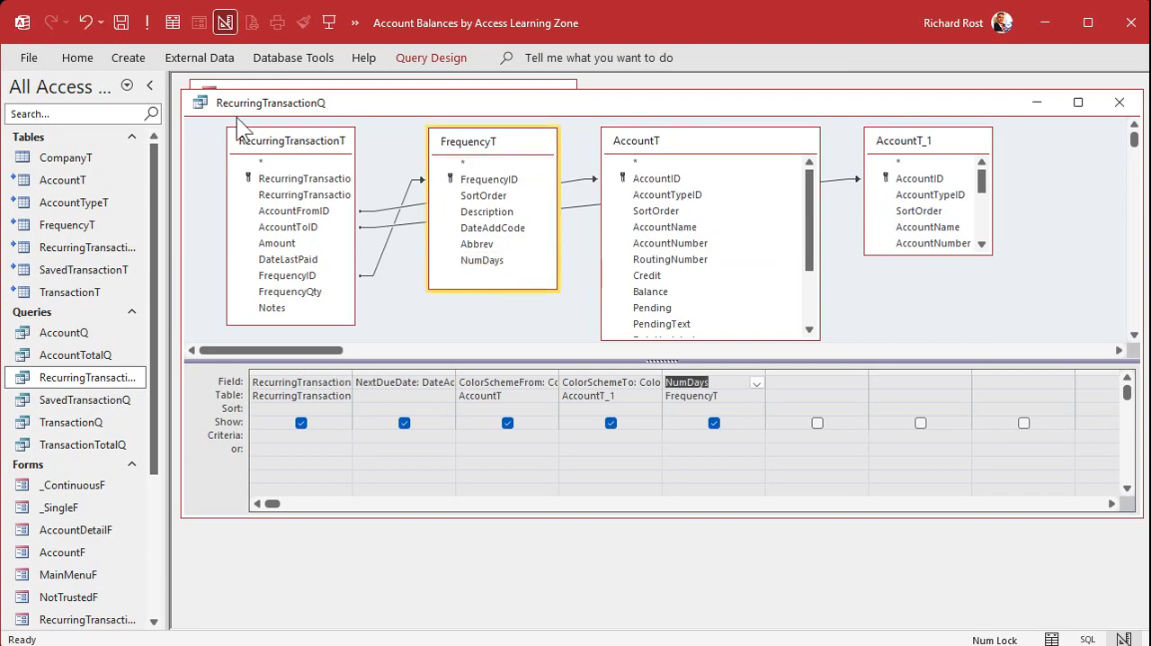
left_click(173, 21)
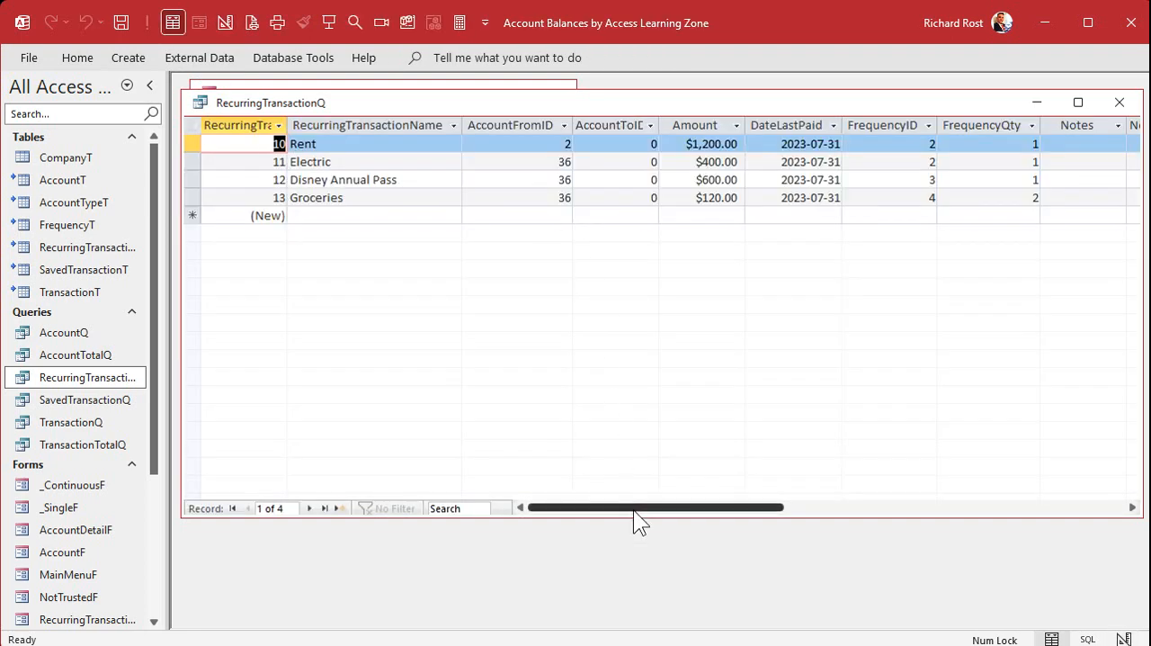
scroll("right", 3)
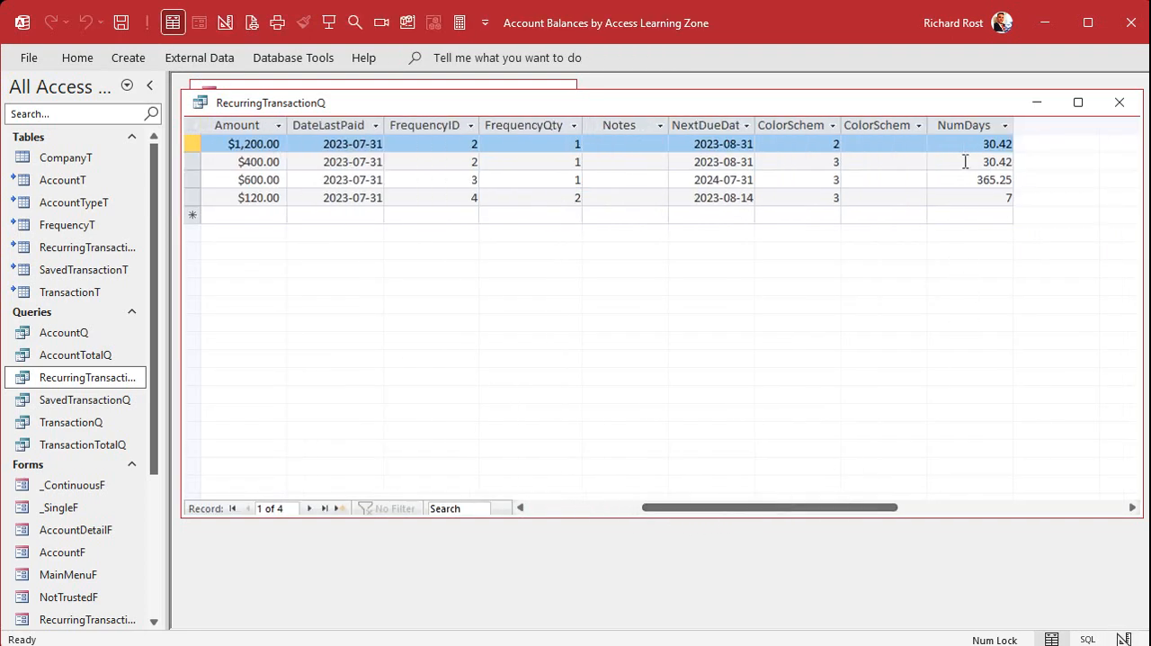
mouse_move(965, 202)
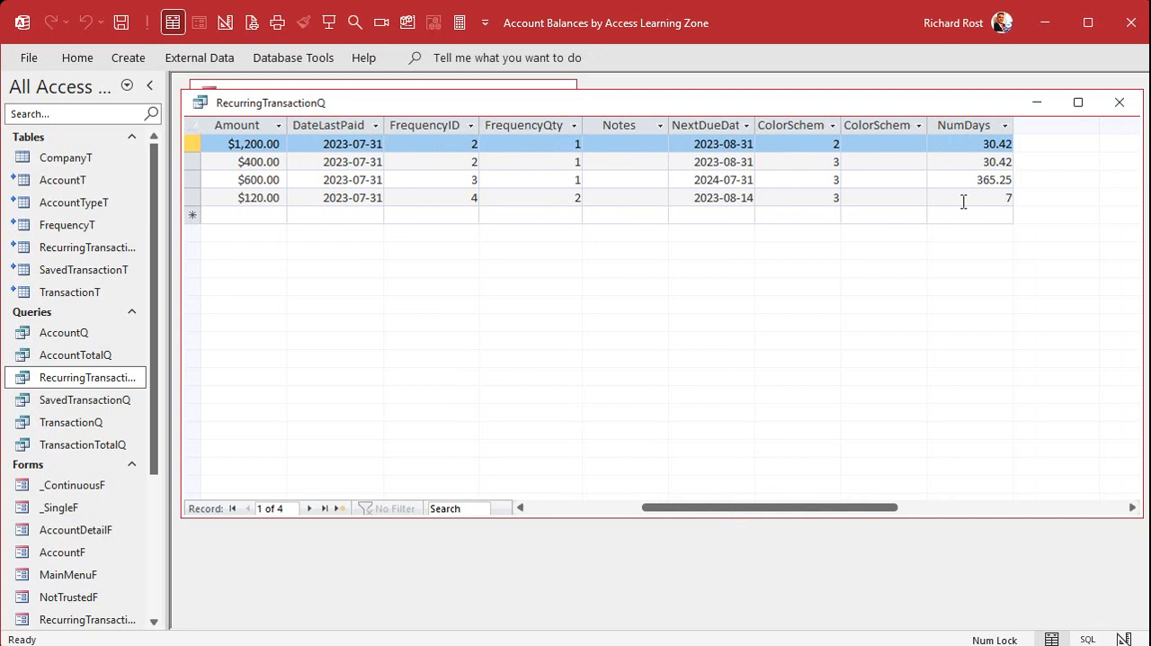
mouse_move(223, 27)
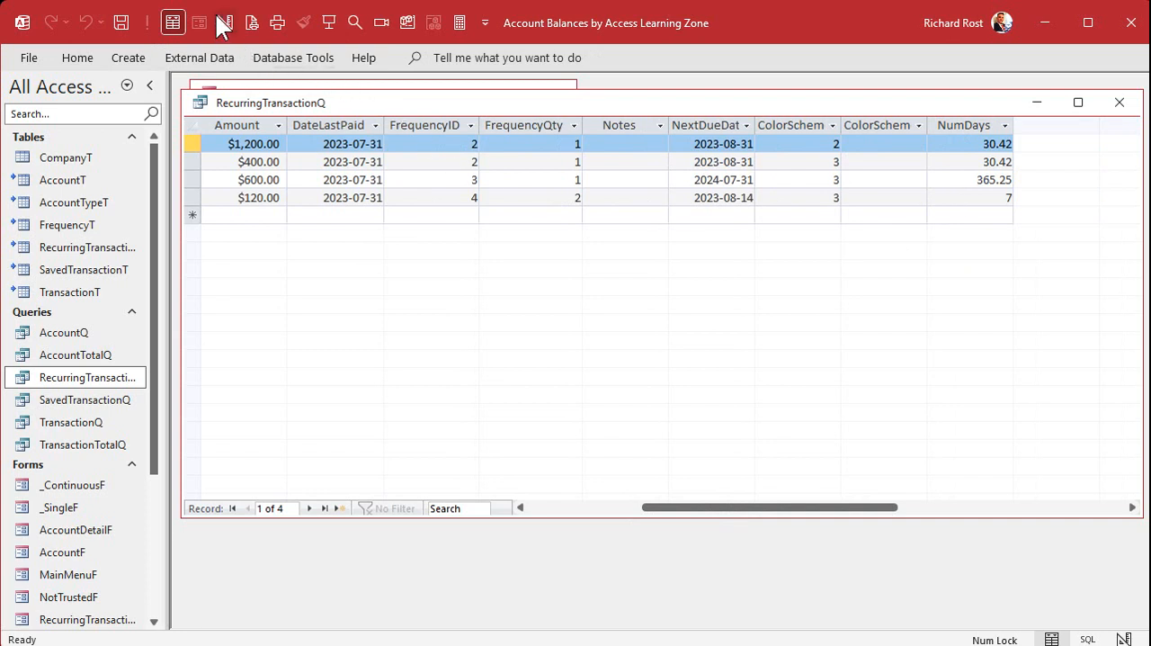
left_click(225, 22)
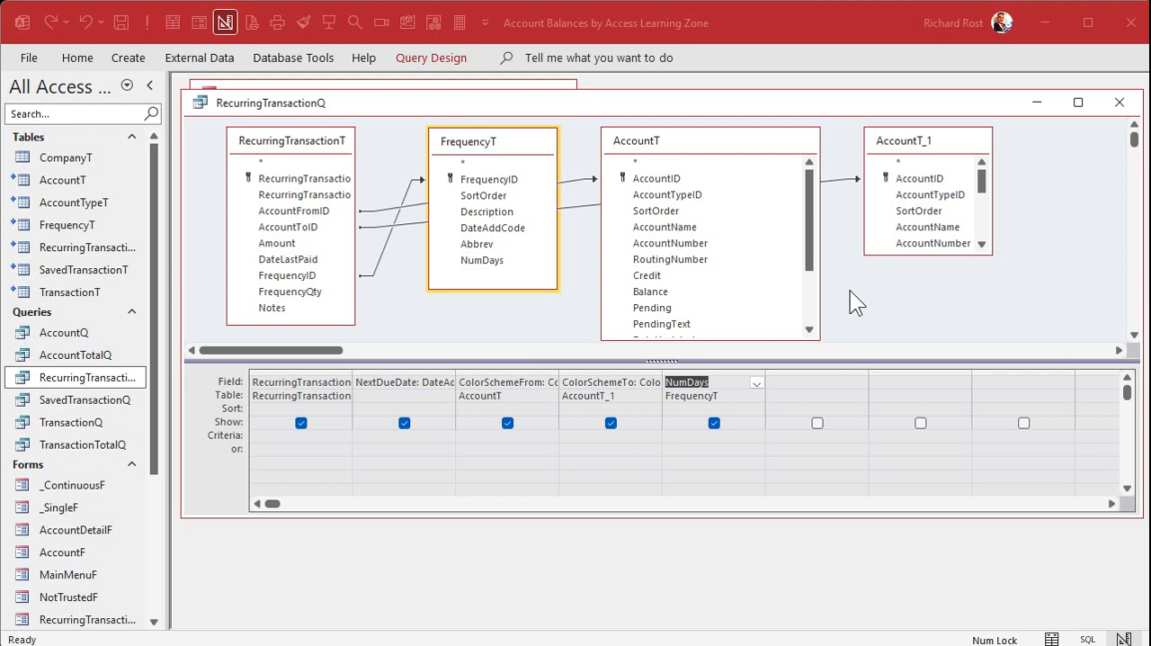
mouse_move(147, 28)
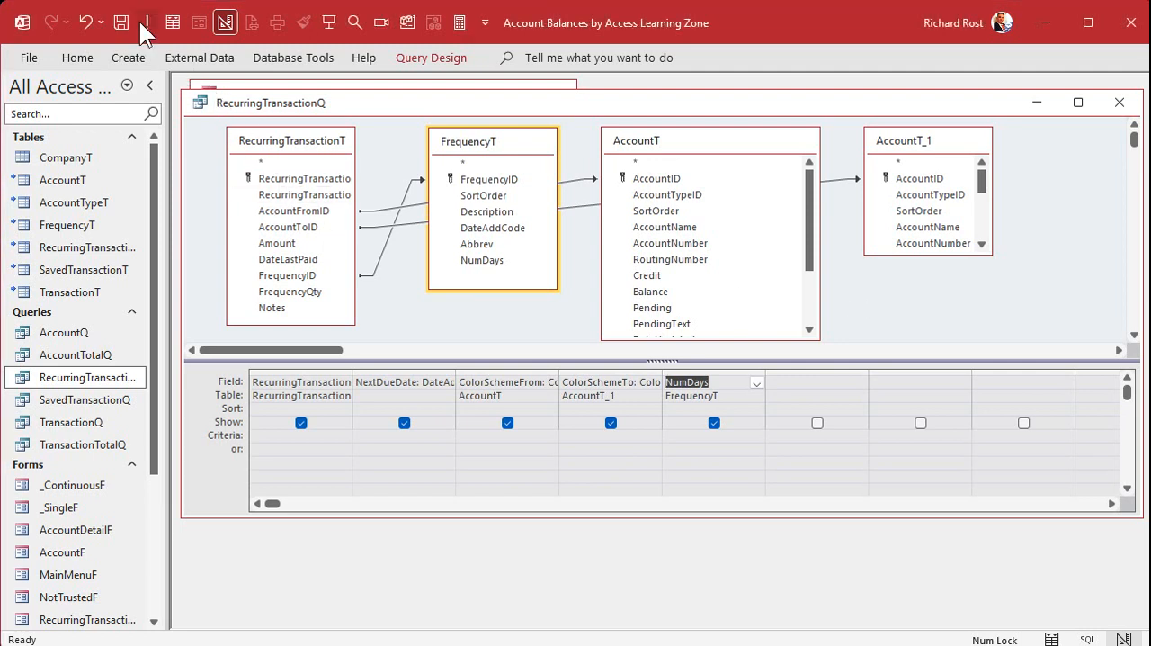
left_click(173, 22)
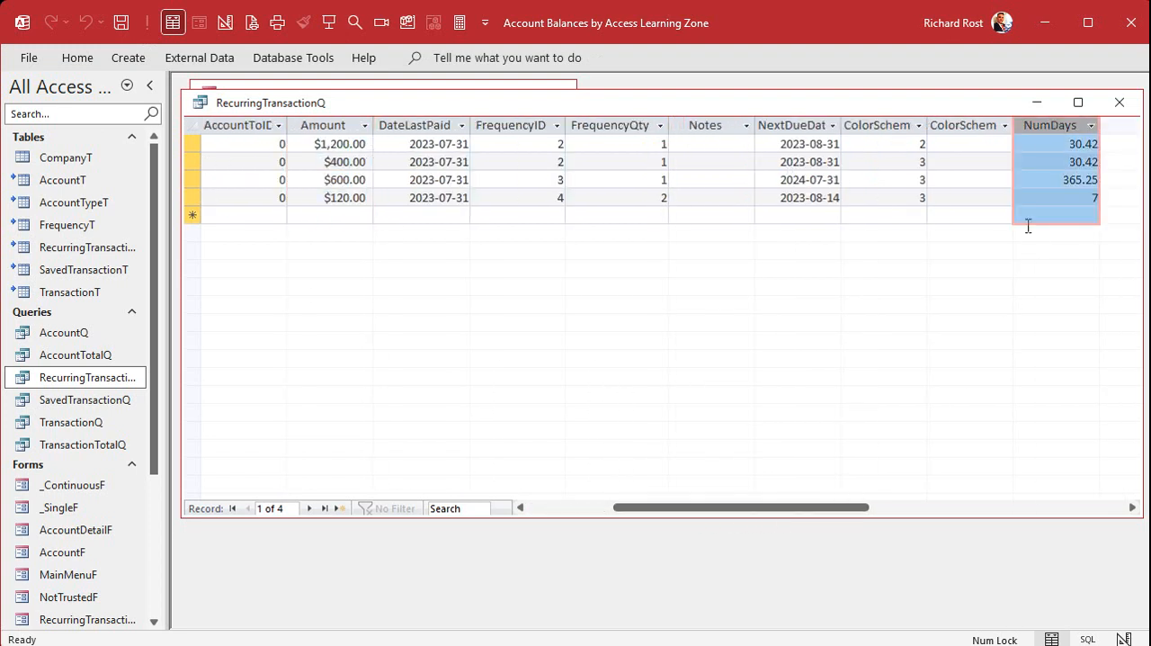
mouse_move(1000, 340)
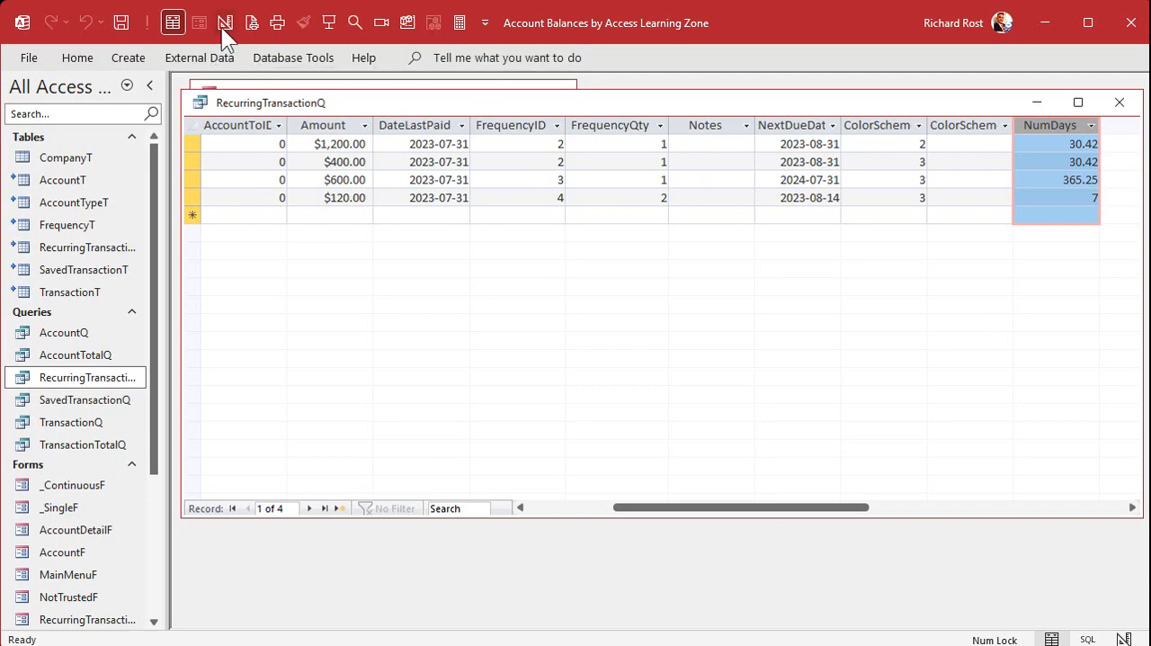
Define the calculated field CostPerDay: Amount/NumDays/FrequencyQty in the query's design grid.
left_click(225, 22)
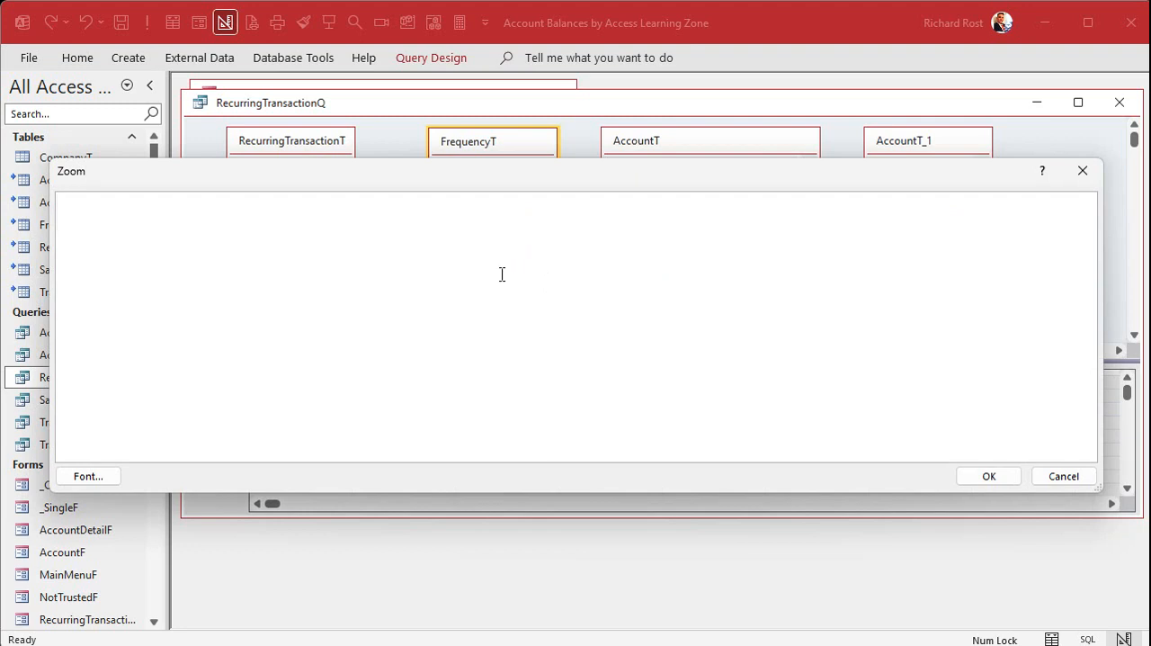
type("CostPerDay")
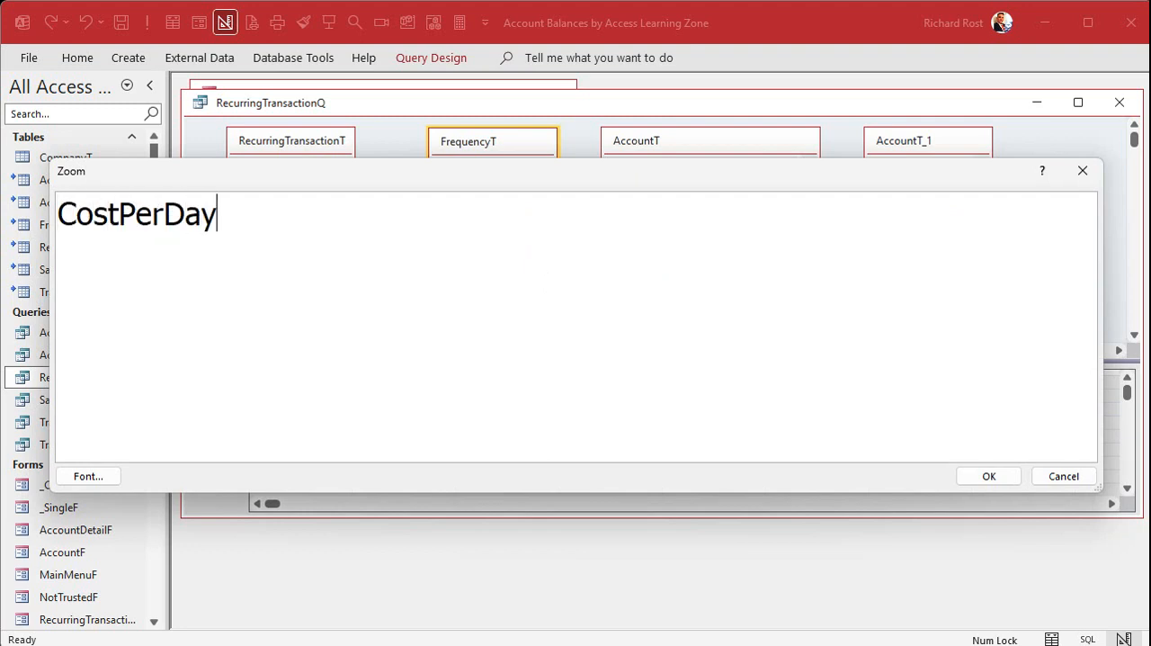
type(": Am")
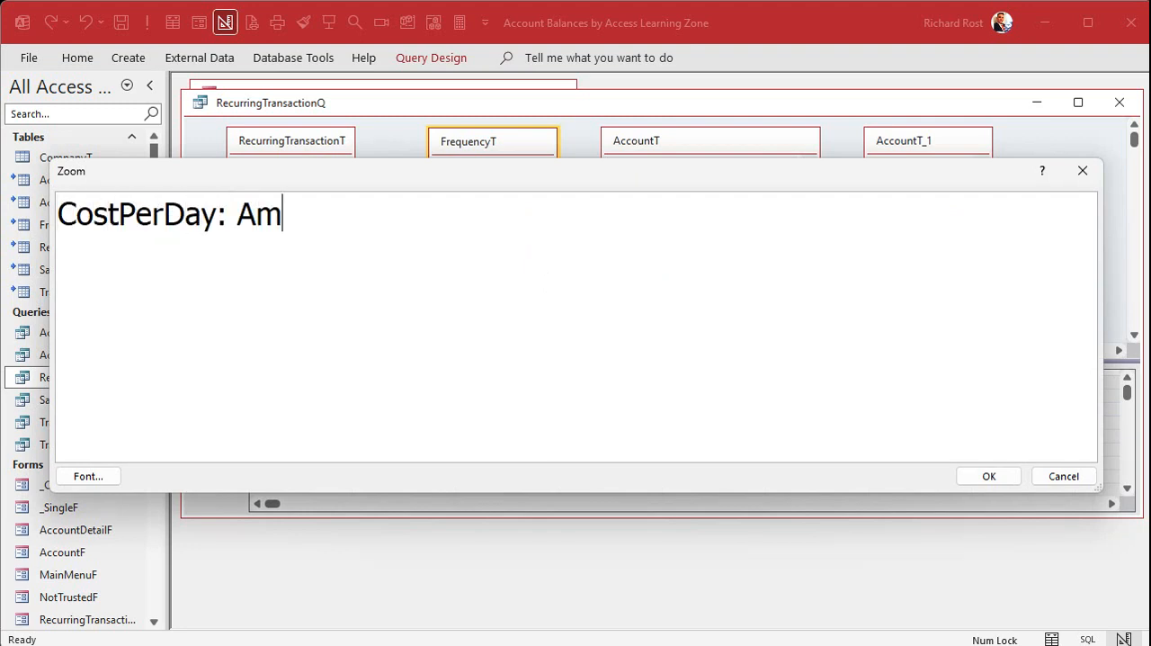
type("ount/Nu")
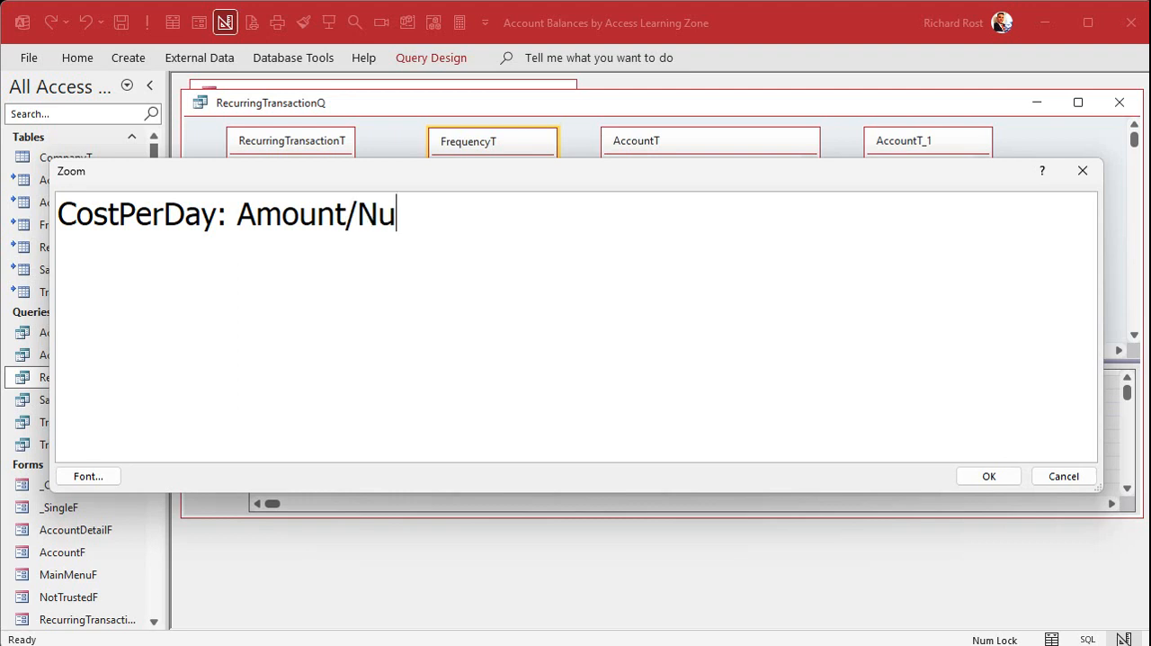
type("mDays")
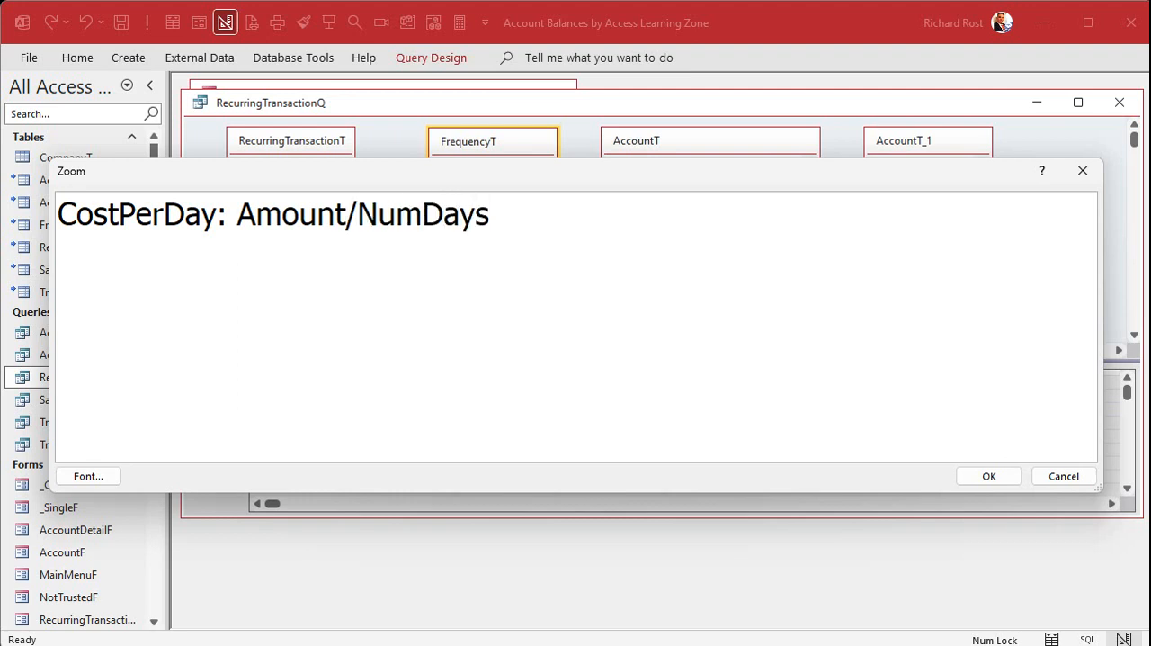
type("/Frequenc")
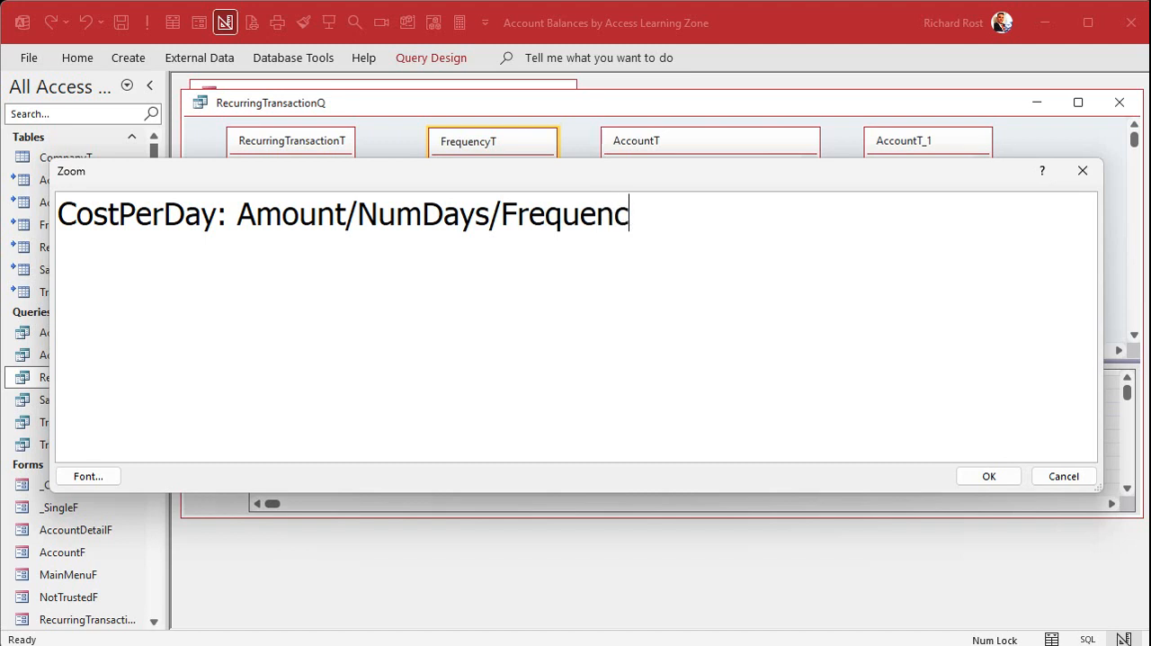
type("yQty")
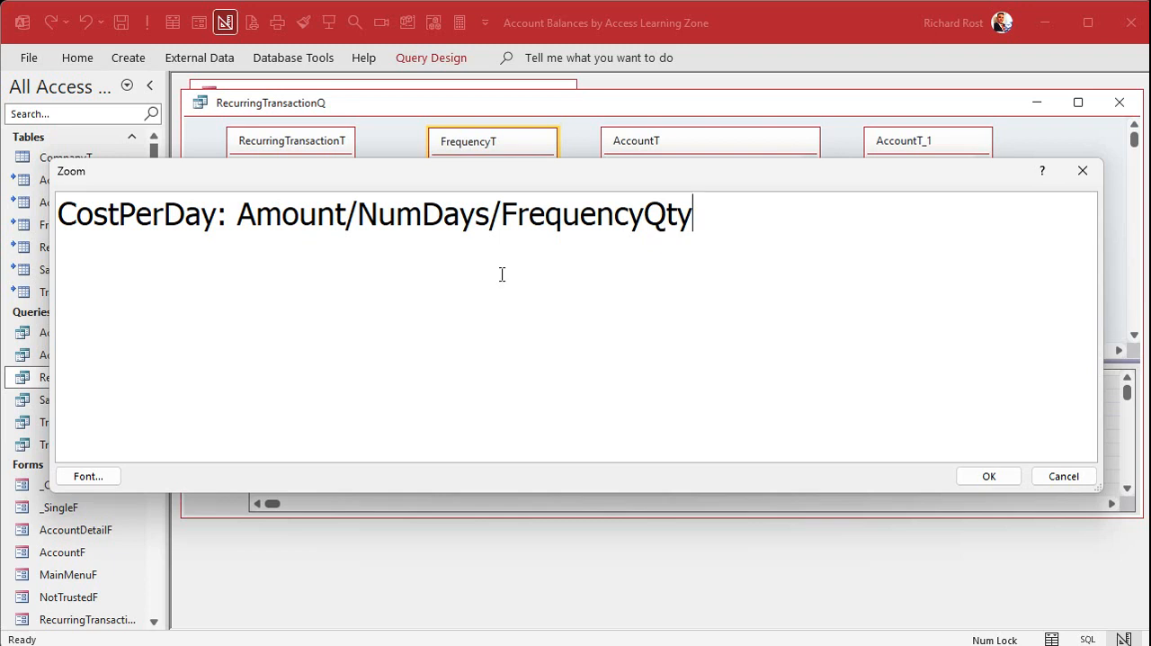
mouse_move(946, 453)
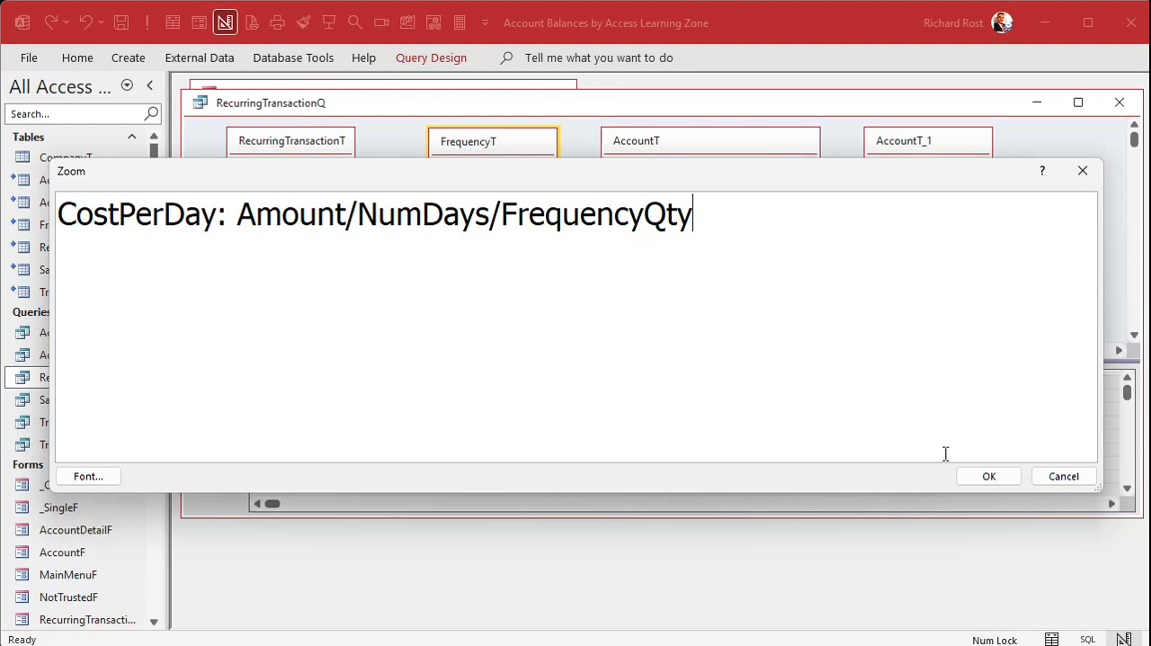
left_click(989, 475)
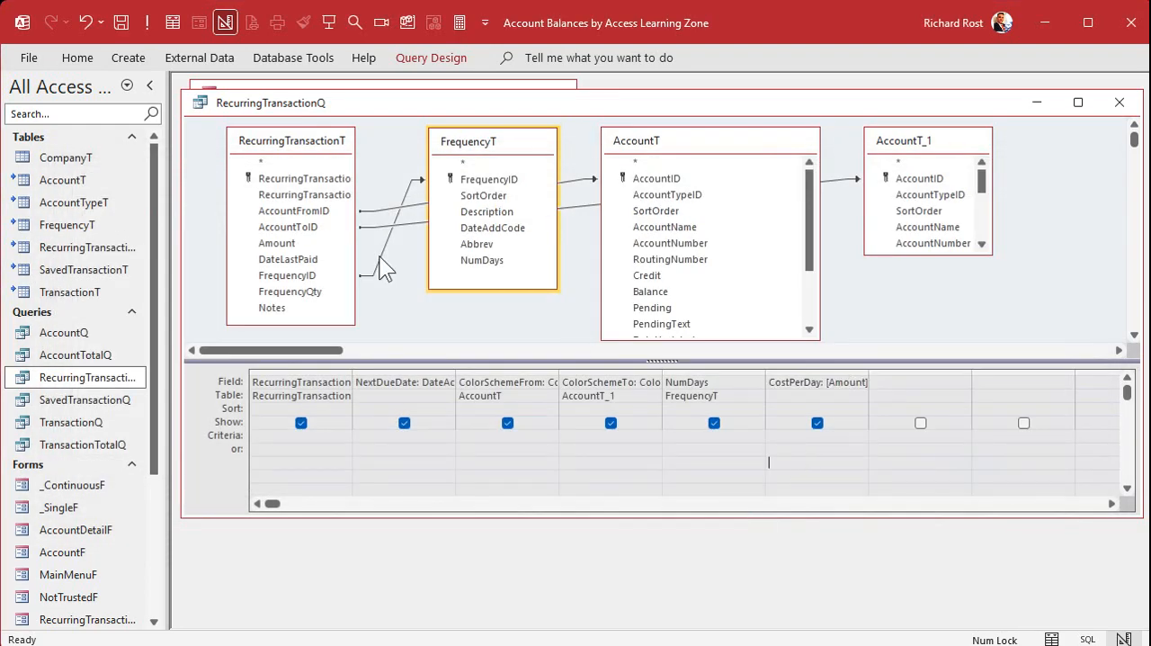
Run the query and check in Calculator that the first CostPerDay equals 1200 ÷ 30.42 ≈ 39.45.
left_click(173, 22)
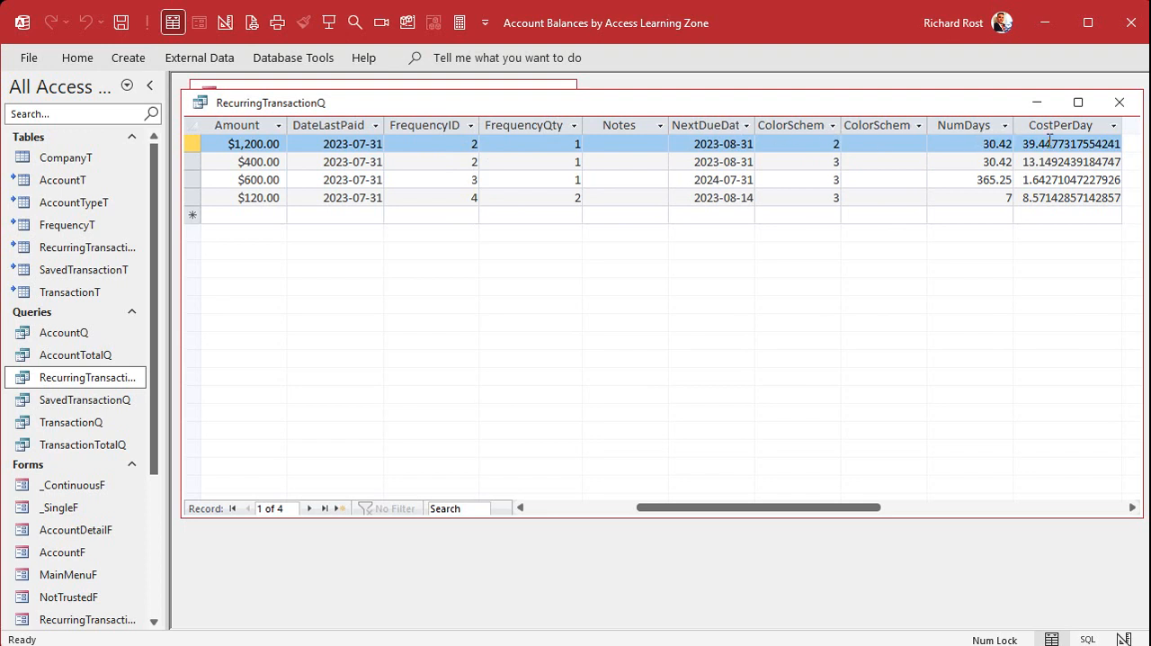
mouse_move(986, 263)
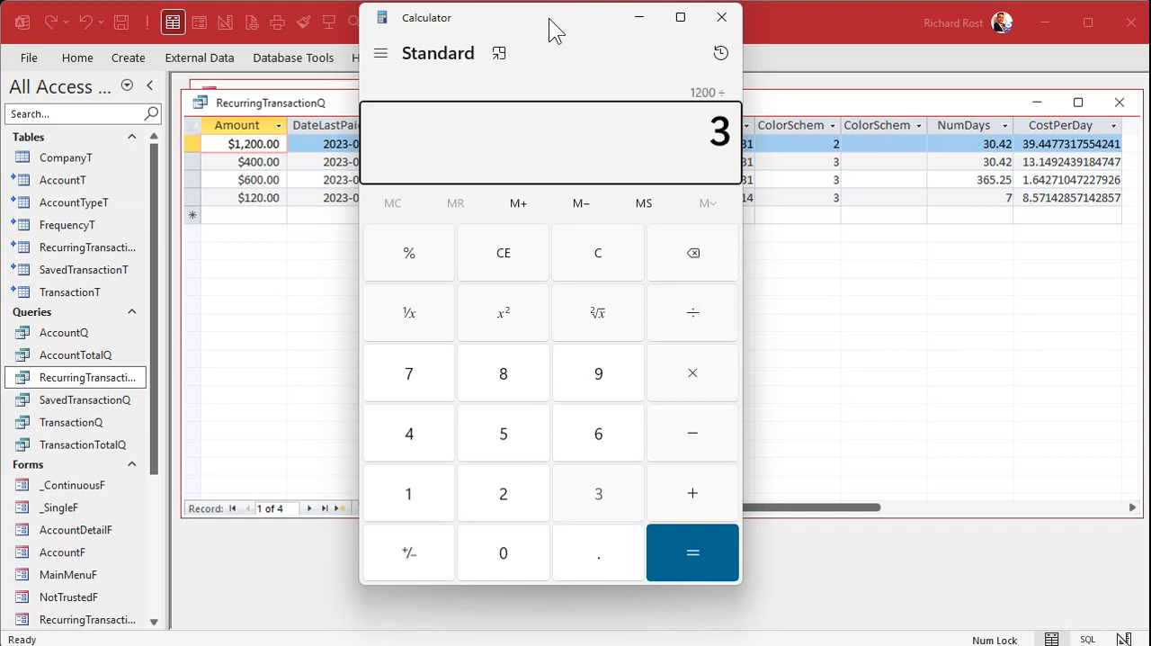
left_click(691, 553)
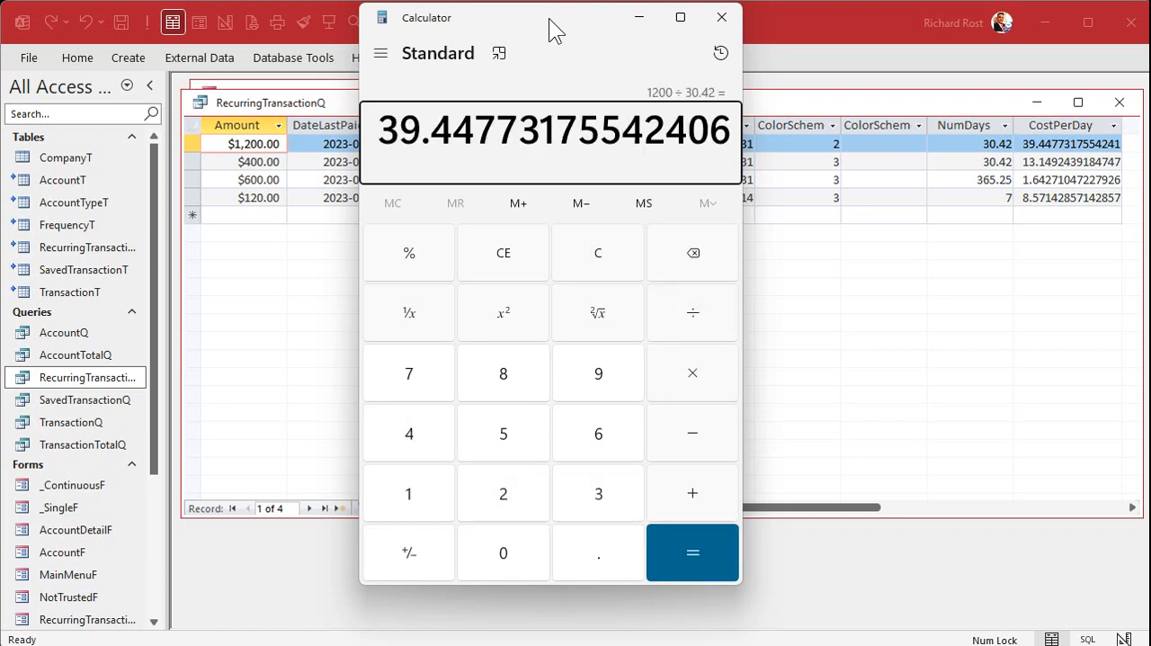
mouse_move(720, 16)
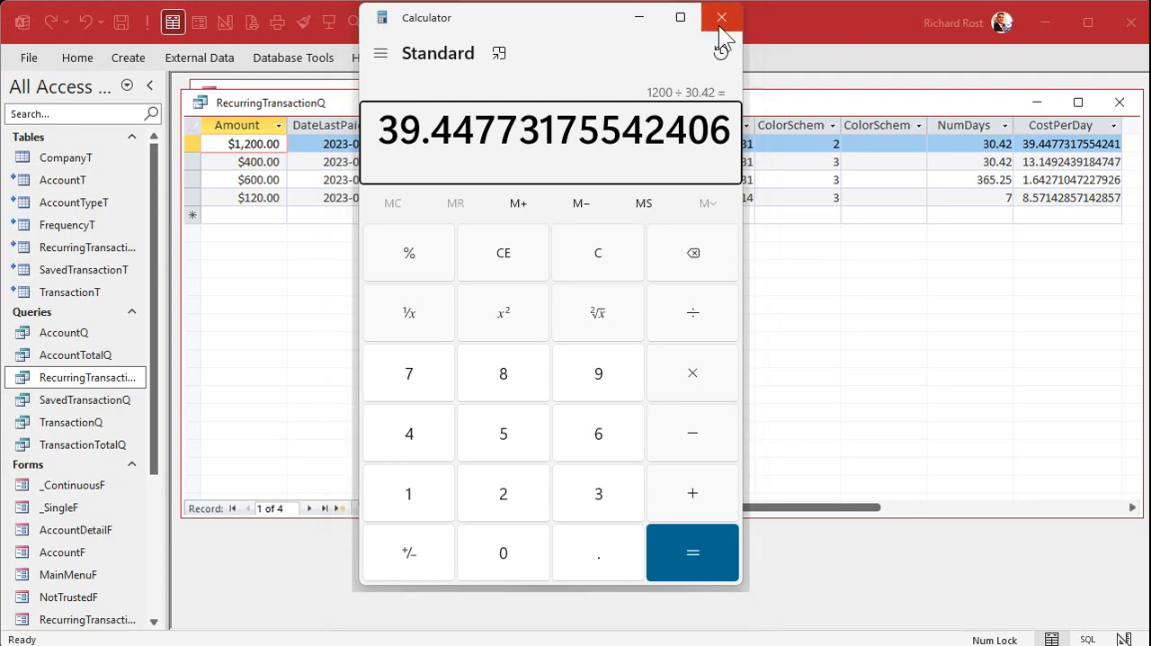
left_click(719, 16)
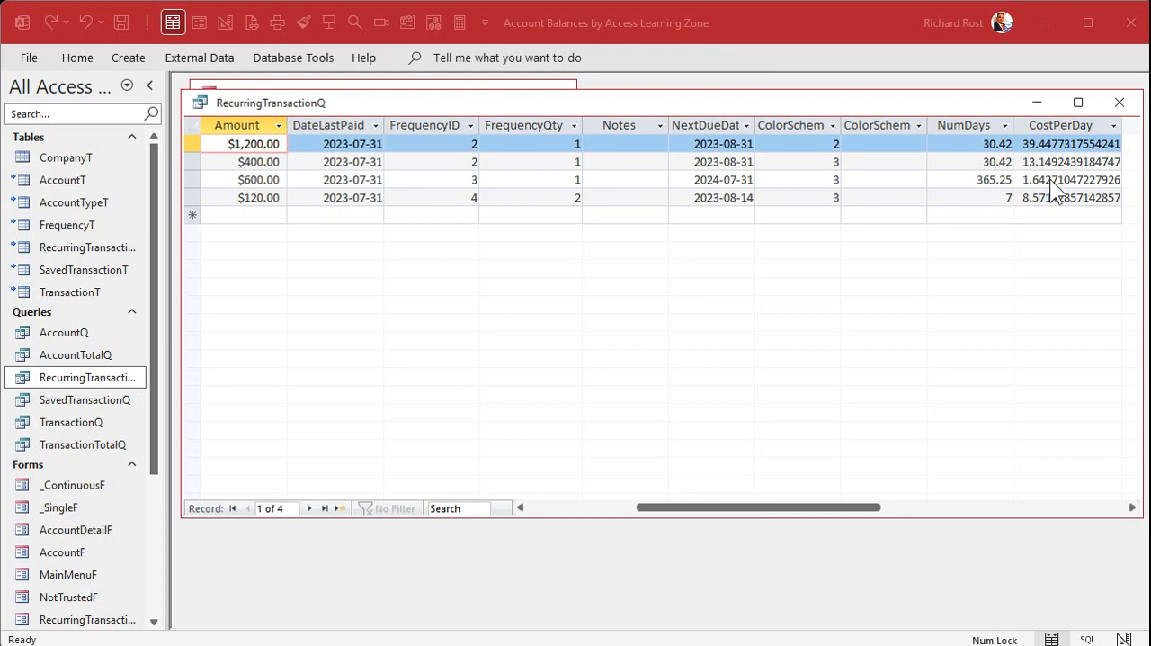
mouse_move(1077, 146)
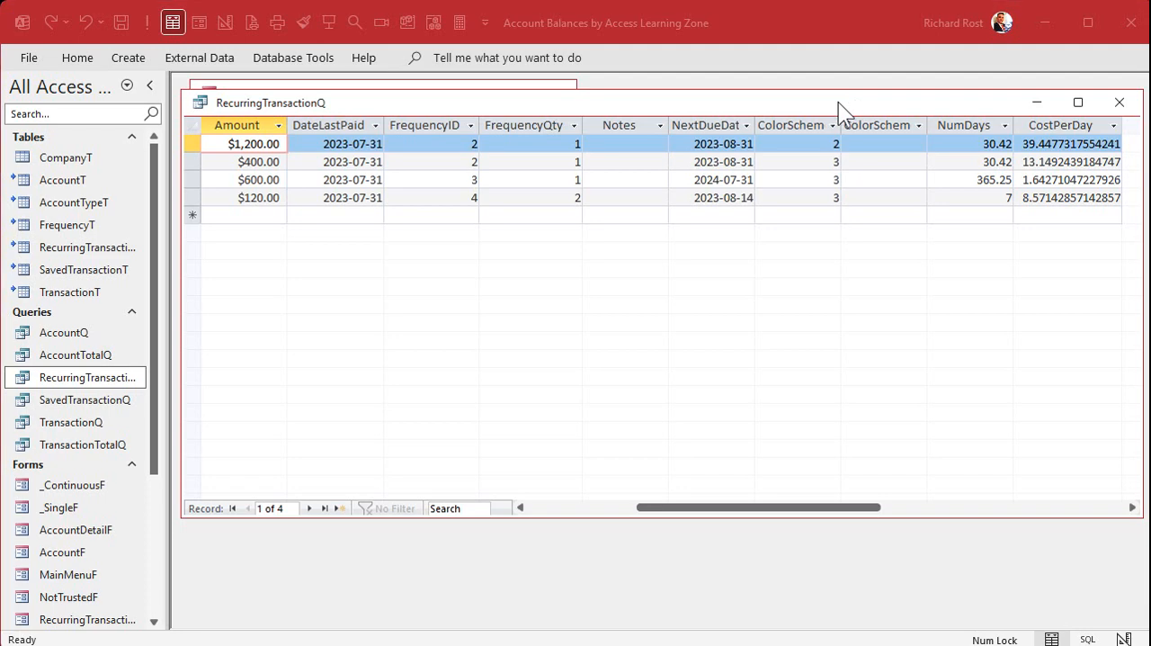
Define the calculated field CostPerMonth: Round(CostPerDay*30.42,0) in the query design.
left_click(223, 22)
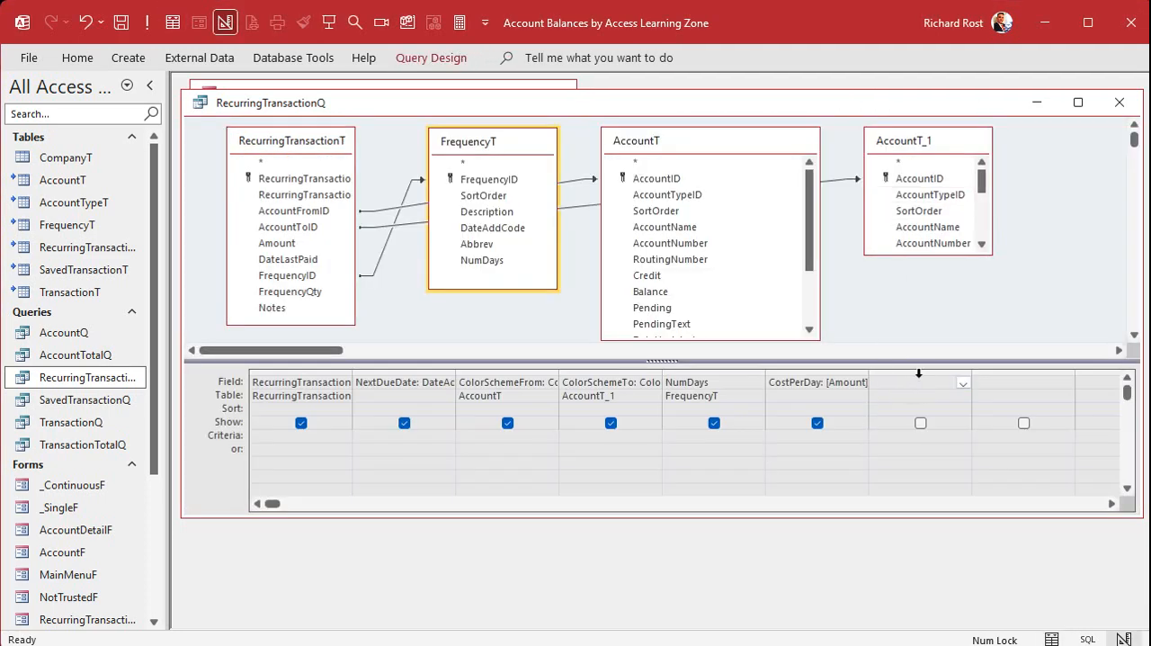
mouse_move(914, 338)
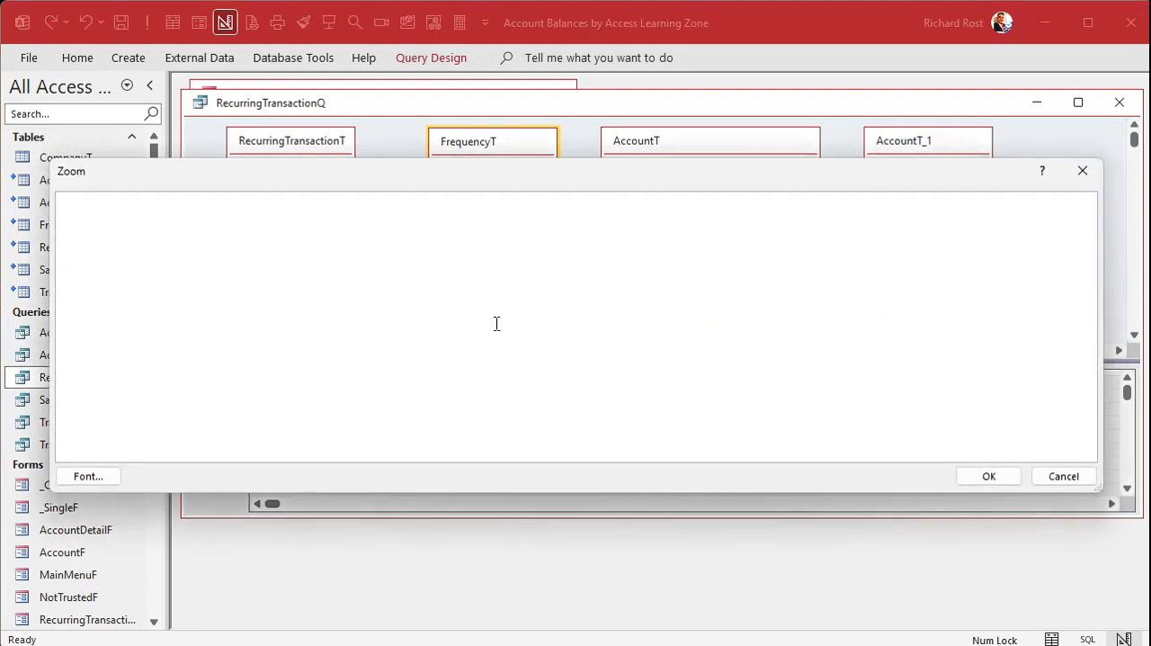
type("CostPerMont")
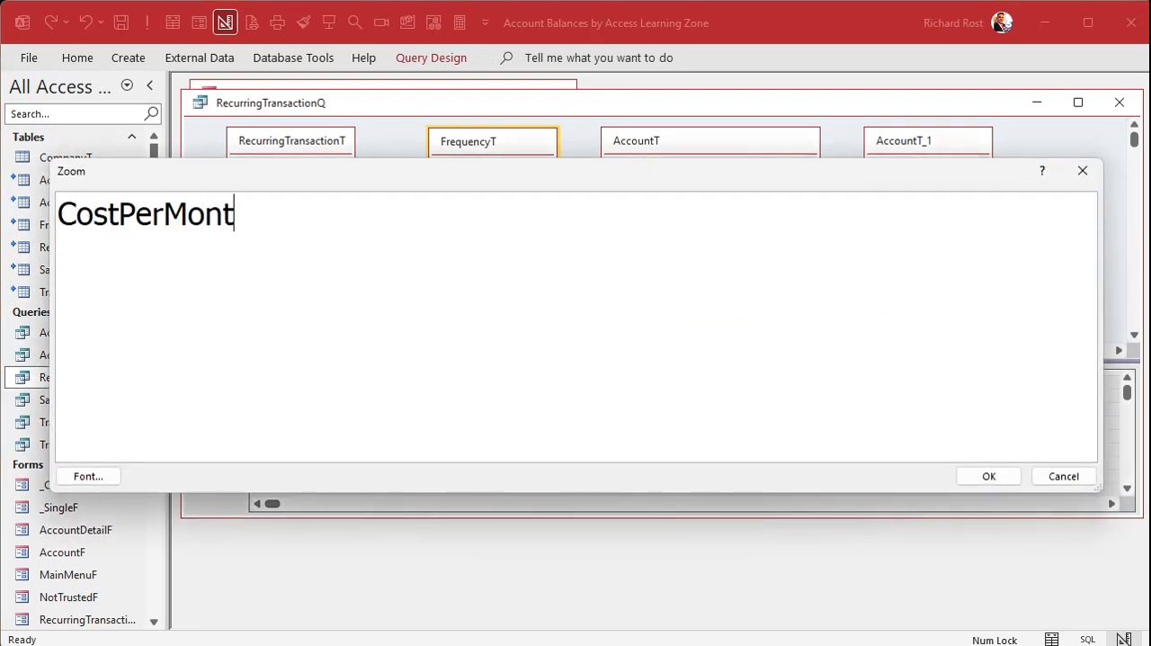
type("h:")
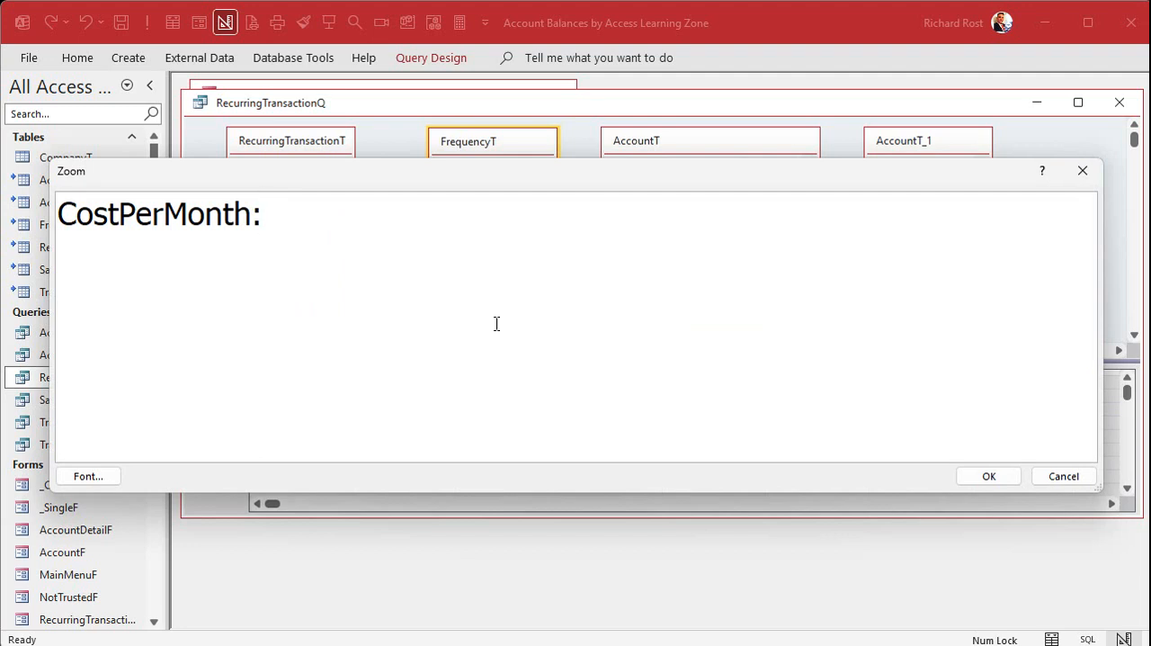
type("Round(Cost")
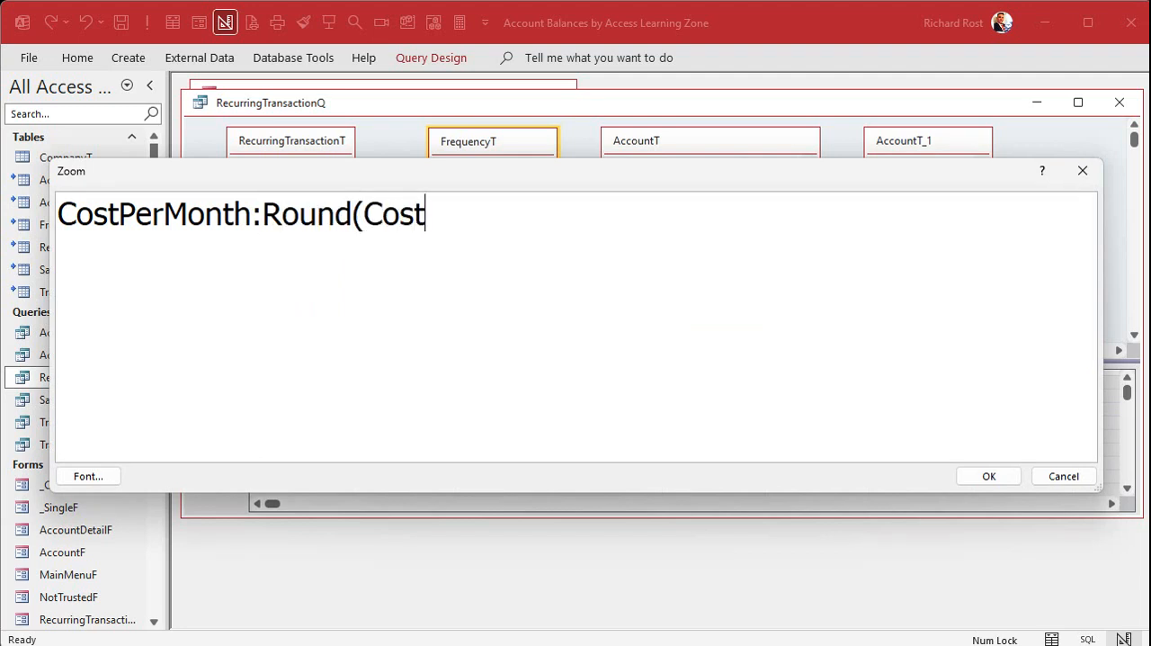
type("PerDay")
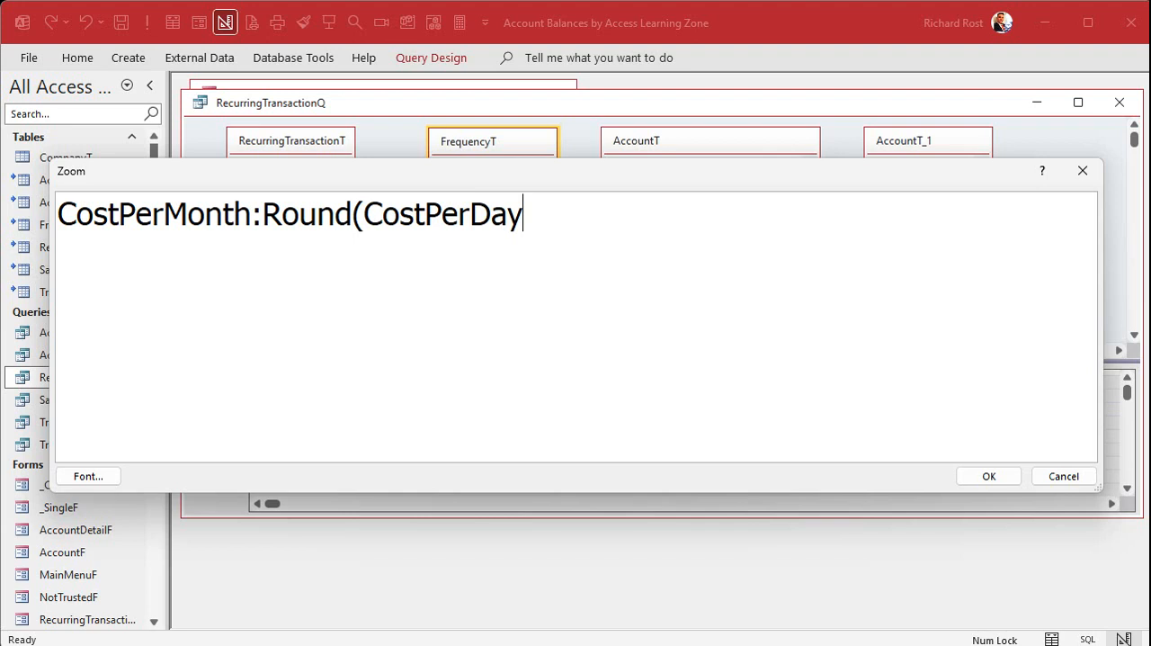
type("*30.42")
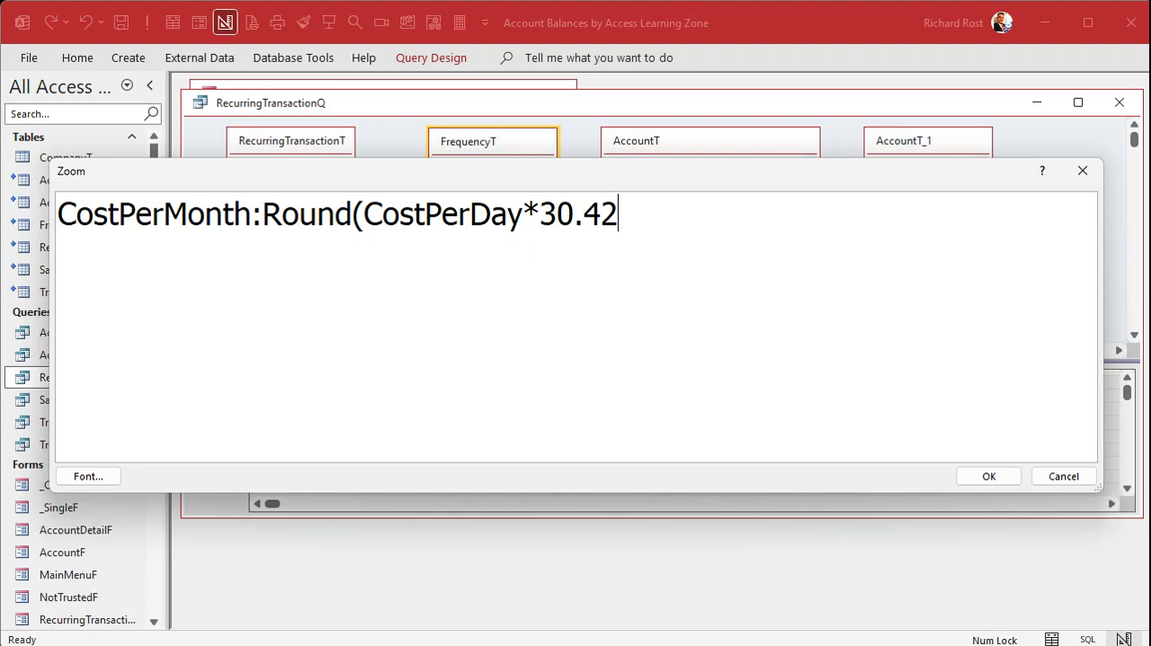
type(",0)")
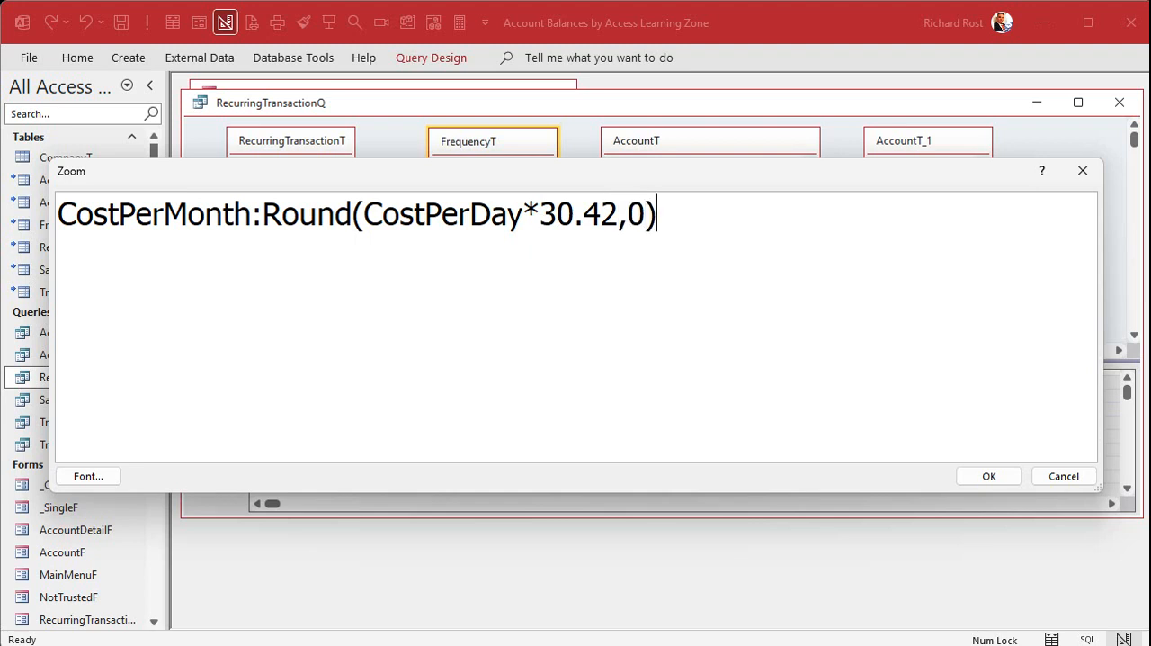
mouse_move(892, 433)
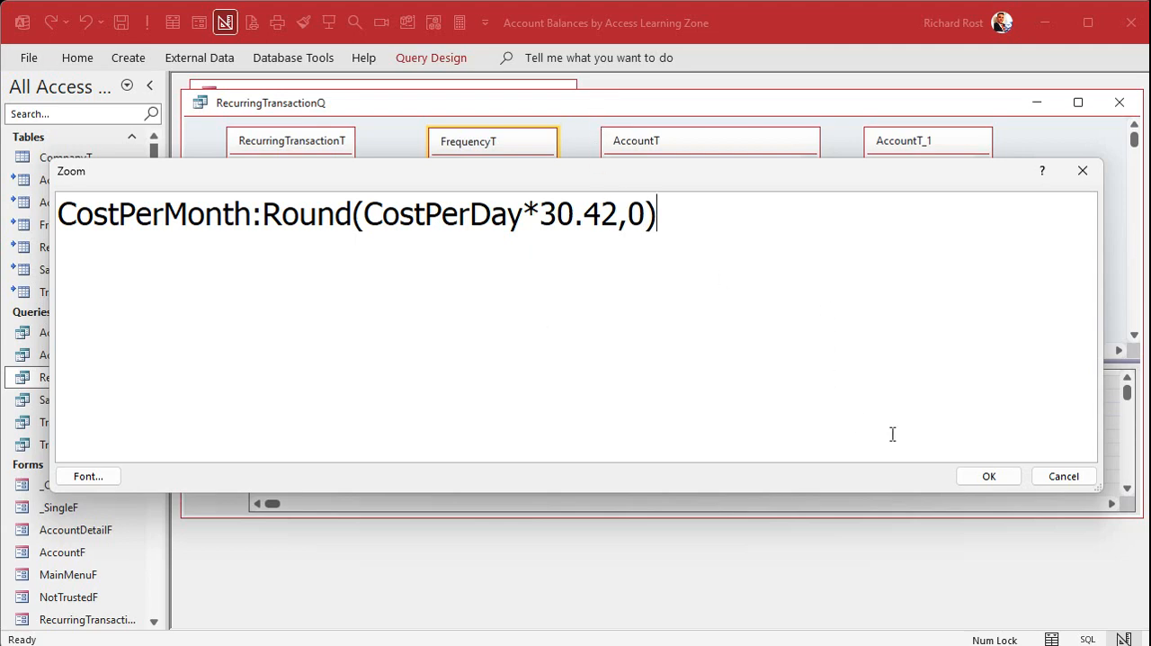
left_click(989, 475)
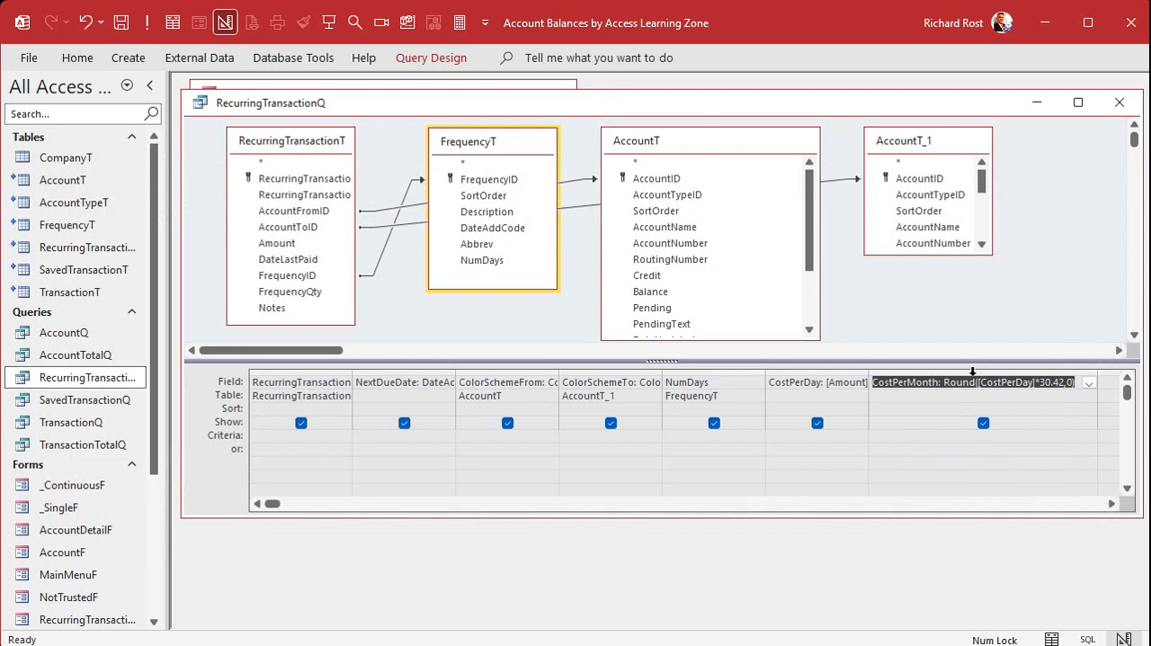
Run the query, reposition the Amount column and inspect the CostPerMon values 1200, 400, 50 and 261.
left_click(133, 22)
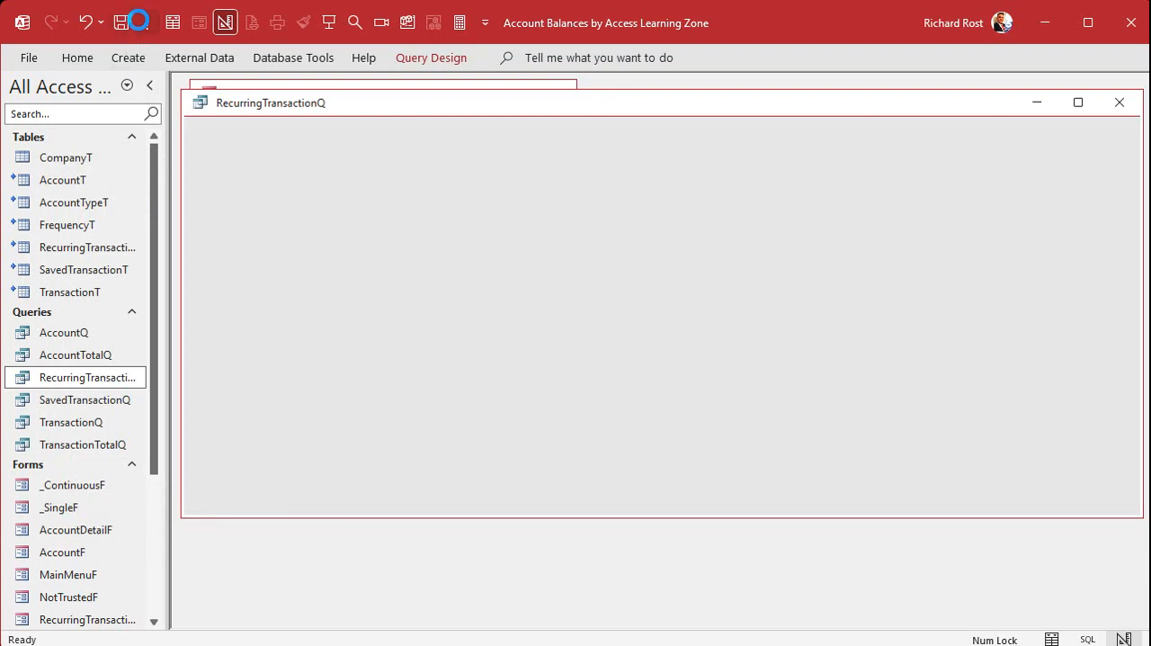
left_click(173, 21)
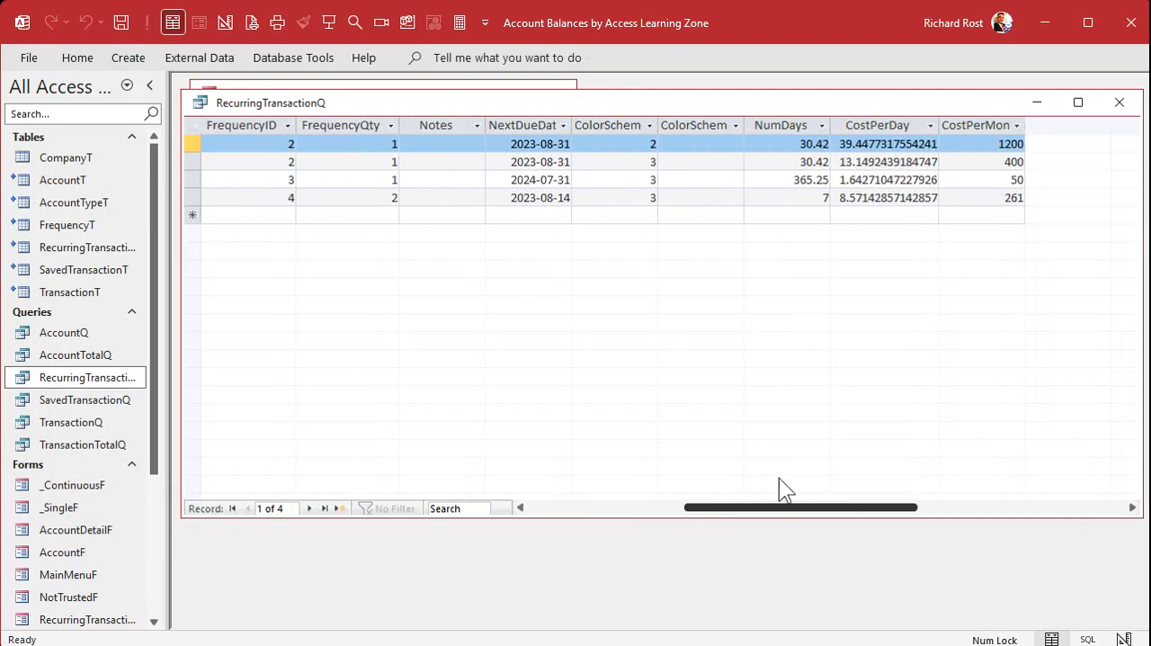
scroll("left", 3)
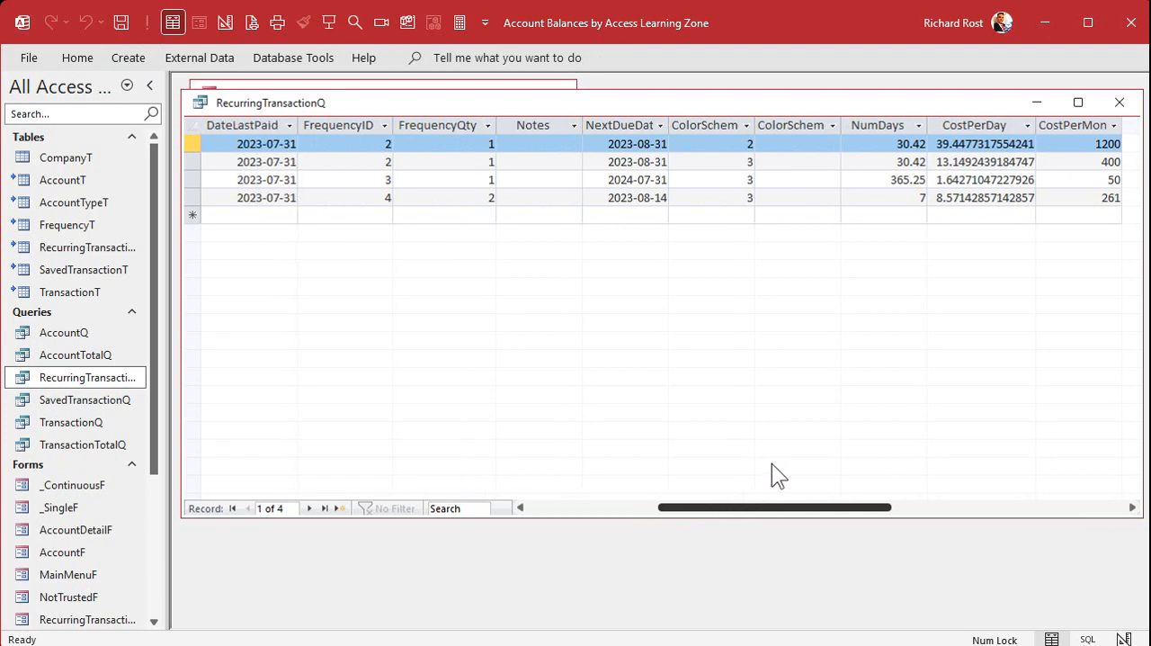
scroll("left", 3)
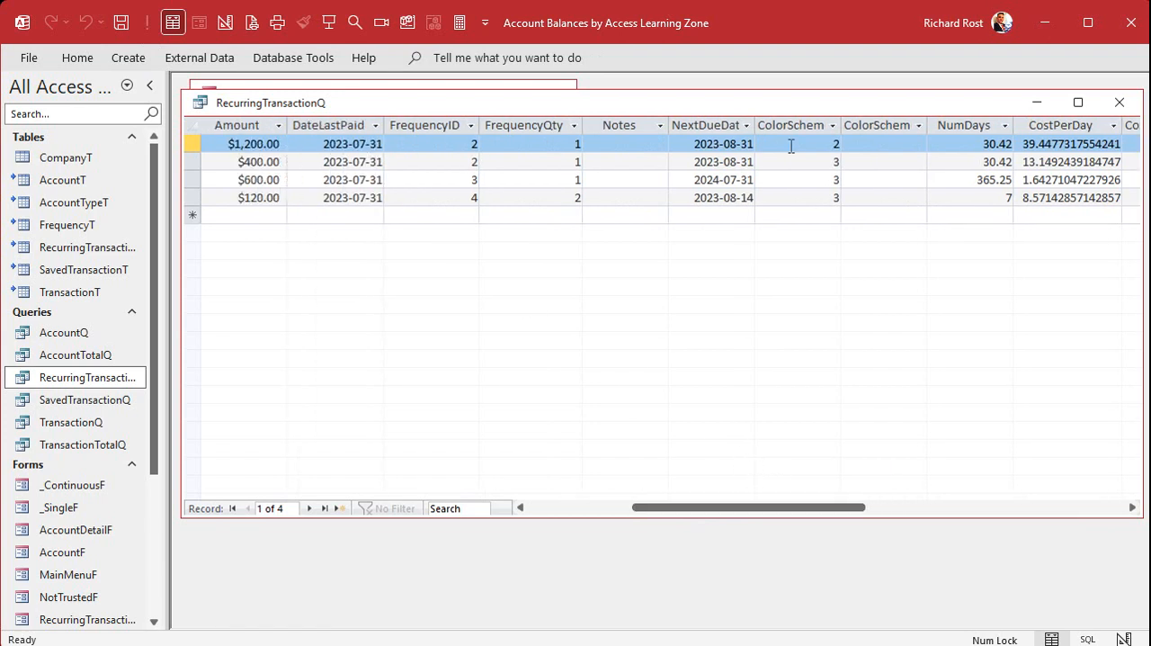
left_click(237, 126)
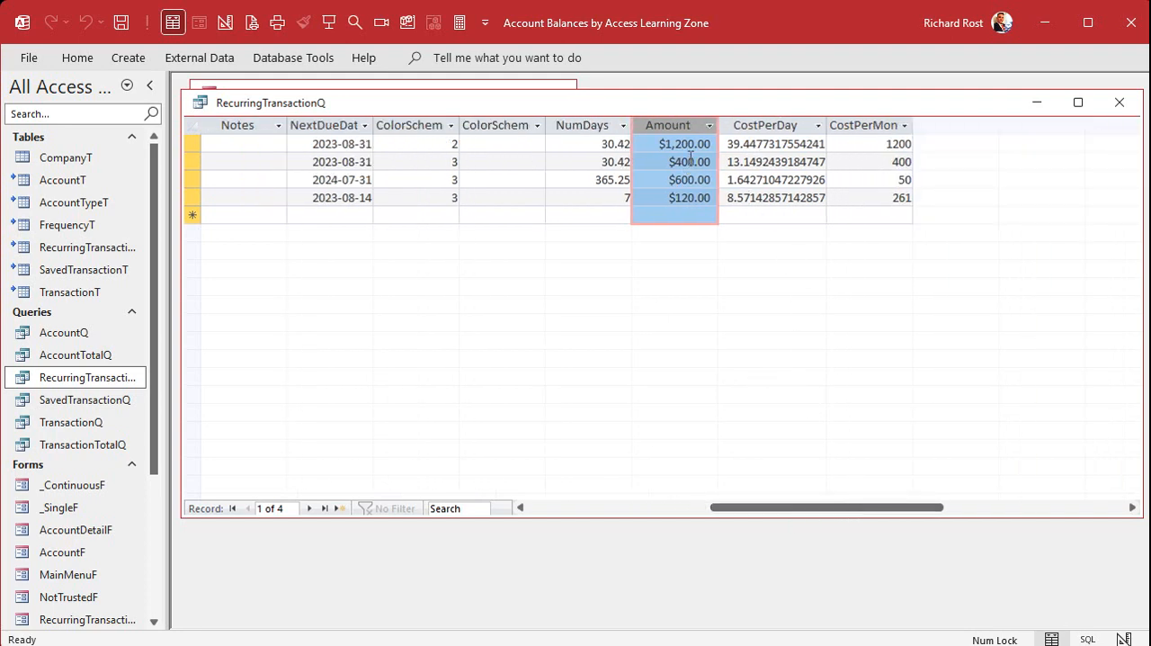
left_click(867, 161)
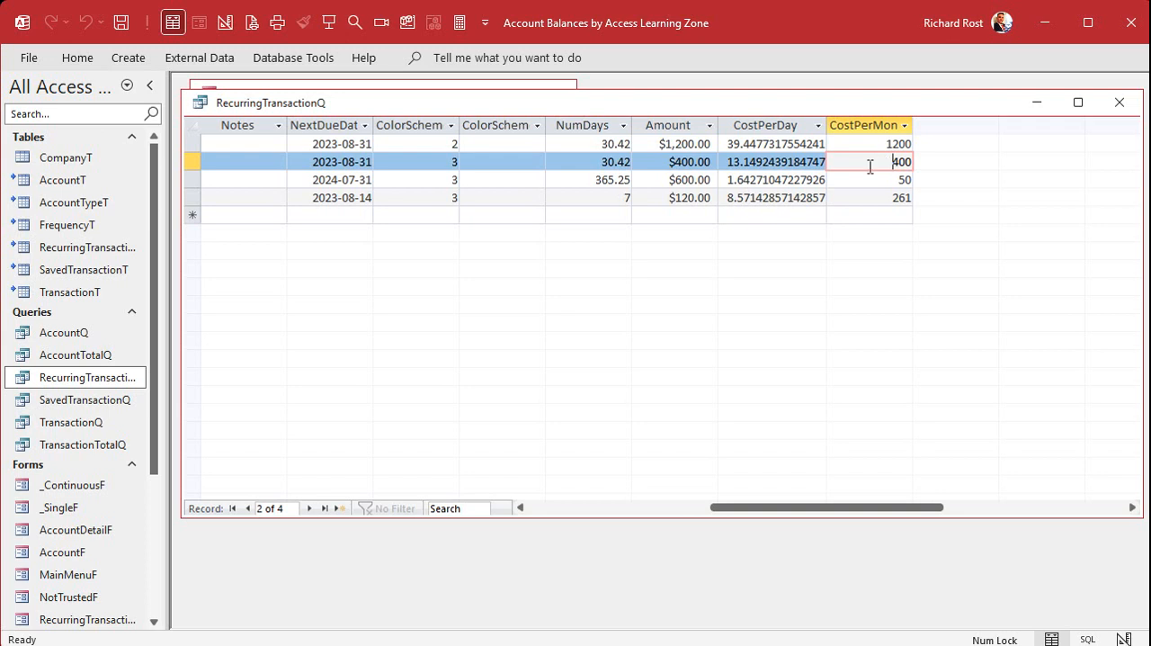
left_click(675, 144)
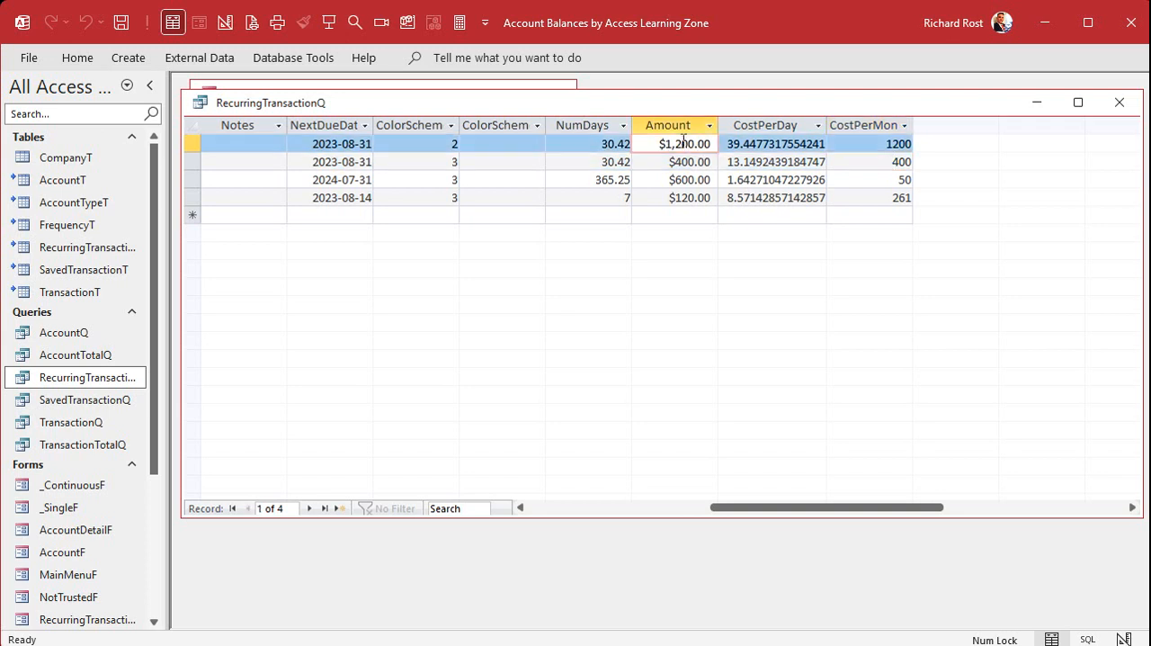
left_click(691, 178)
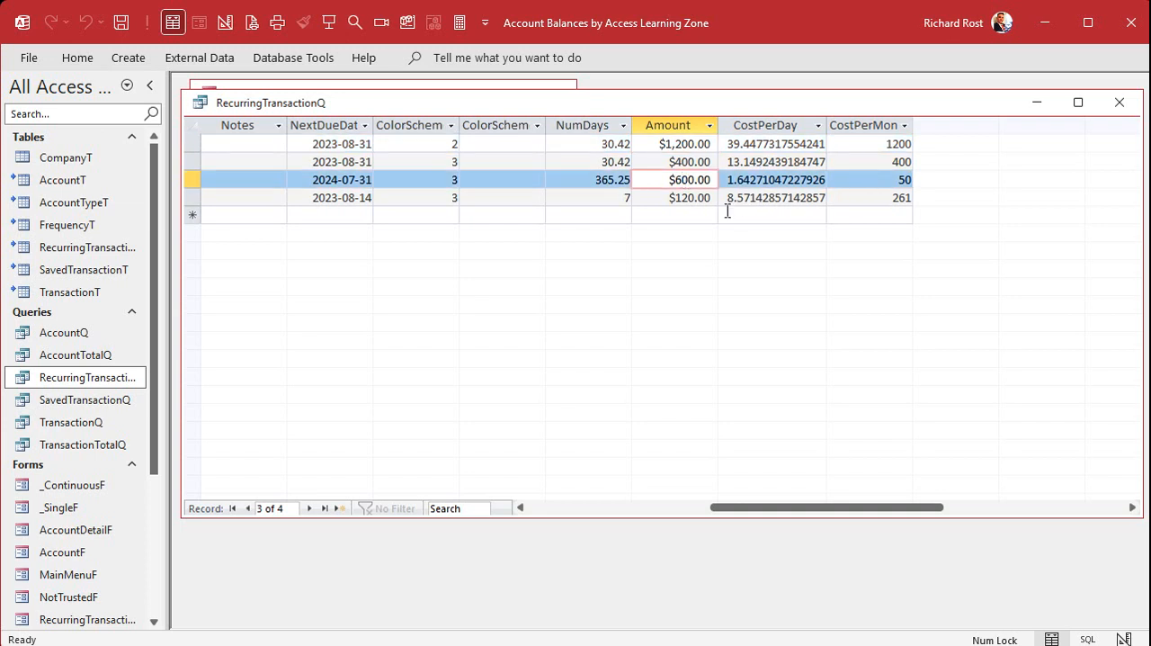
left_click(691, 197)
type("120")
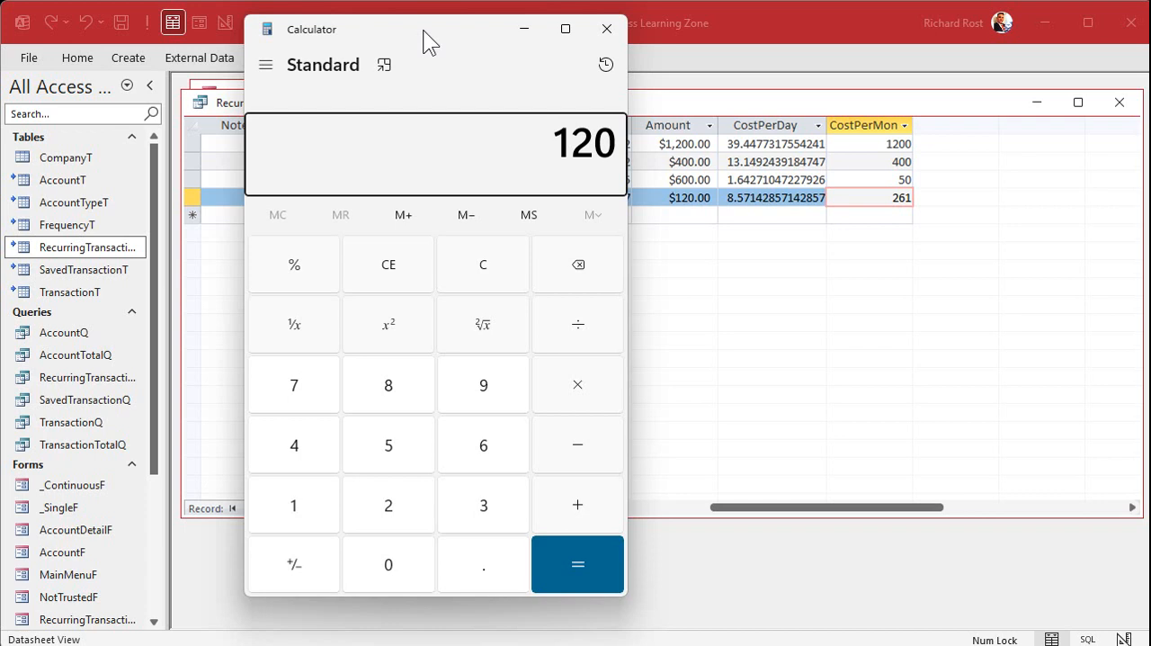
In Calculator, confirm 120 ÷ 7 × 30.42 ≈ 260.74 matches the 261 monthly cost, then close it.
left_click(578, 324)
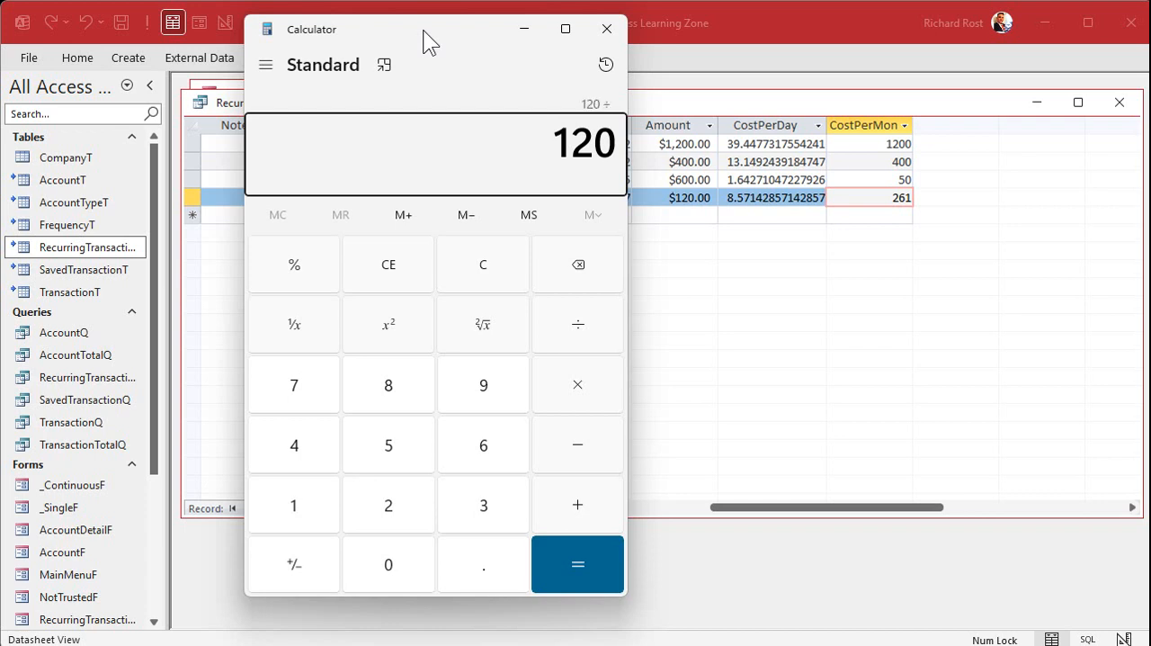
left_click(576, 565)
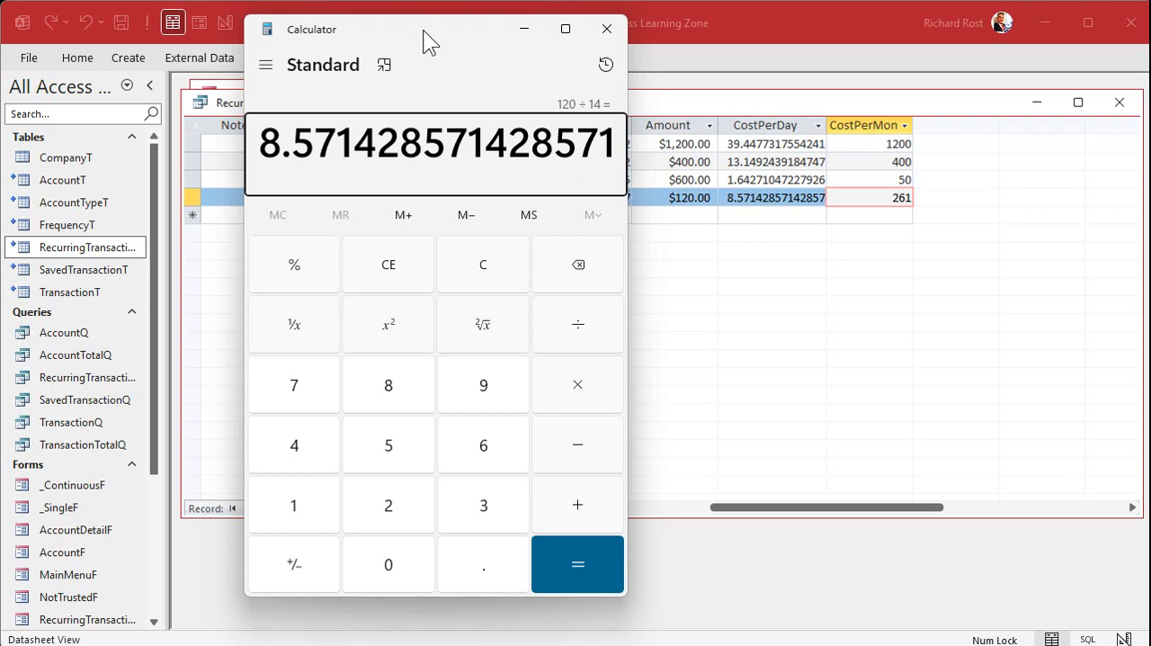
left_click(576, 565)
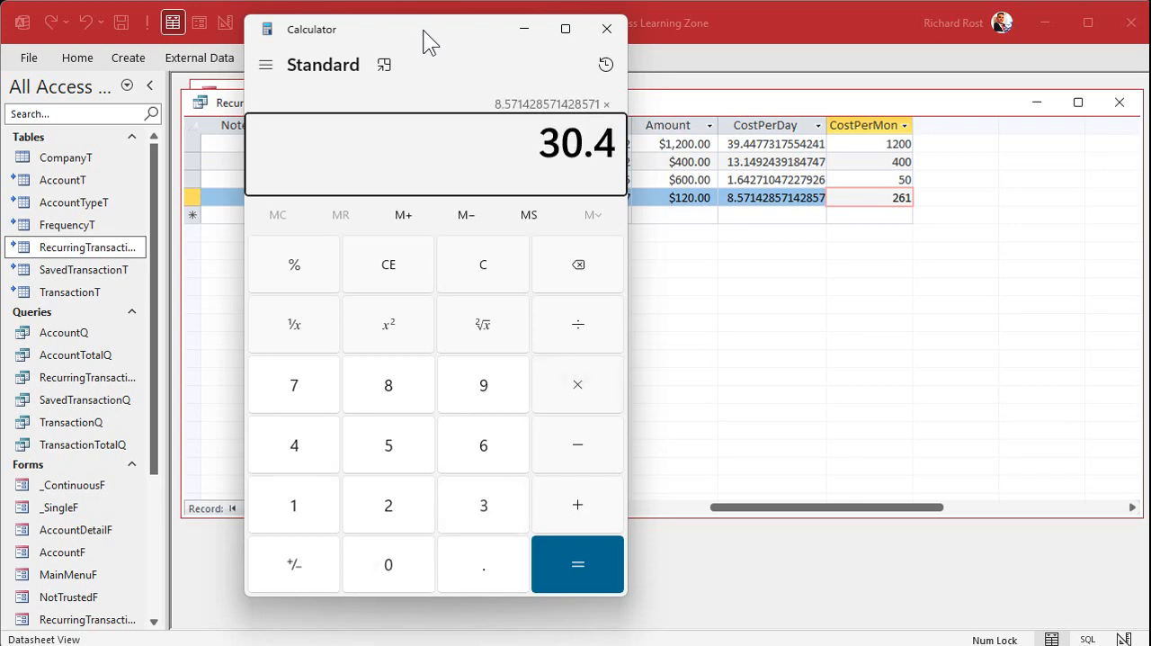
left_click(576, 565)
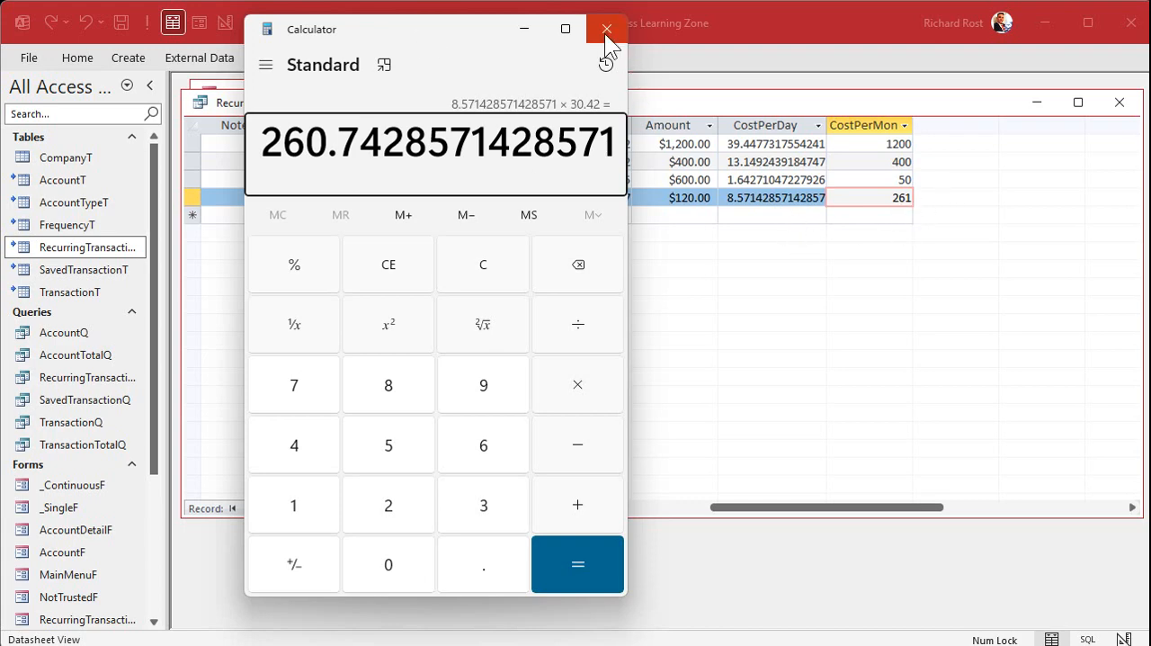
left_click(604, 28)
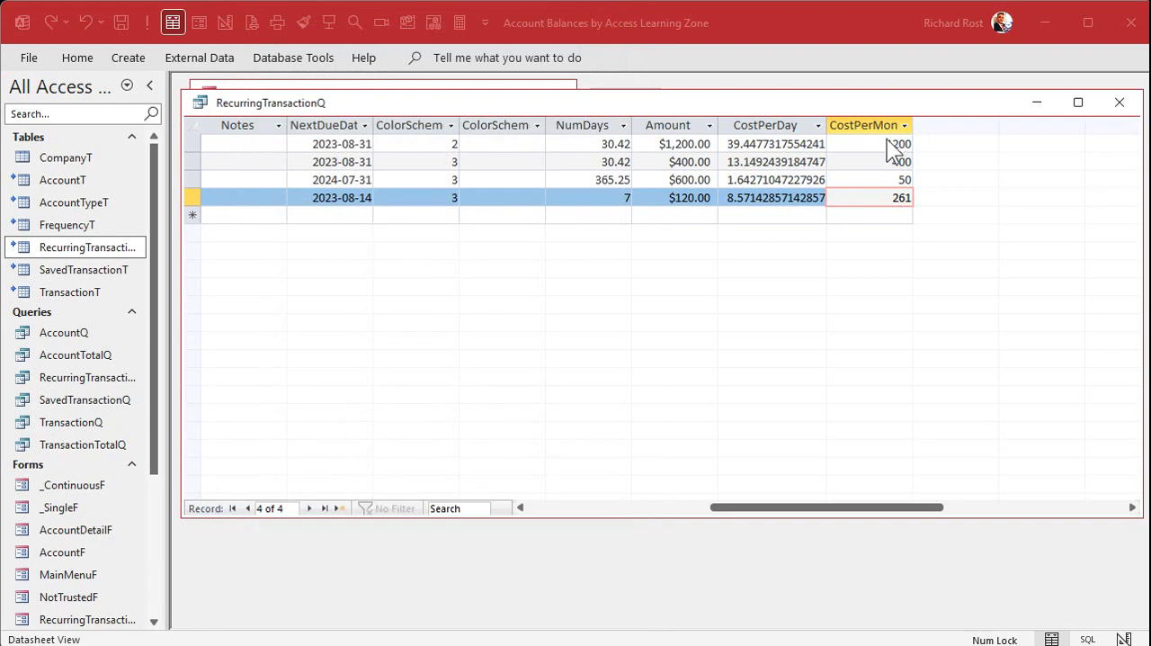
mouse_move(861, 276)
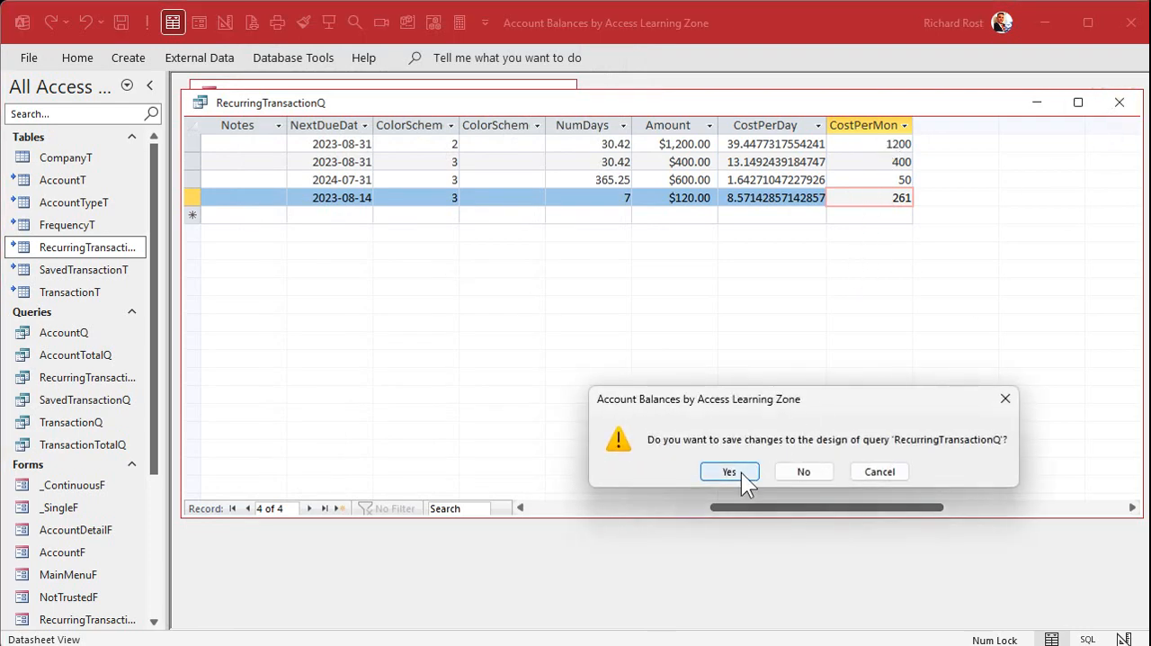
Save RecurringTransactionQ's design changes and open the Recurring Transactions form.
left_click(729, 471)
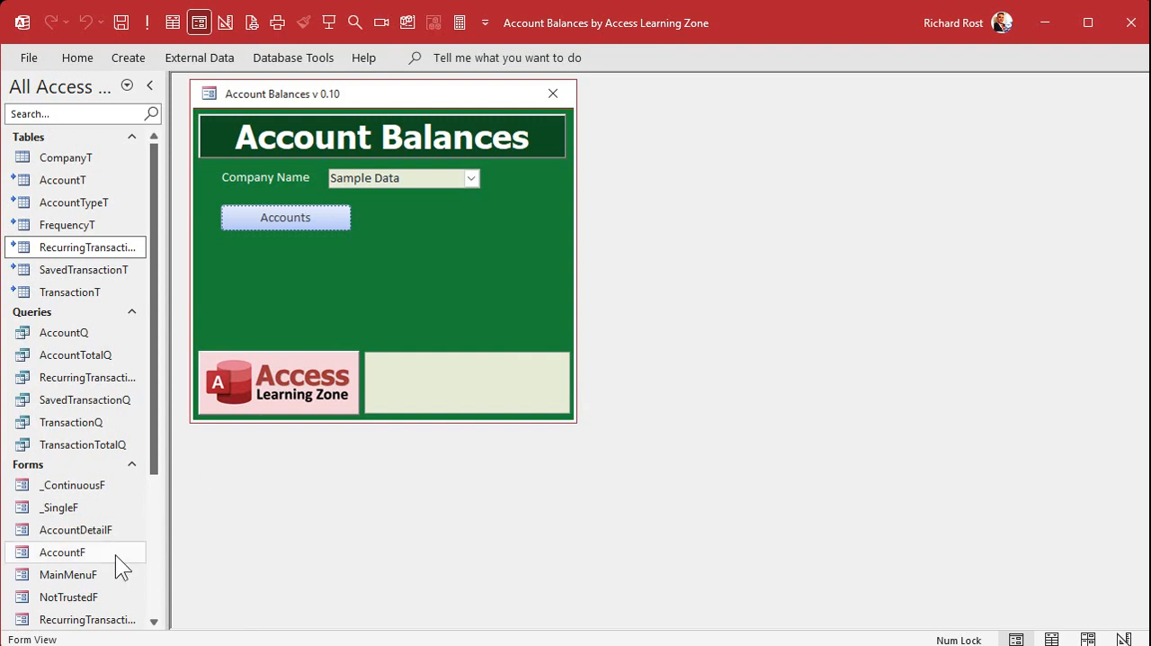
scroll("down", 3)
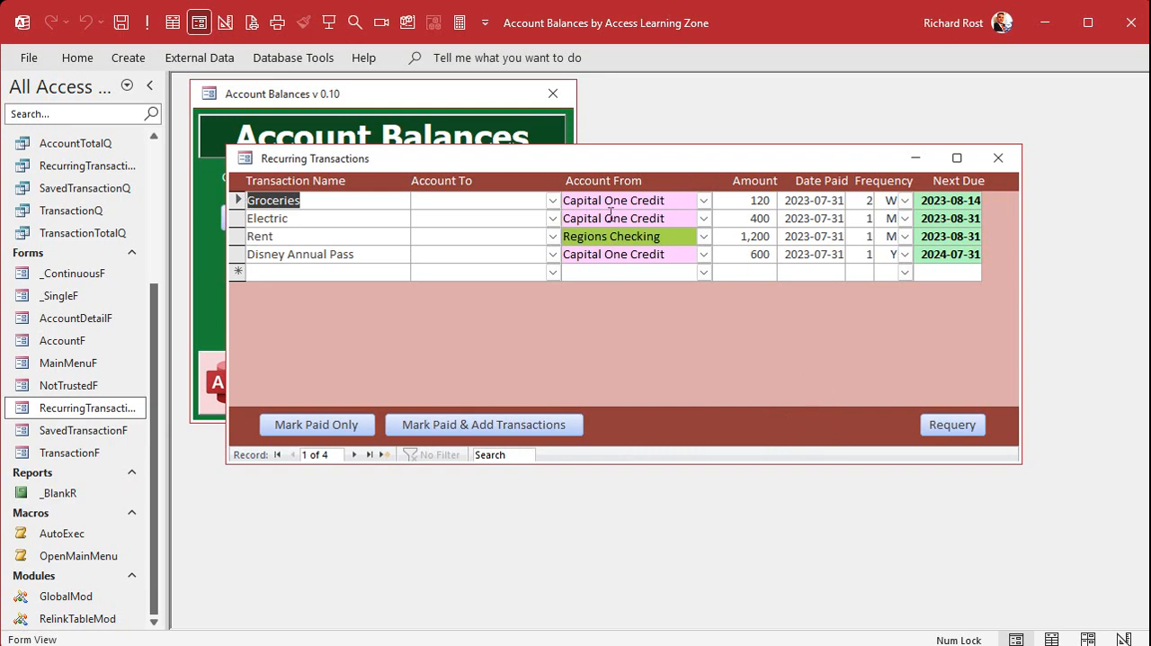
mouse_move(651, 170)
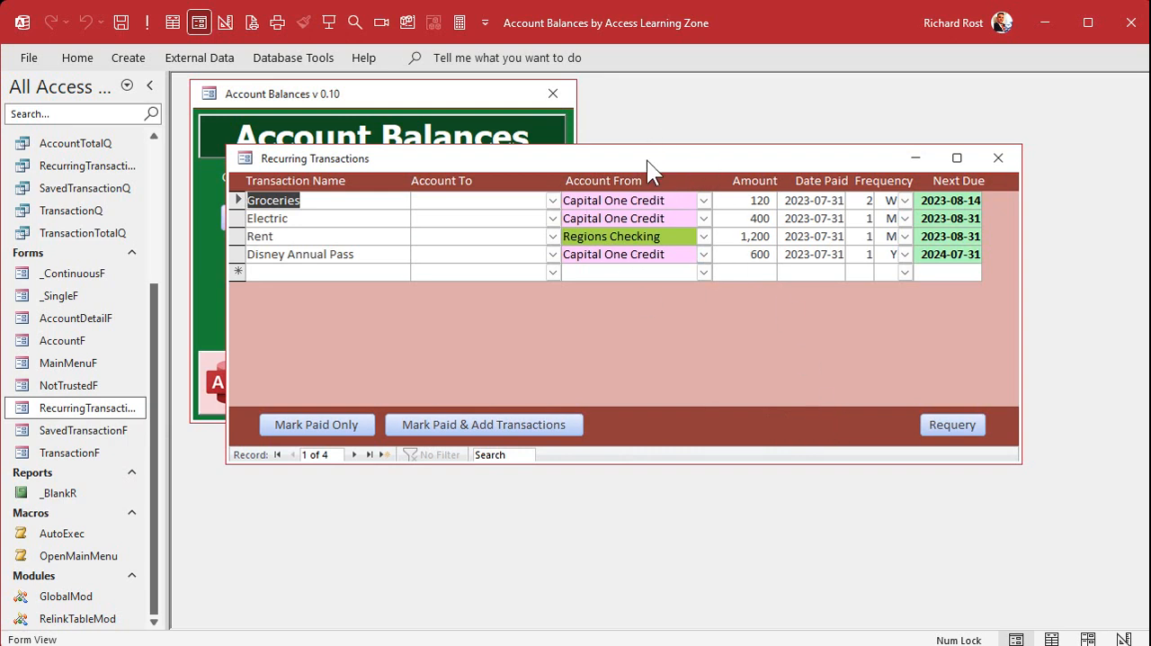
Add a text box to the Recurring Transactions form footer and show all its properties.
left_click(225, 22)
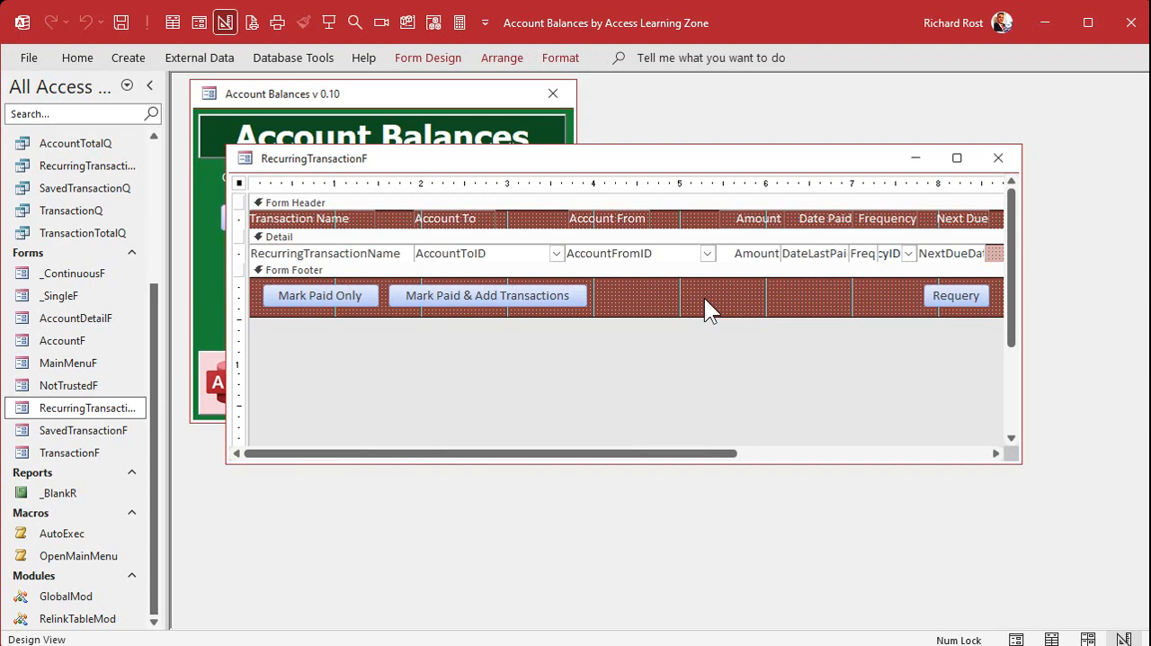
left_click(428, 58)
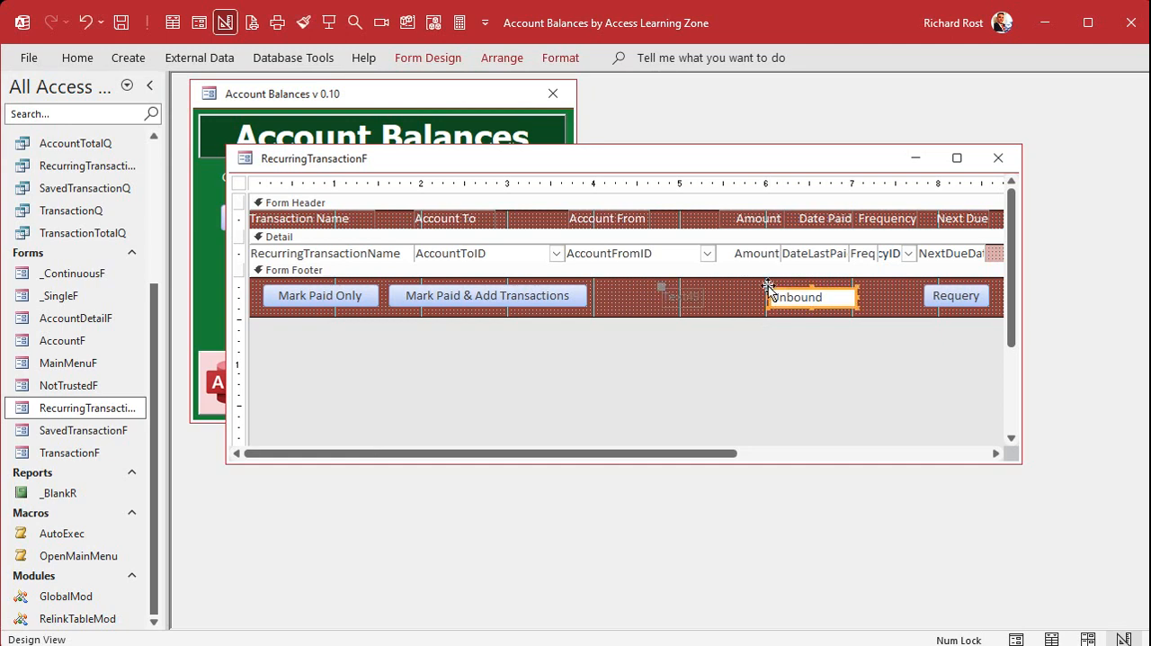
left_click(795, 297)
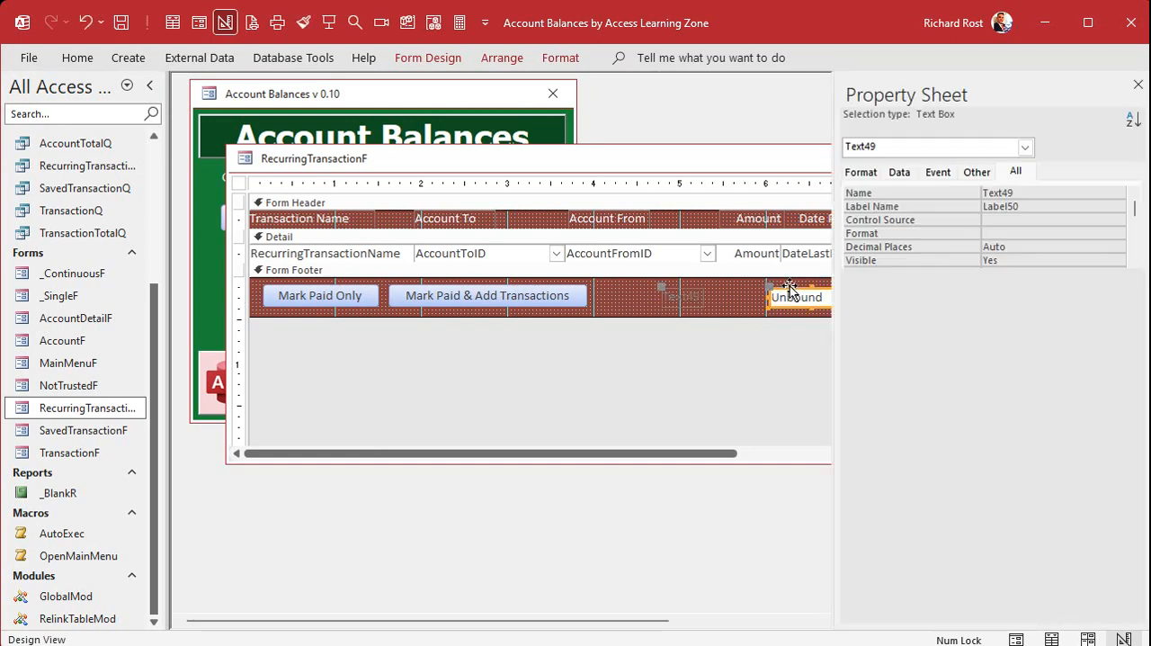
left_click(1014, 171)
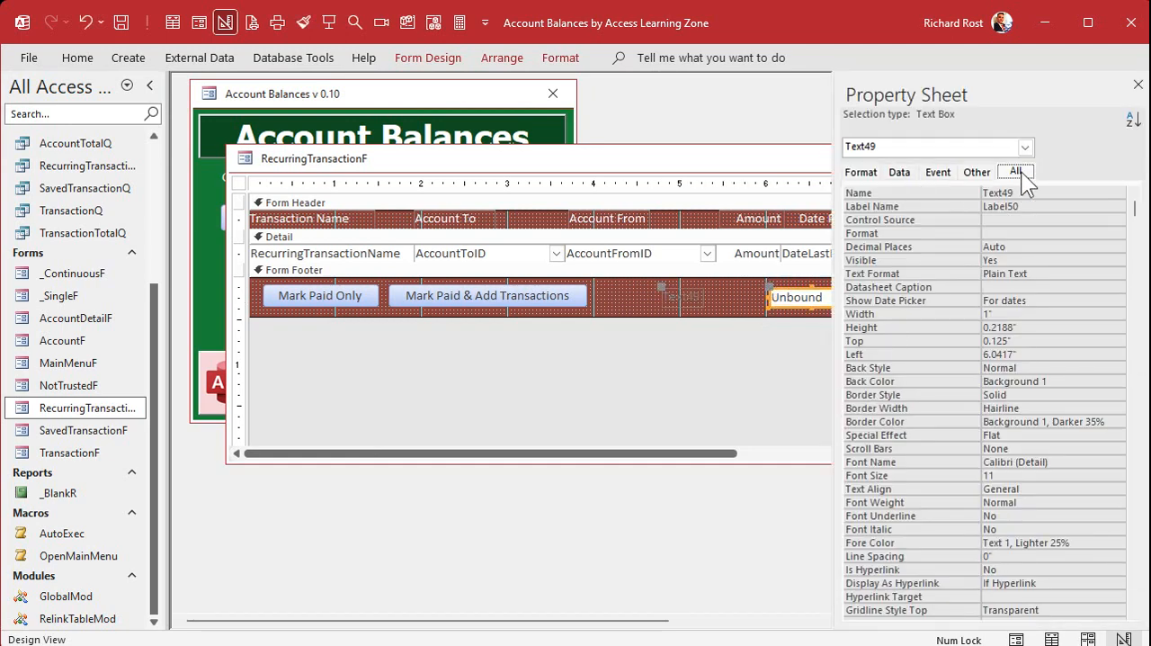
Bind the footer text box to CostPerMonth, then make its source =Sum([CostPerMonth]).
left_click(1044, 219)
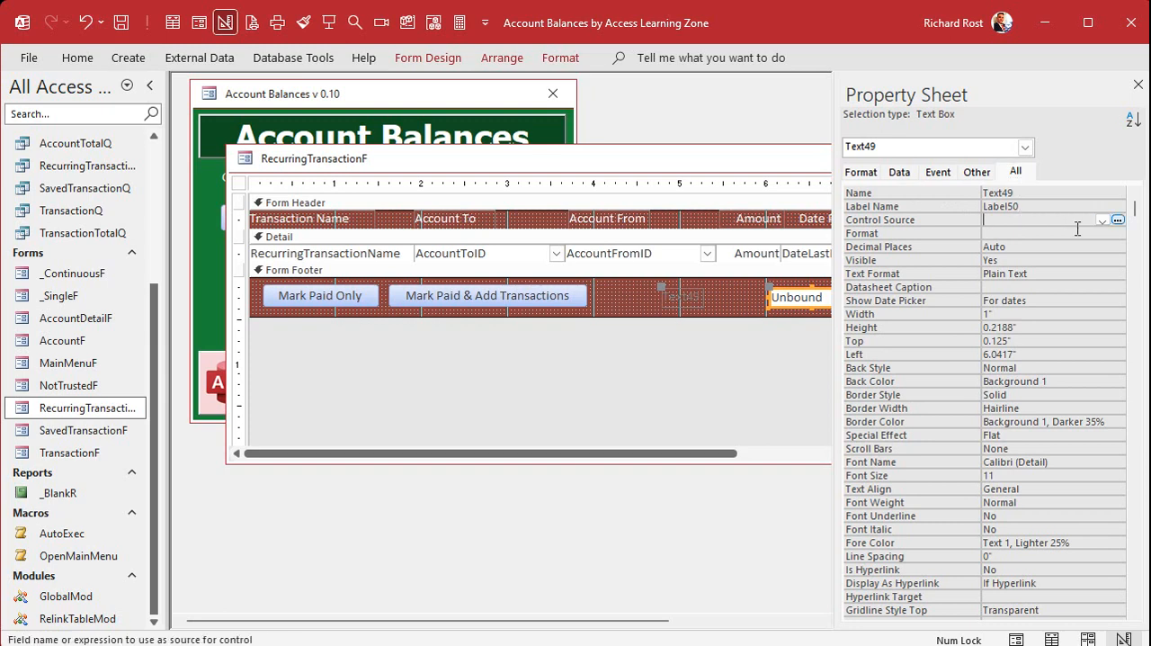
left_click(1101, 219)
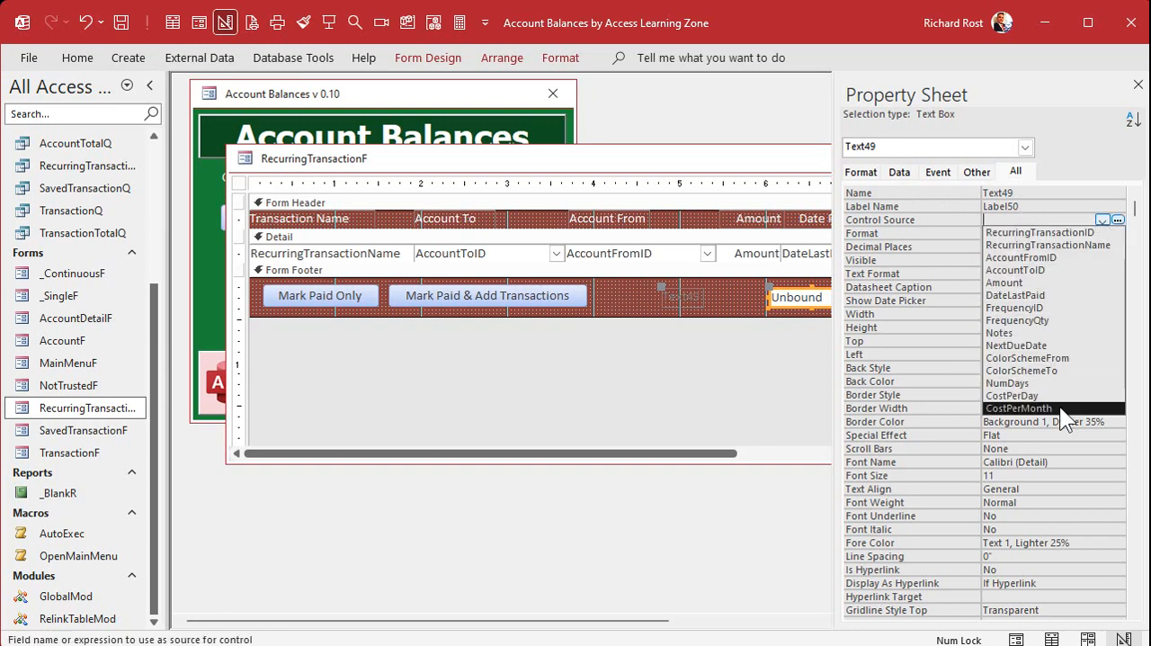
left_click(1018, 407)
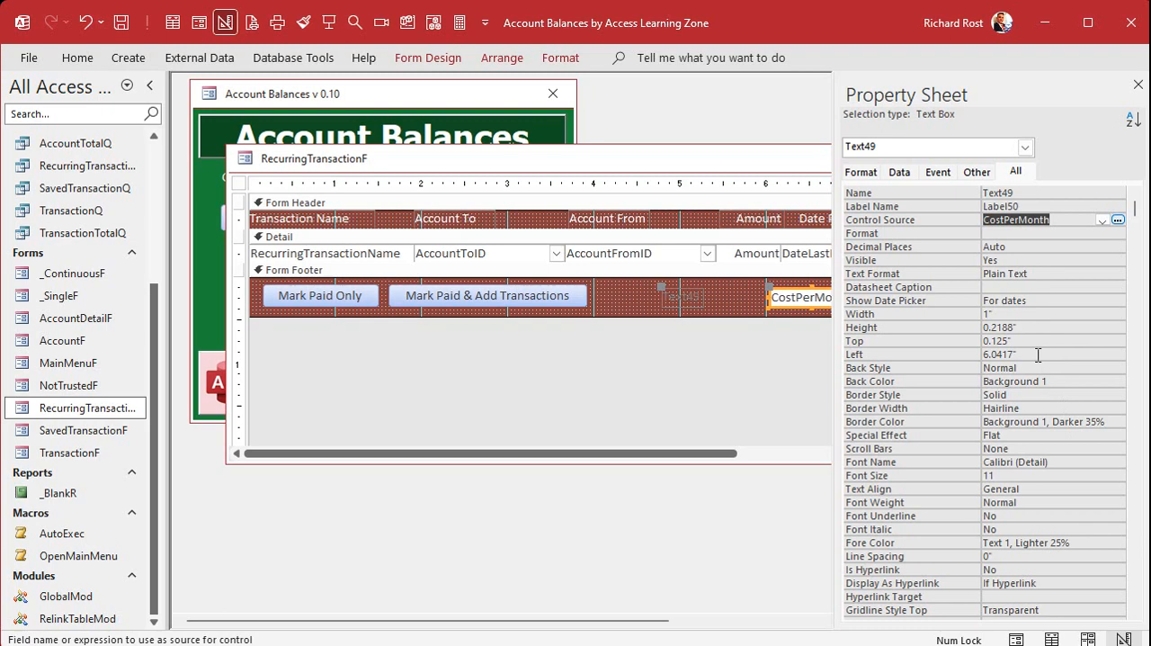
mouse_move(1015, 272)
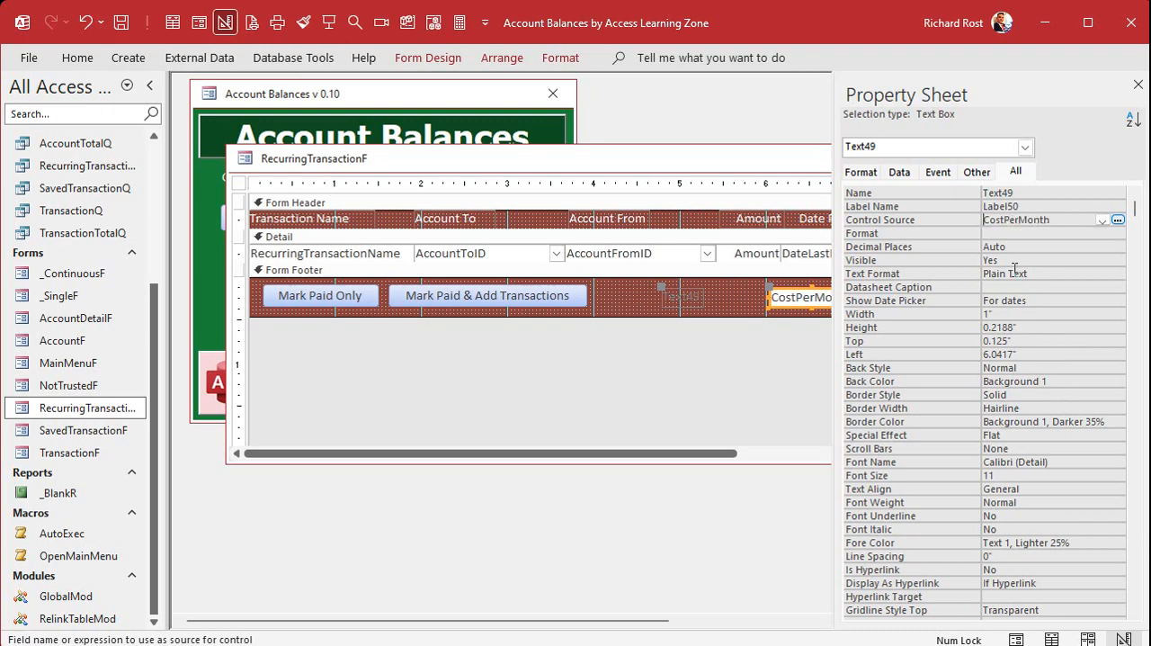
type("=SUM(")
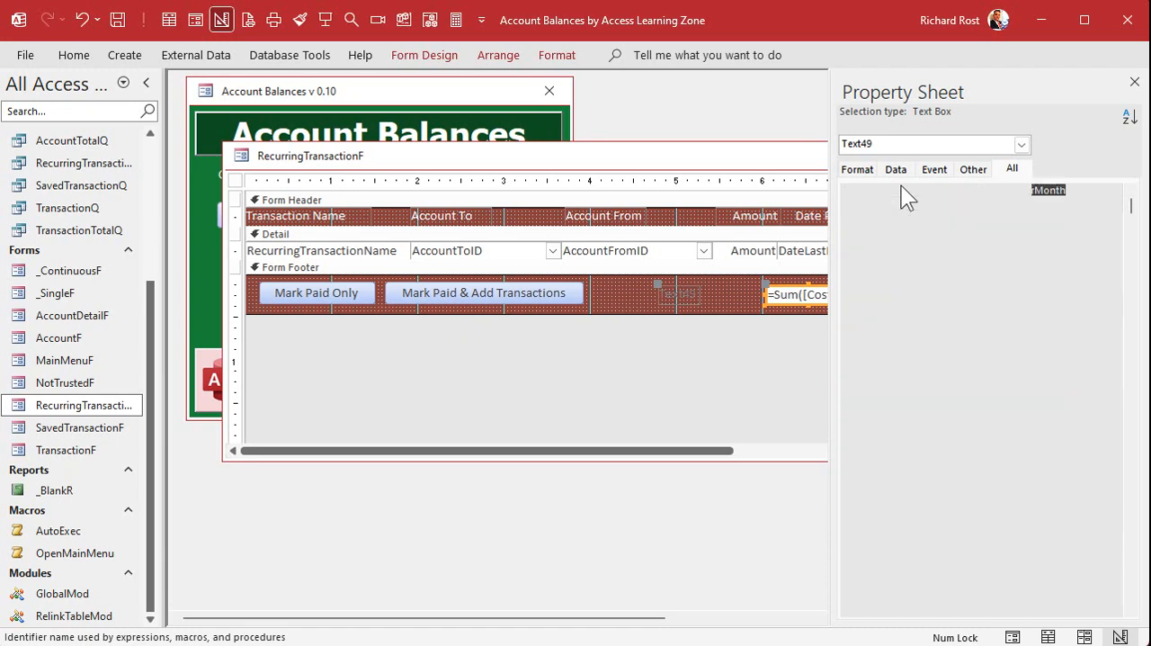
Caption the footer label 'Average Monthly Expenses', then save and close the form design.
left_click(658, 295)
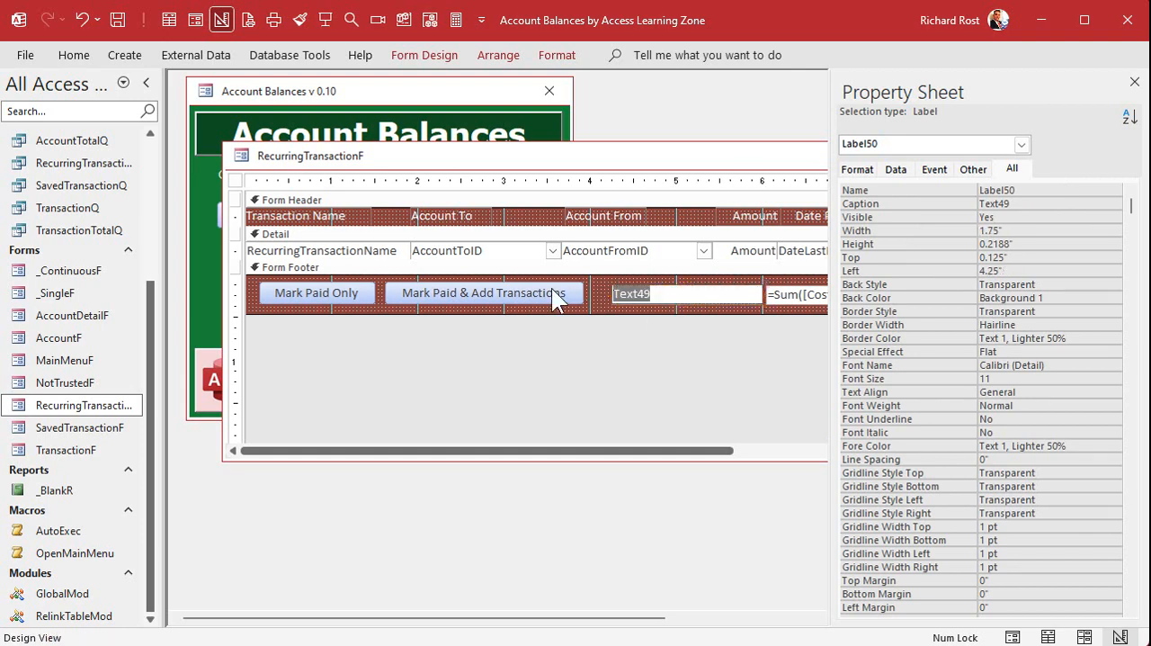
type("Average Monthly Expenses")
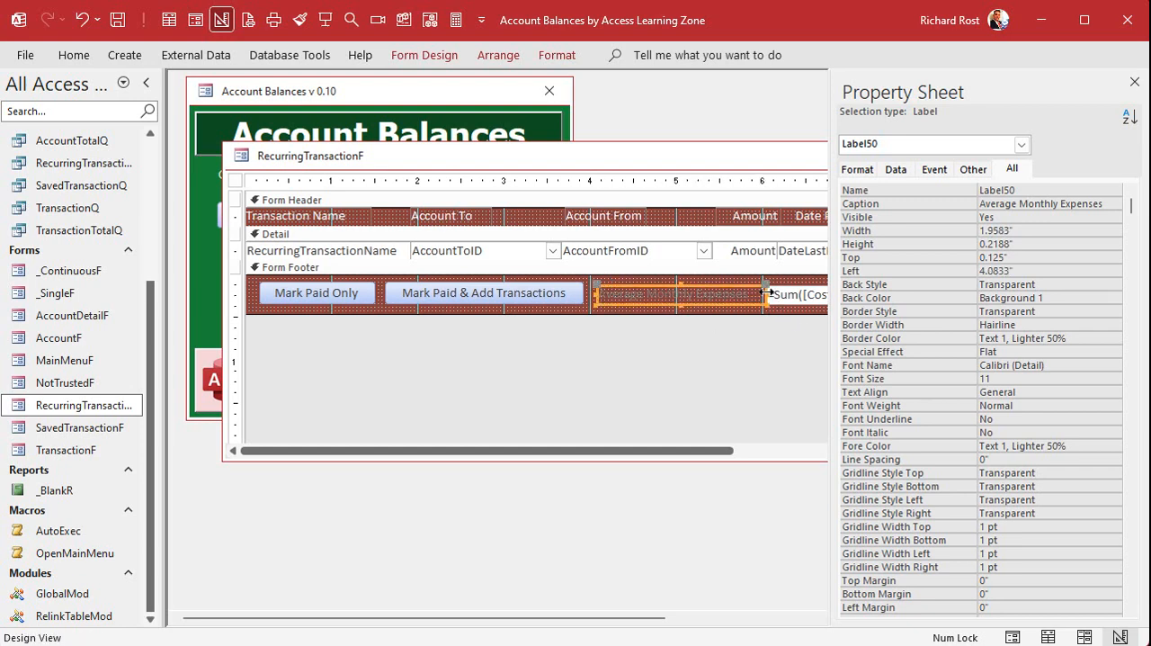
left_click(558, 54)
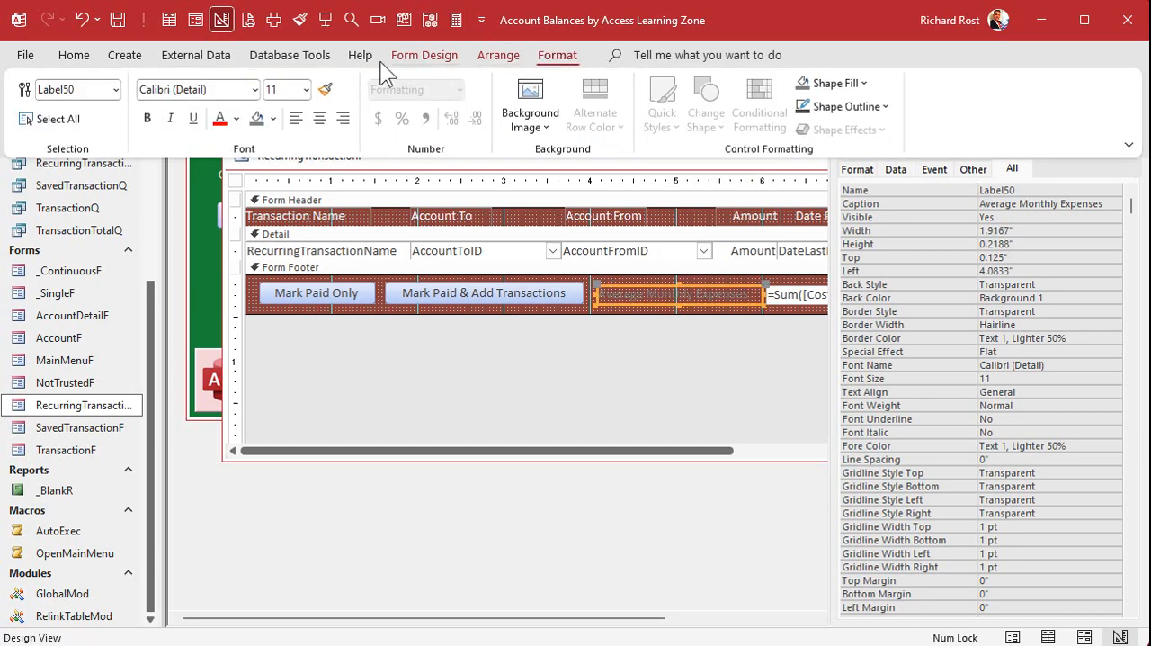
left_click(237, 119)
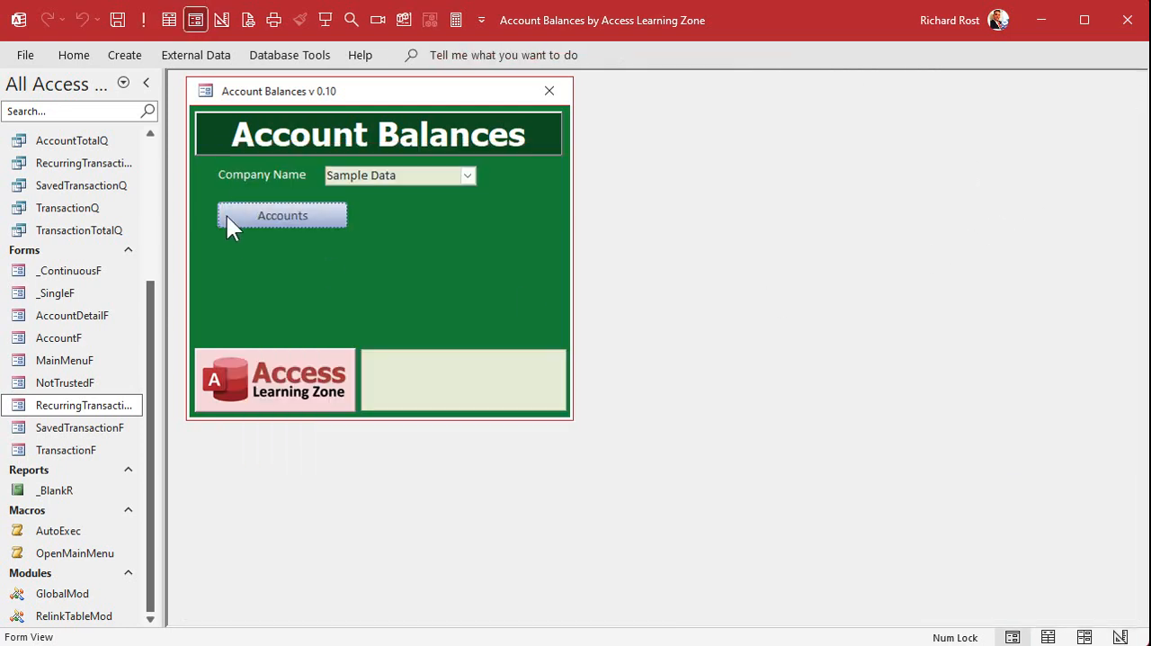
Reopen the Recurring Transactions form and add test record XXXX.
left_click(281, 216)
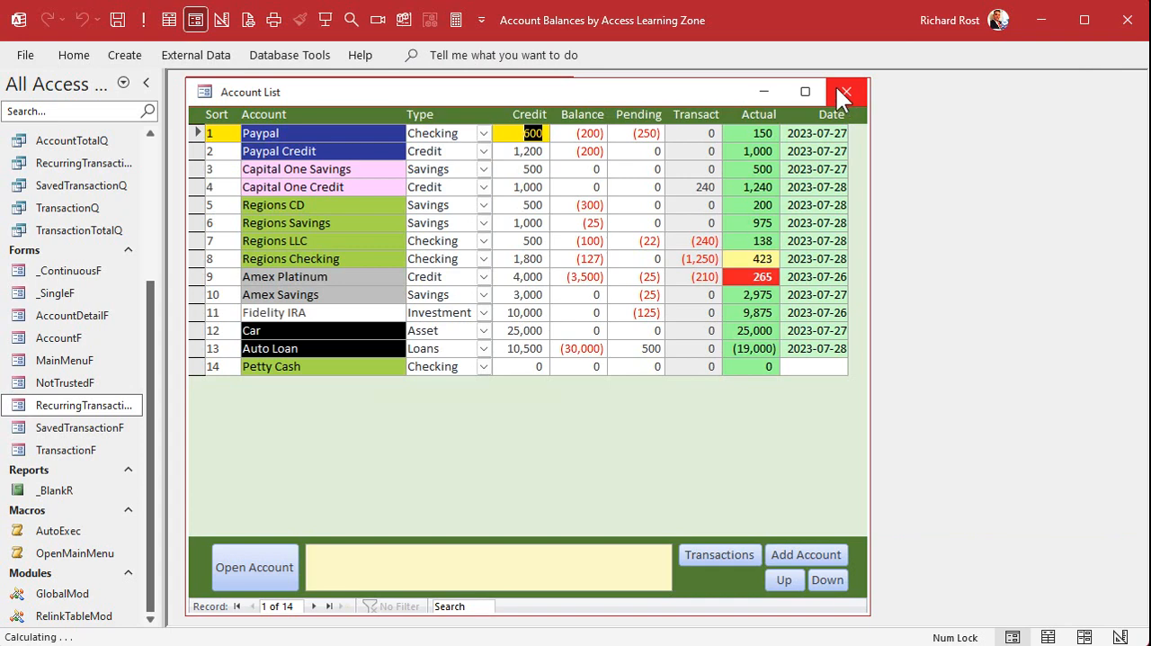
left_click(844, 92)
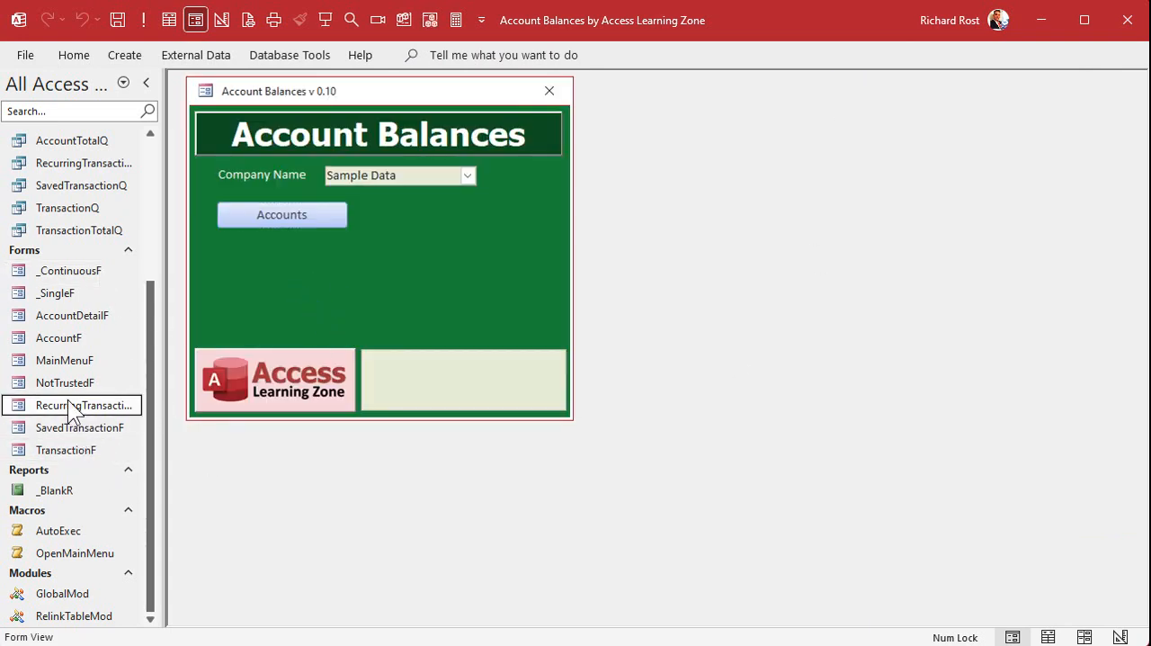
double_click(84, 405)
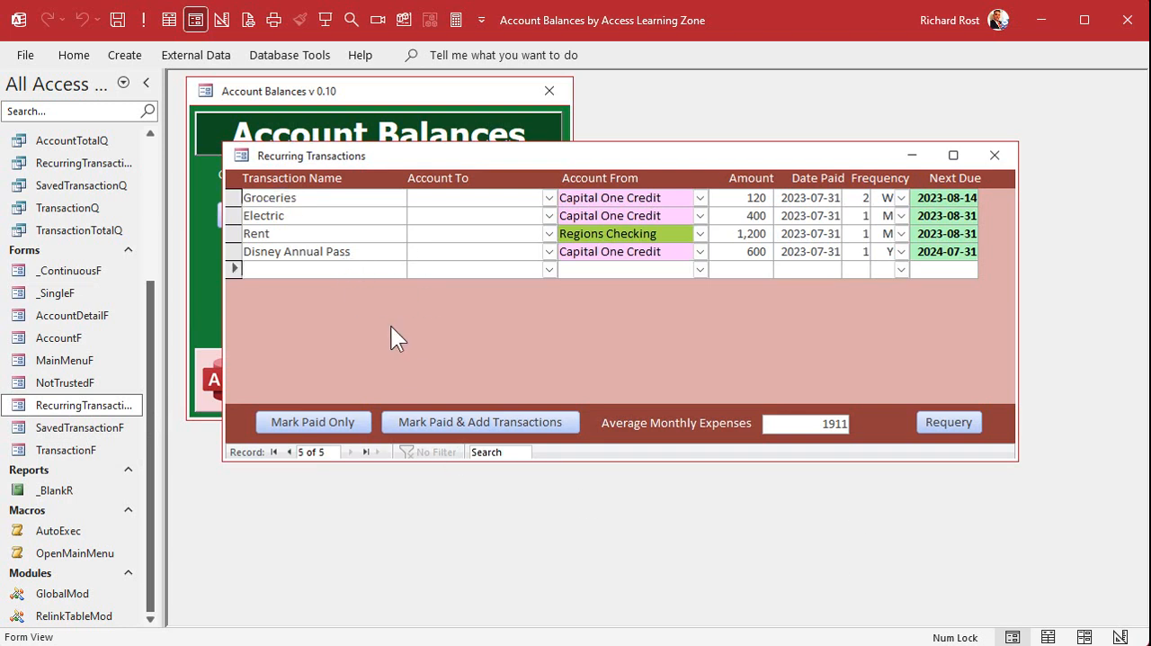
type("XXXX")
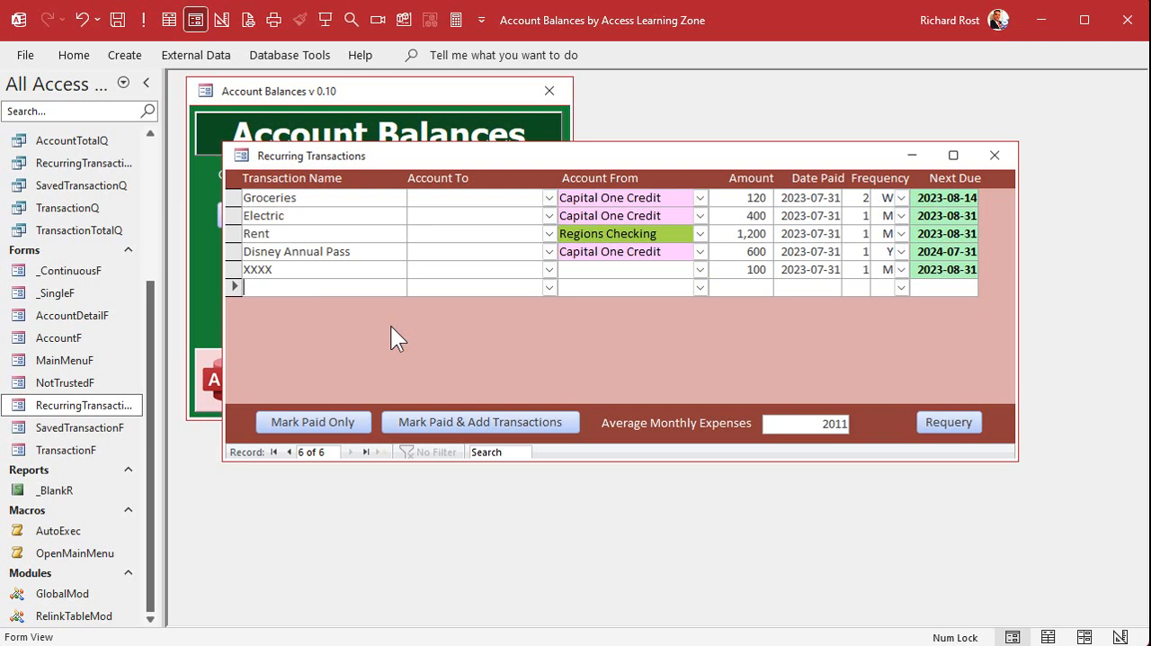
Add test record YYYY with a daily frequency.
type("YYYY")
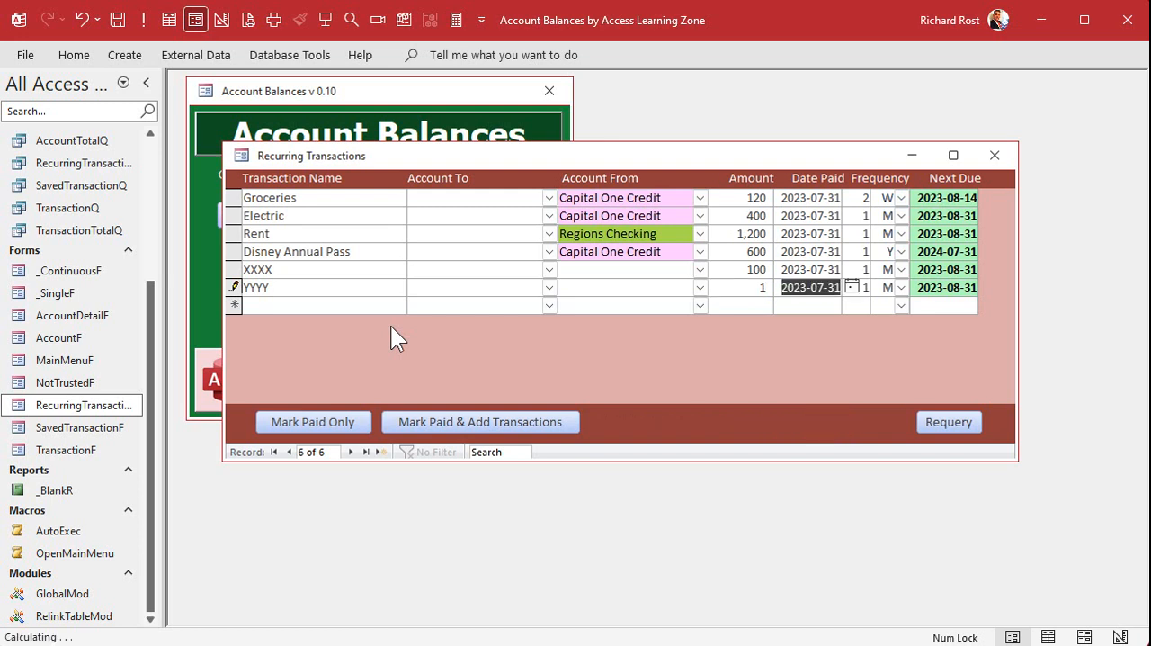
left_click(900, 288)
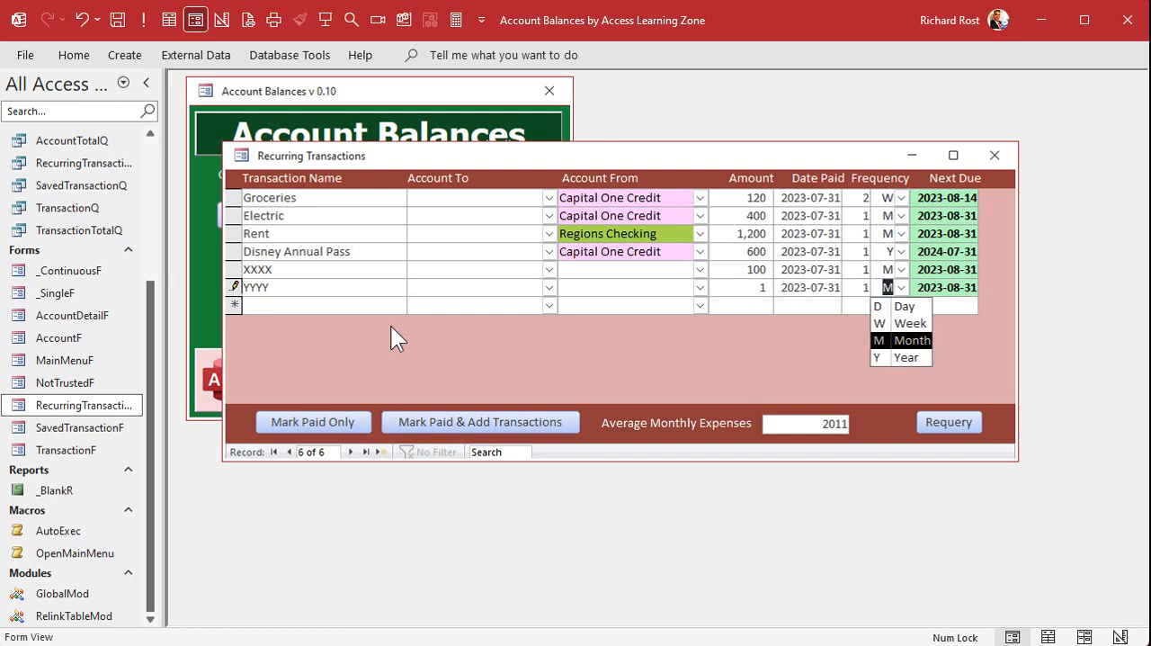
left_click(905, 306)
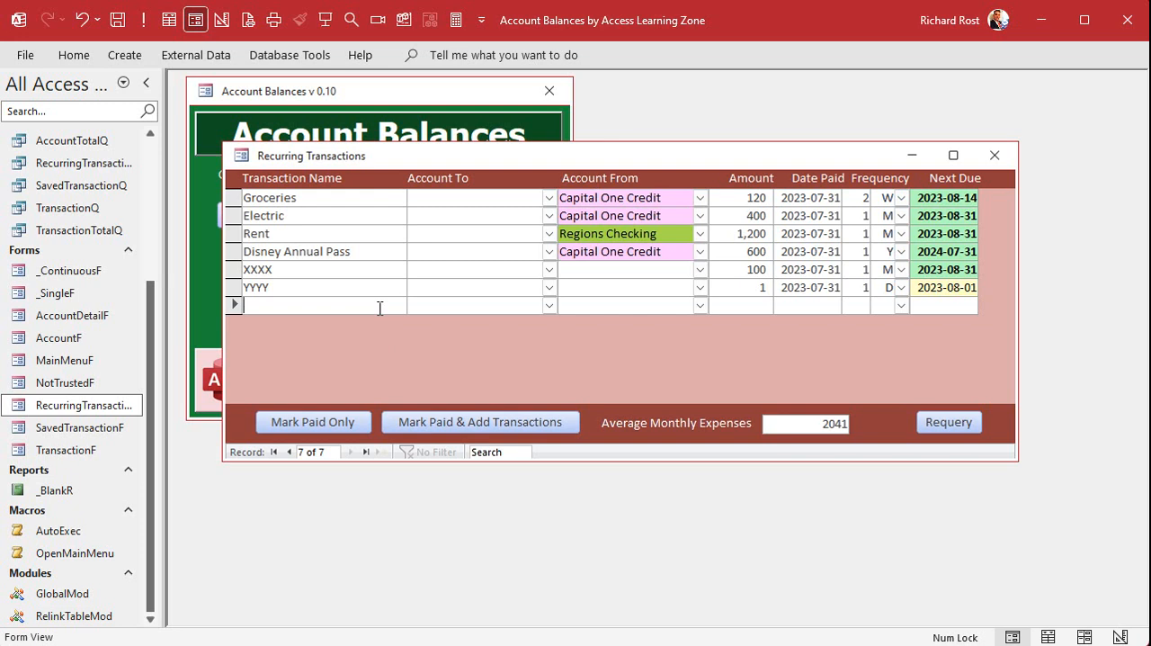
Add test record QQQQQ with amount 100 and frequency 3, raising the total to 2,074.
type("QQQQQ")
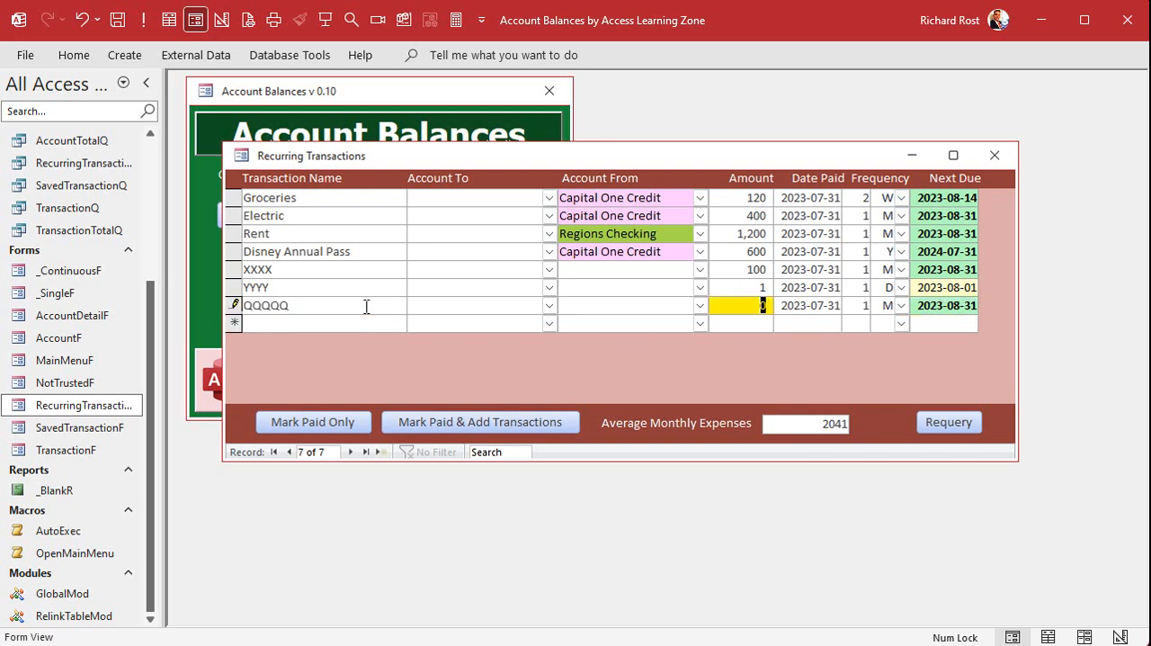
type("100")
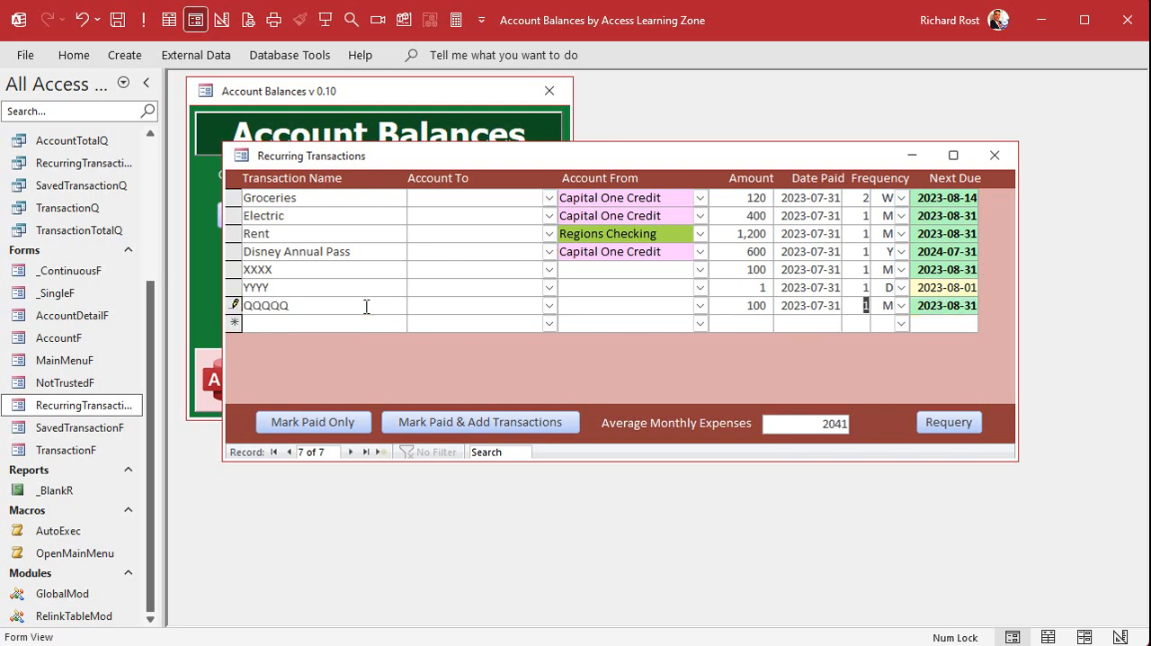
type("3")
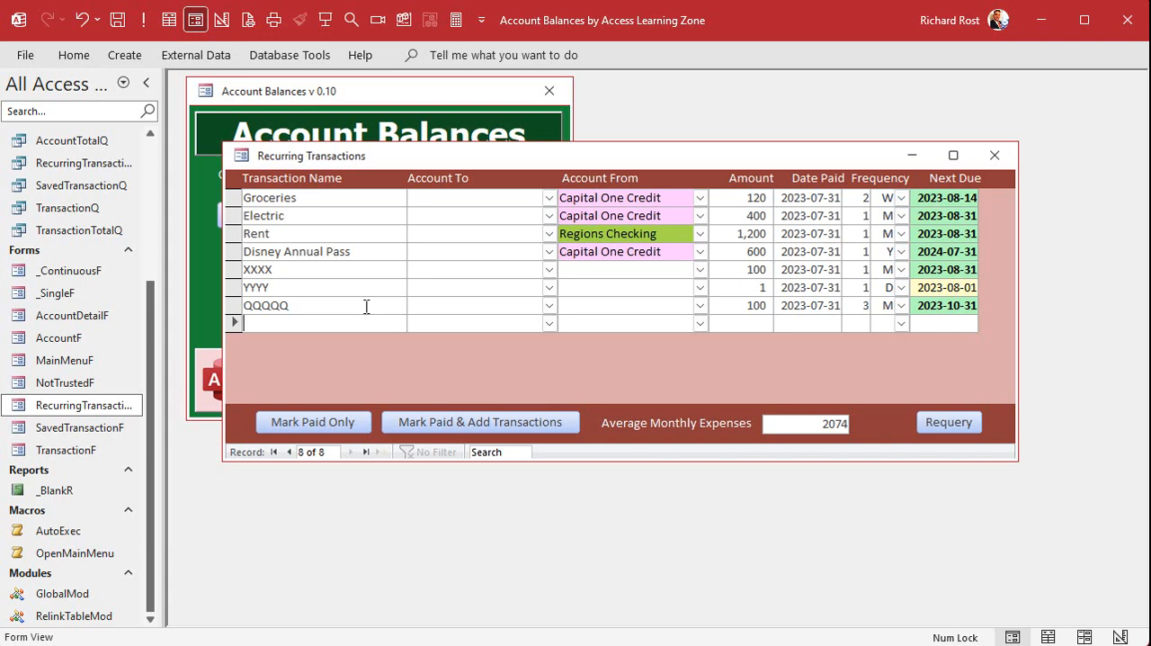
mouse_move(806, 378)
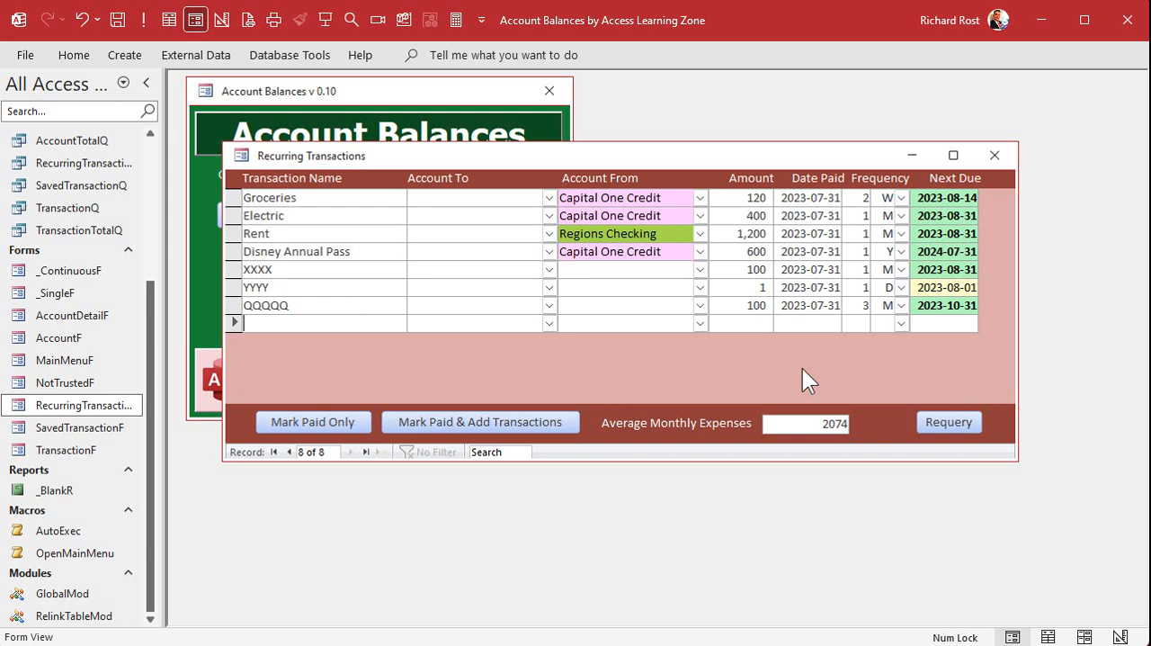
mouse_move(800, 385)
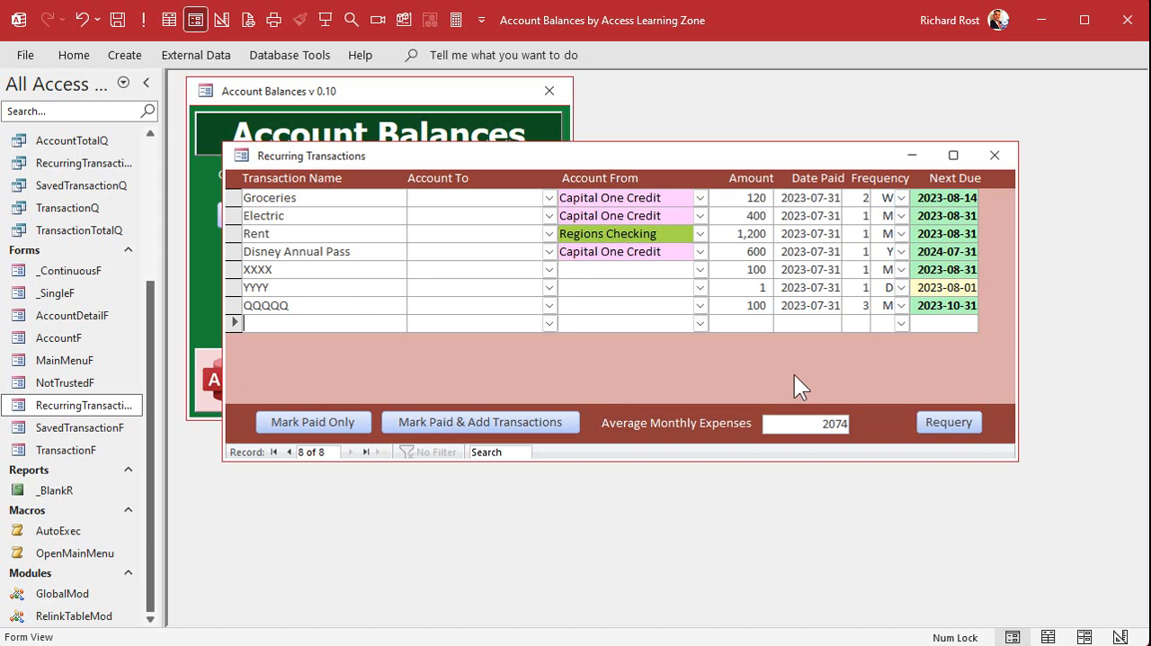
mouse_move(752, 466)
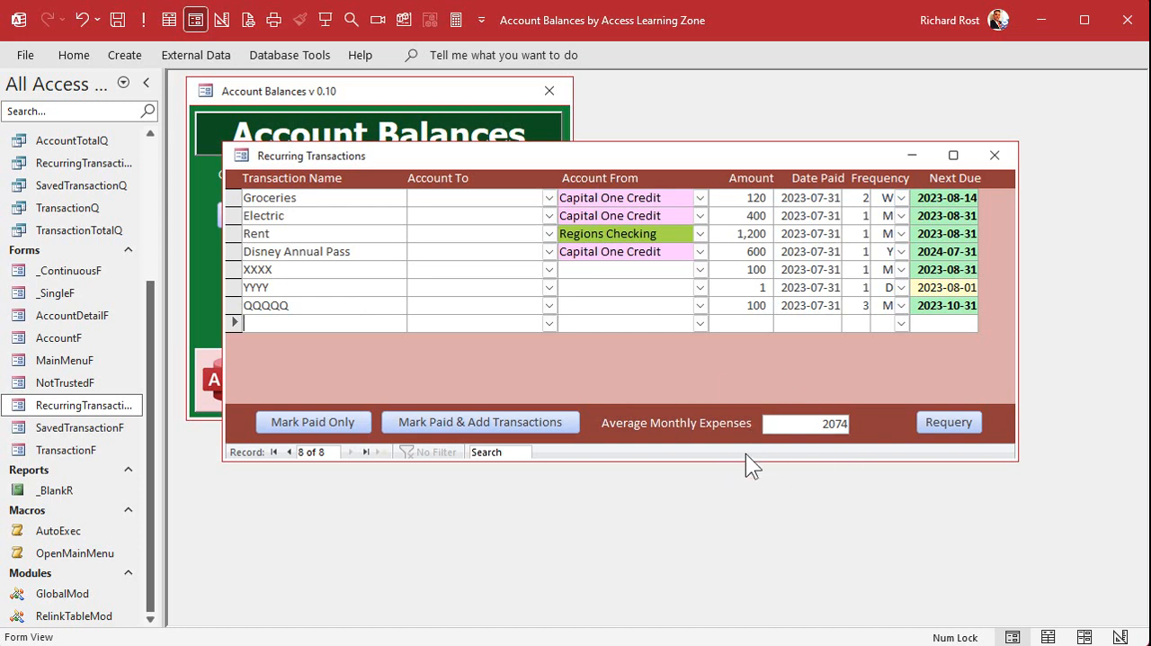
mouse_move(824, 464)
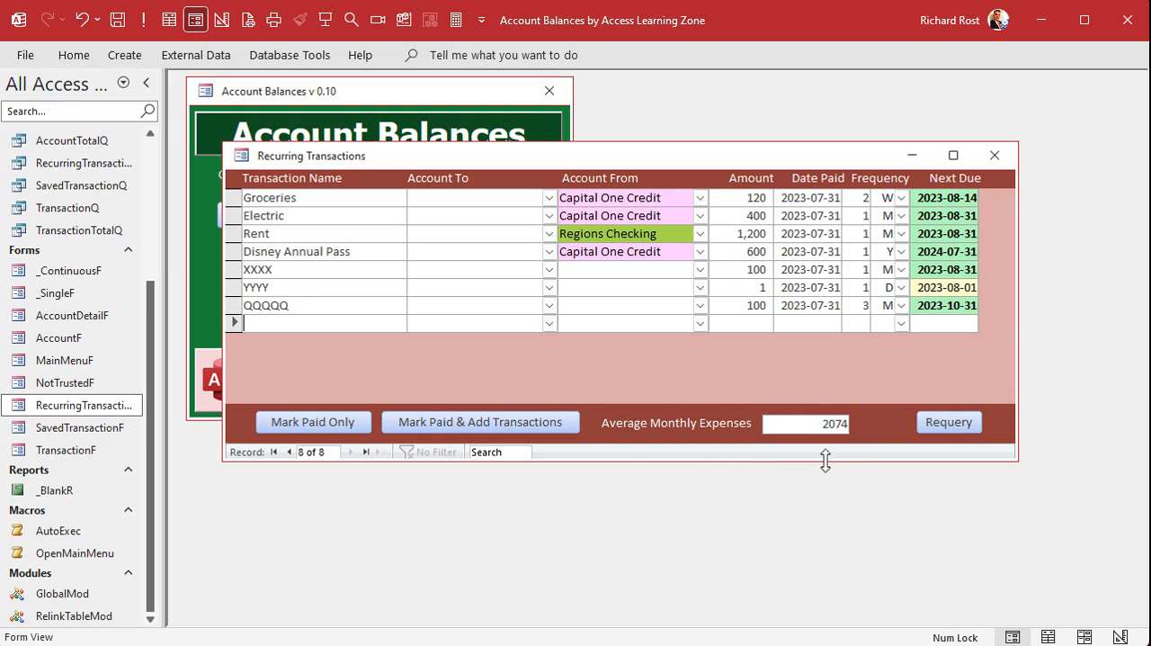
mouse_move(827, 453)
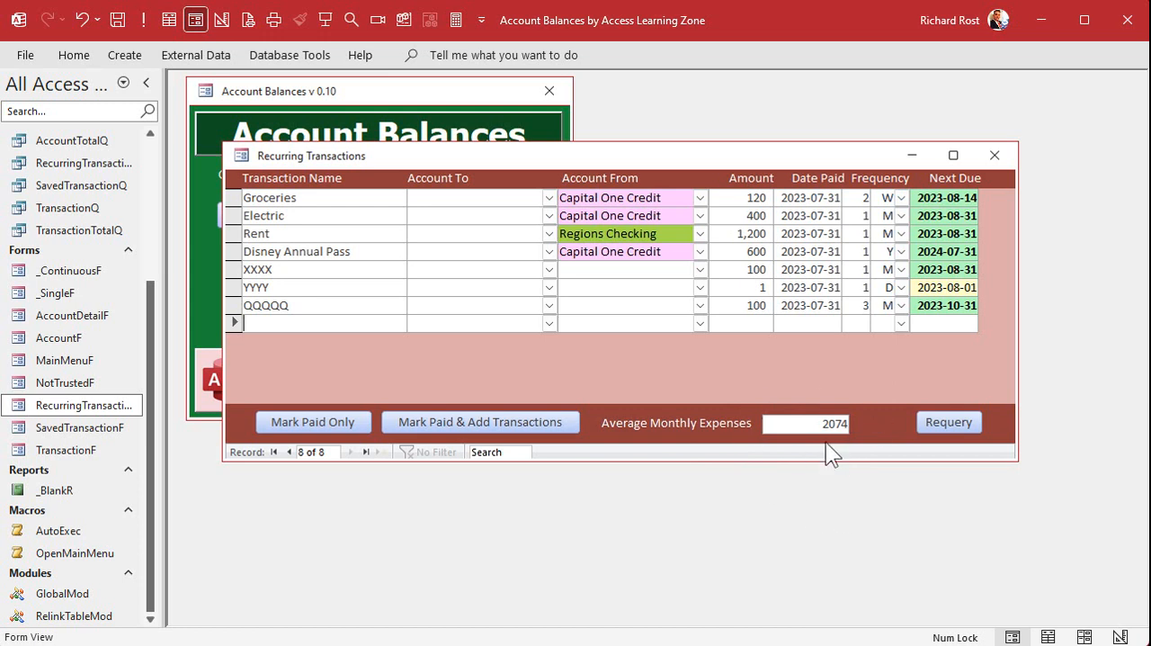
mouse_move(763, 501)
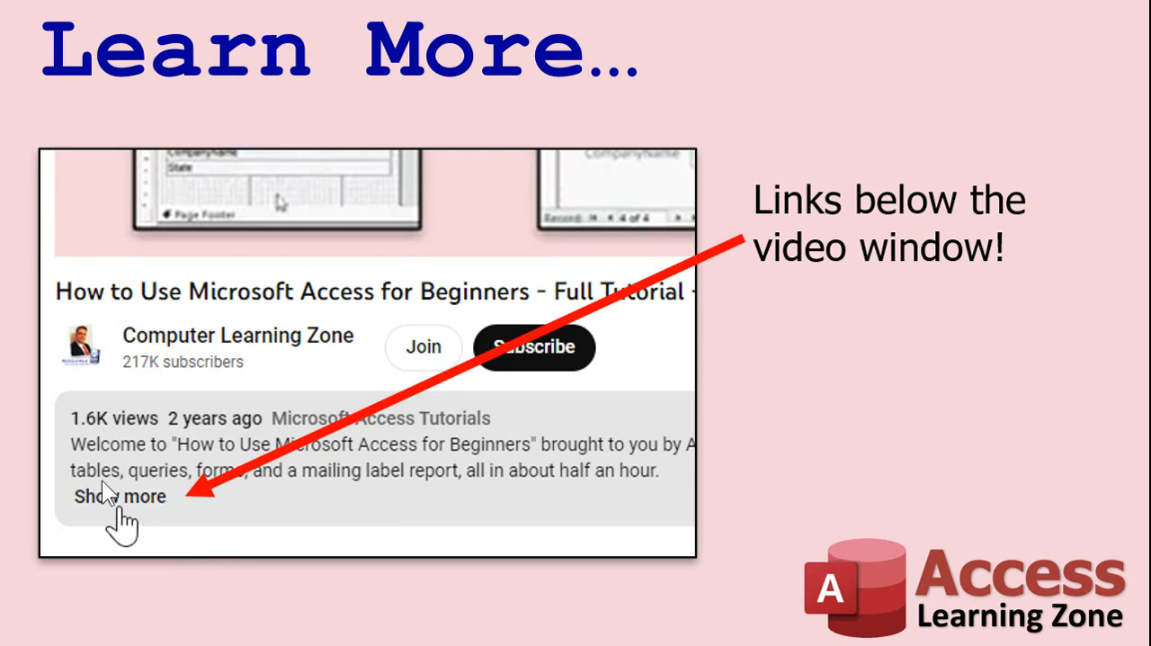
mouse_move(367, 489)
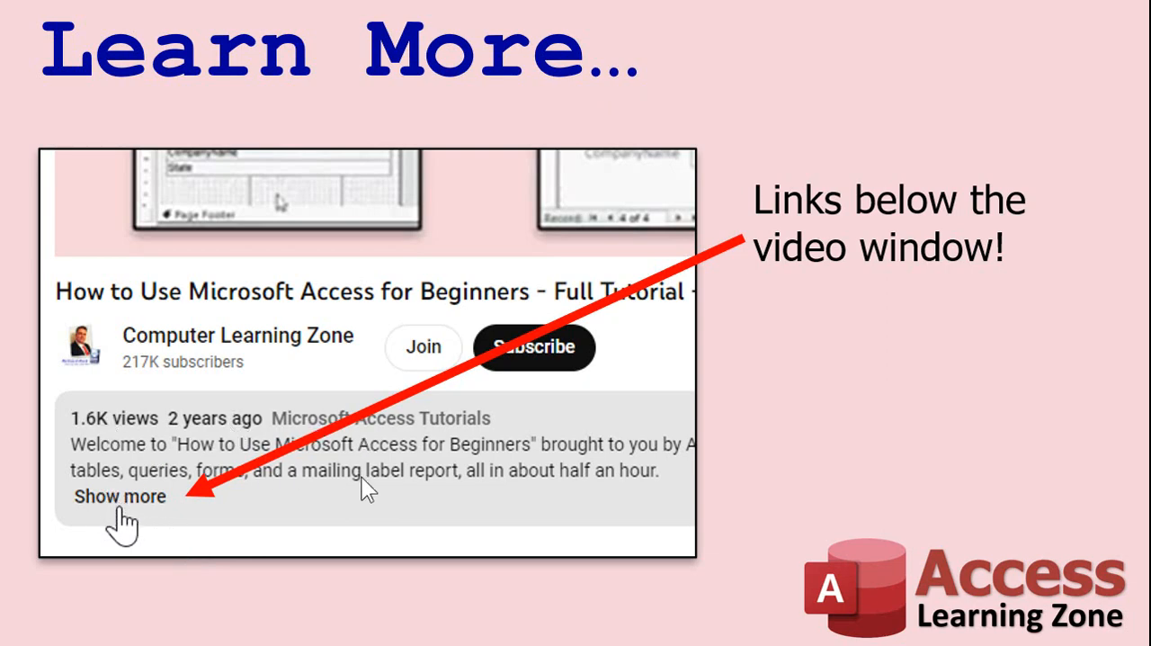
mouse_move(122, 536)
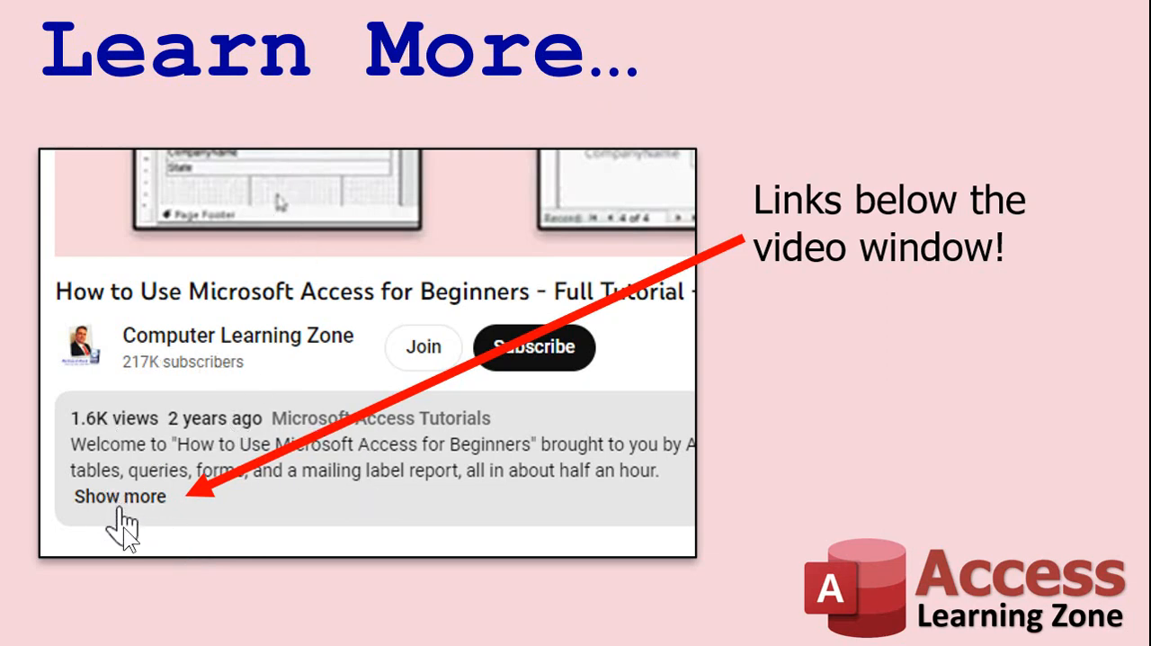